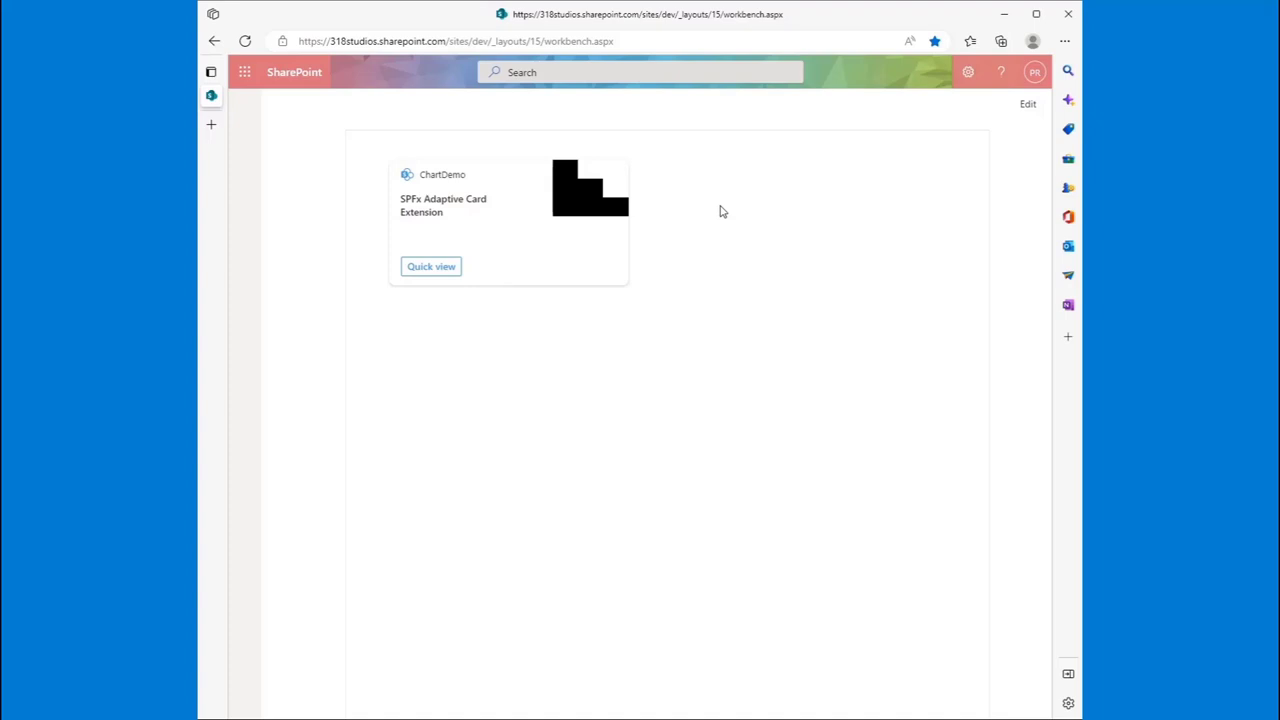
pyautogui.moveTo(556, 200)
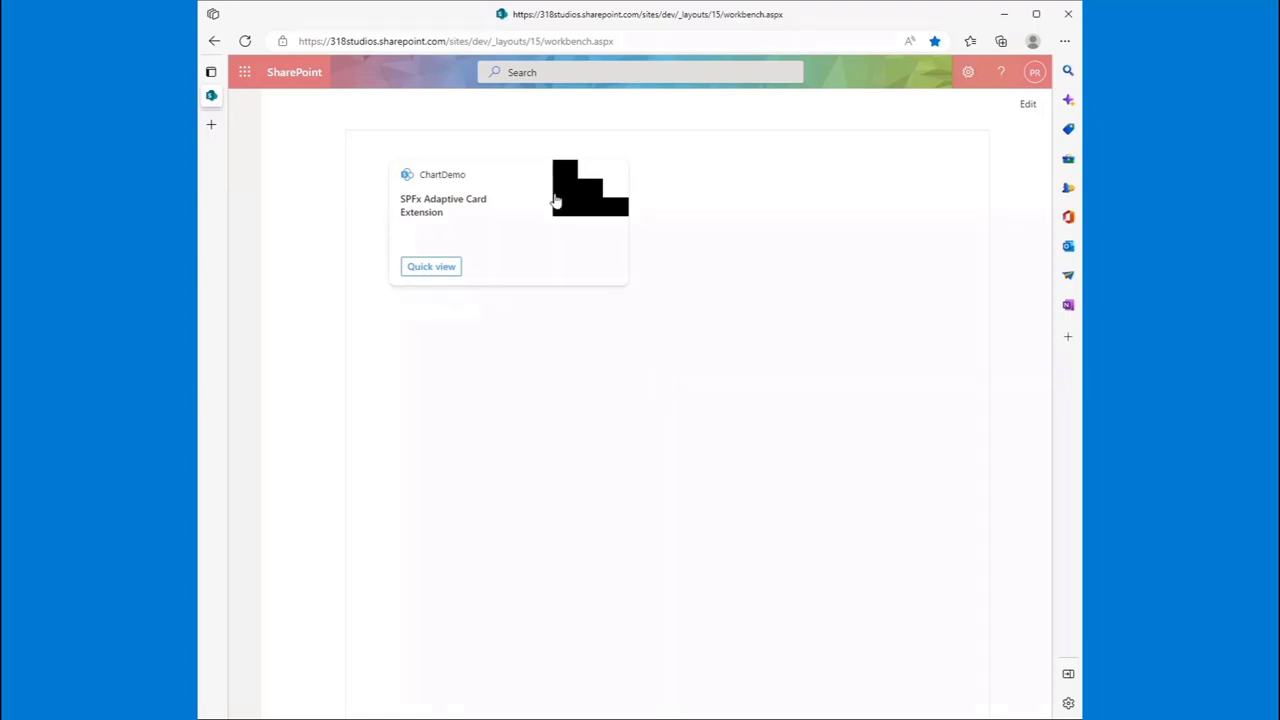
pyautogui.moveTo(532, 342)
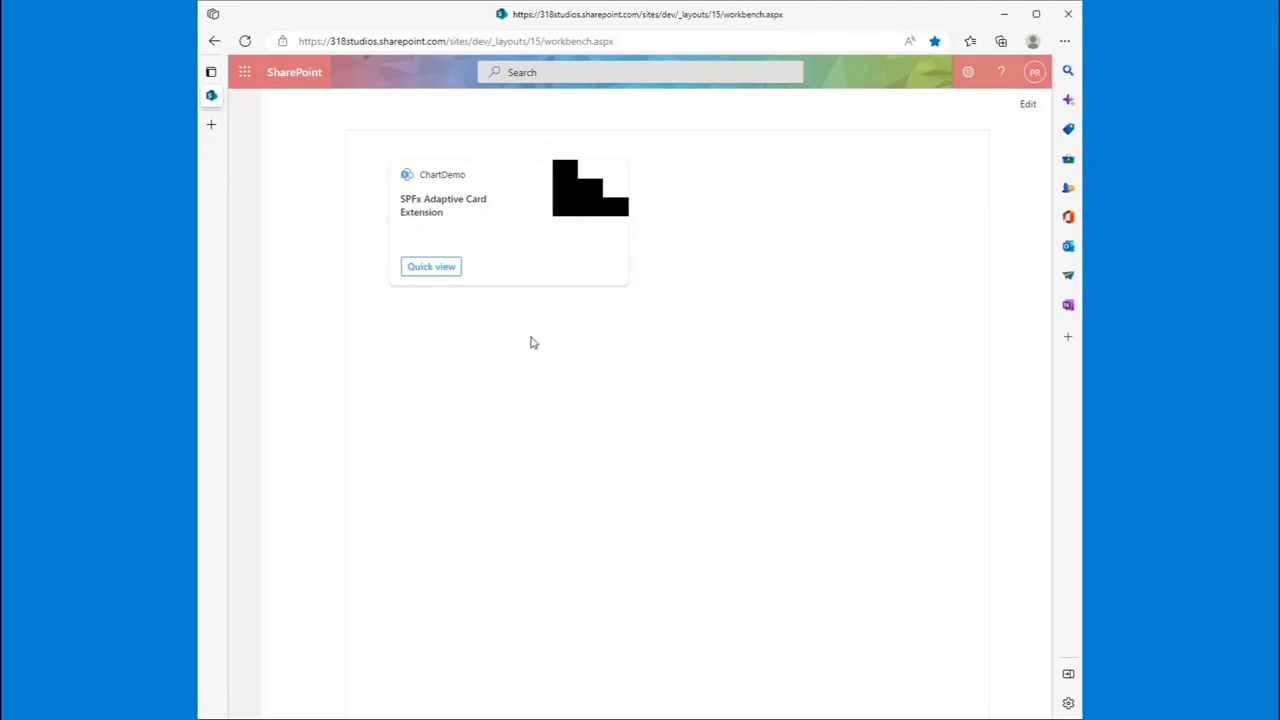
pyautogui.moveTo(472, 352)
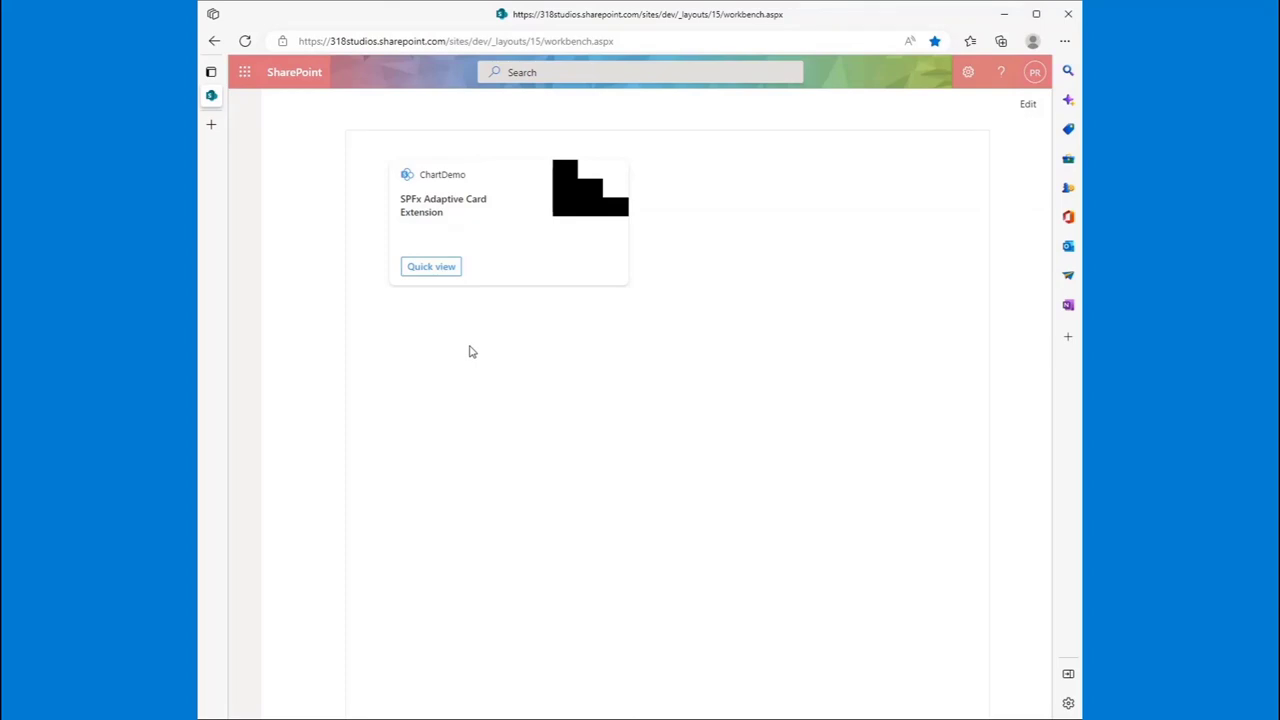
# - Preview the ChartDemo card's quick view chart twice in the workbench and dismiss it
pyautogui.click(430, 266)
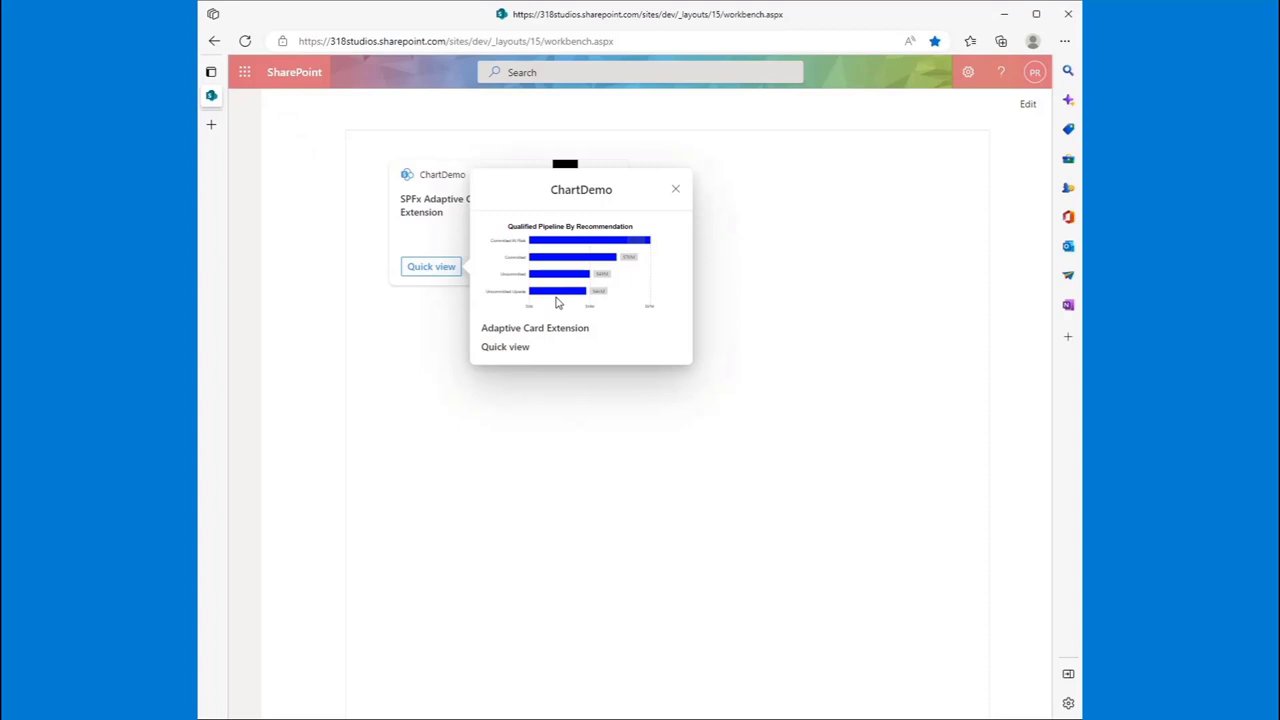
pyautogui.click(676, 188)
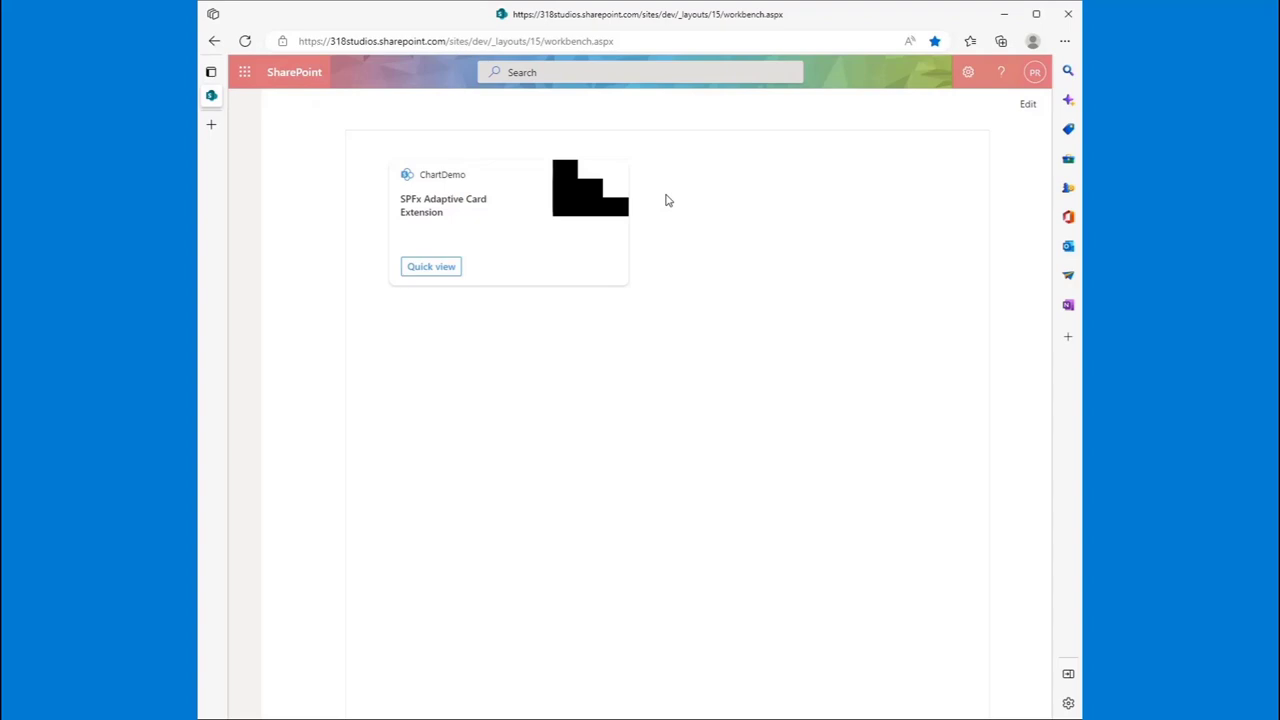
pyautogui.moveTo(476, 288)
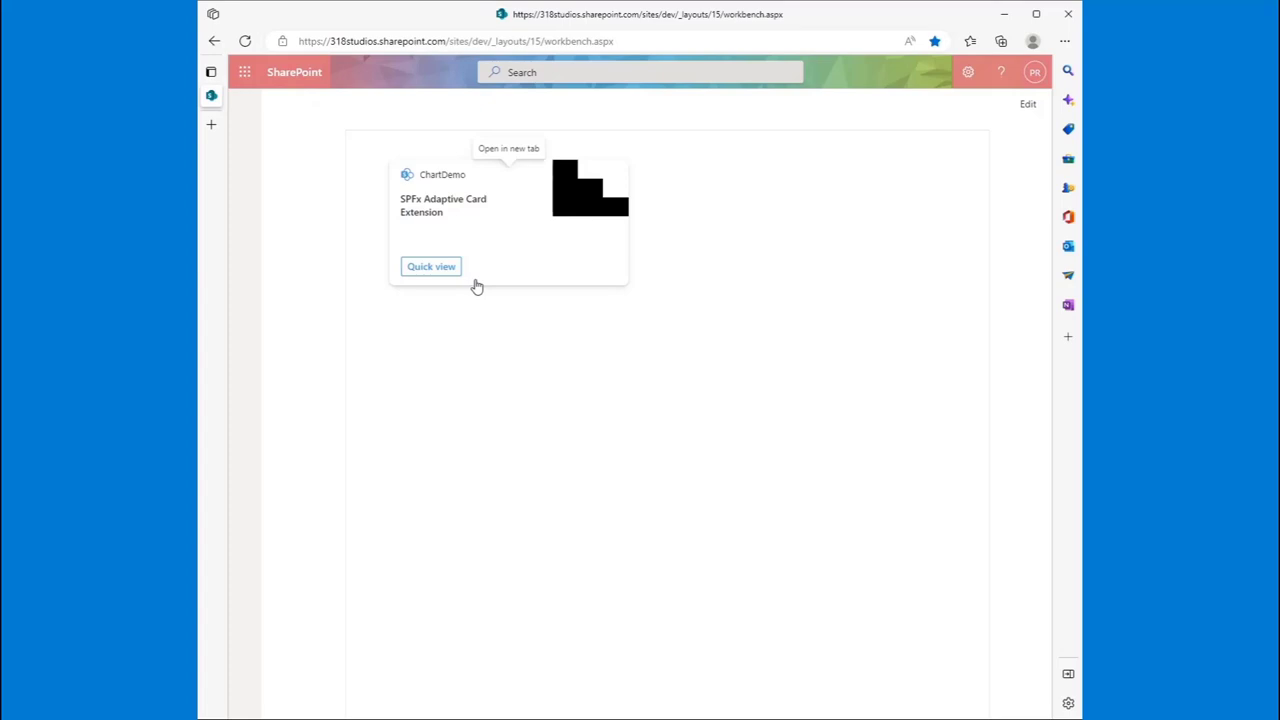
pyautogui.moveTo(432, 268)
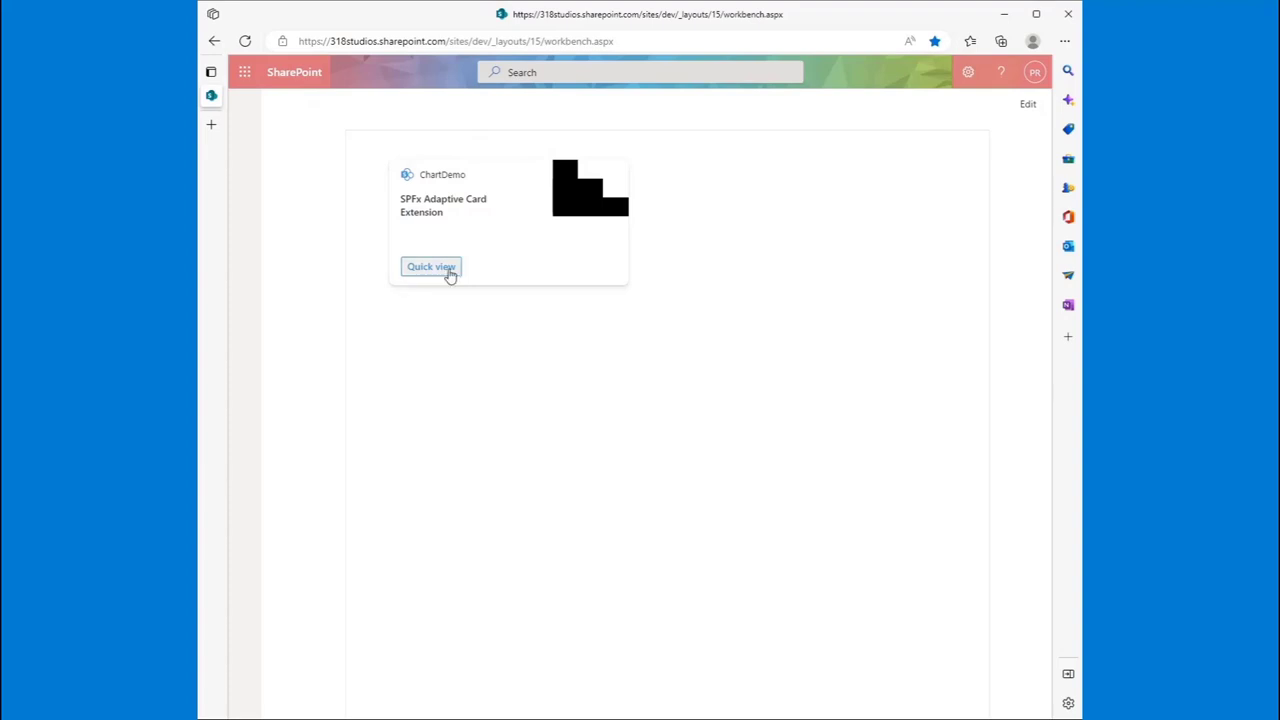
pyautogui.click(432, 266)
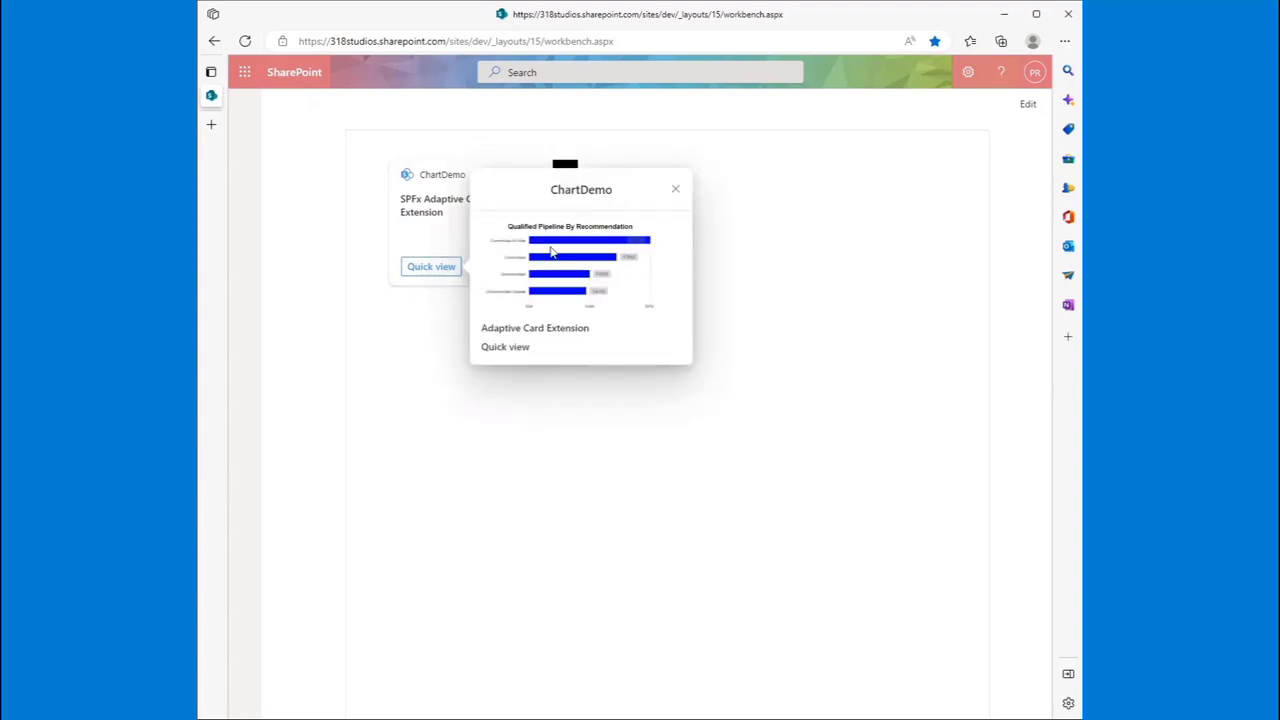
pyautogui.moveTo(484, 292)
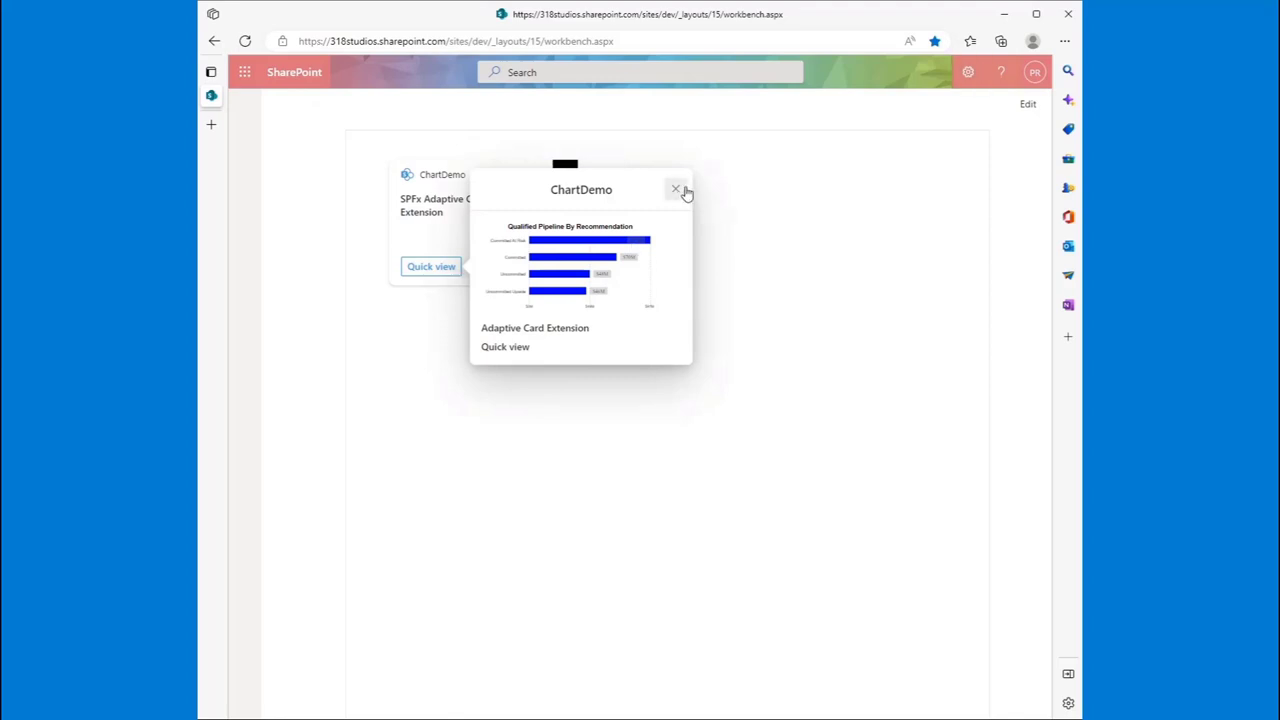
pyautogui.click(676, 188)
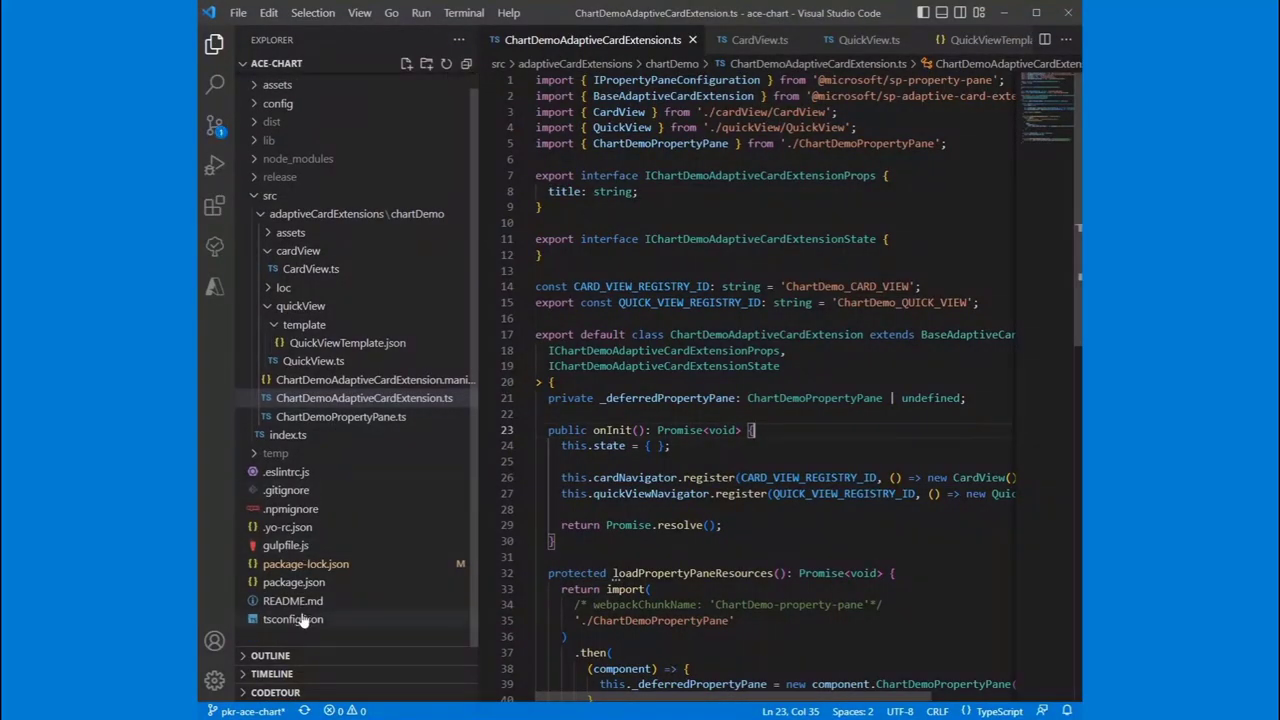
# - Scroll through the extension's onInit card and quick view registrations
pyautogui.scroll(3)
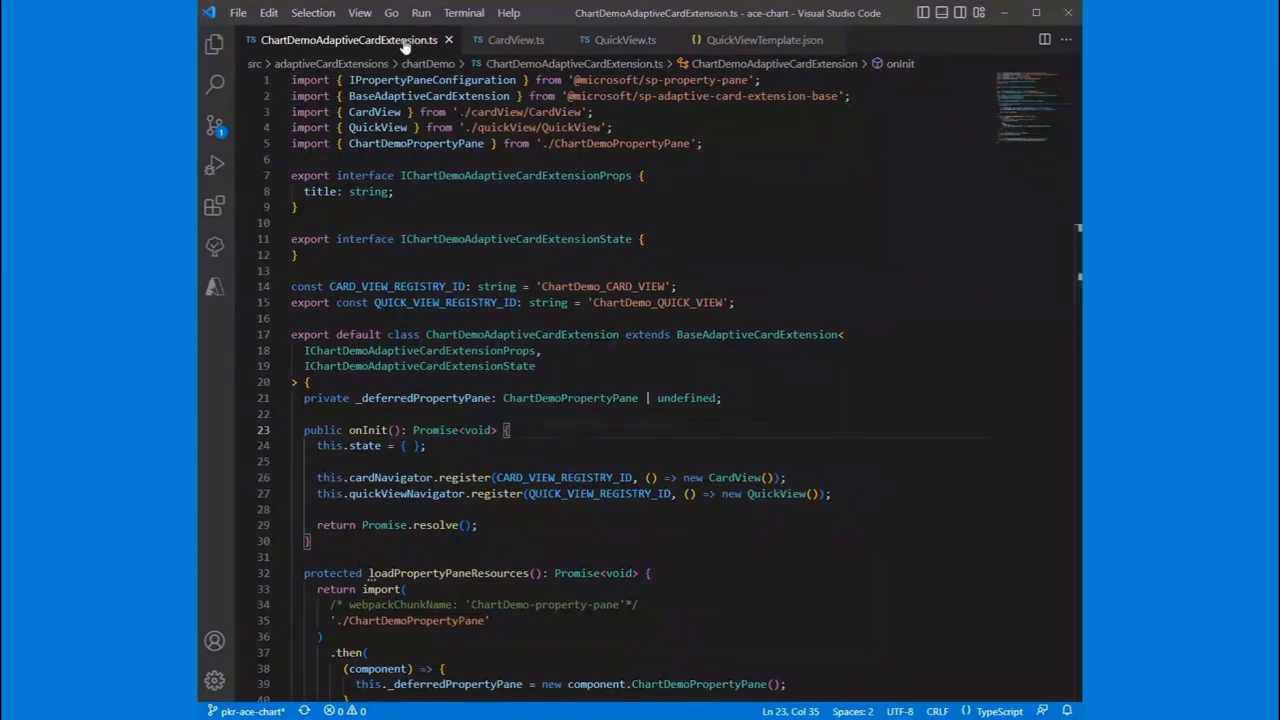
pyautogui.scroll(-3)
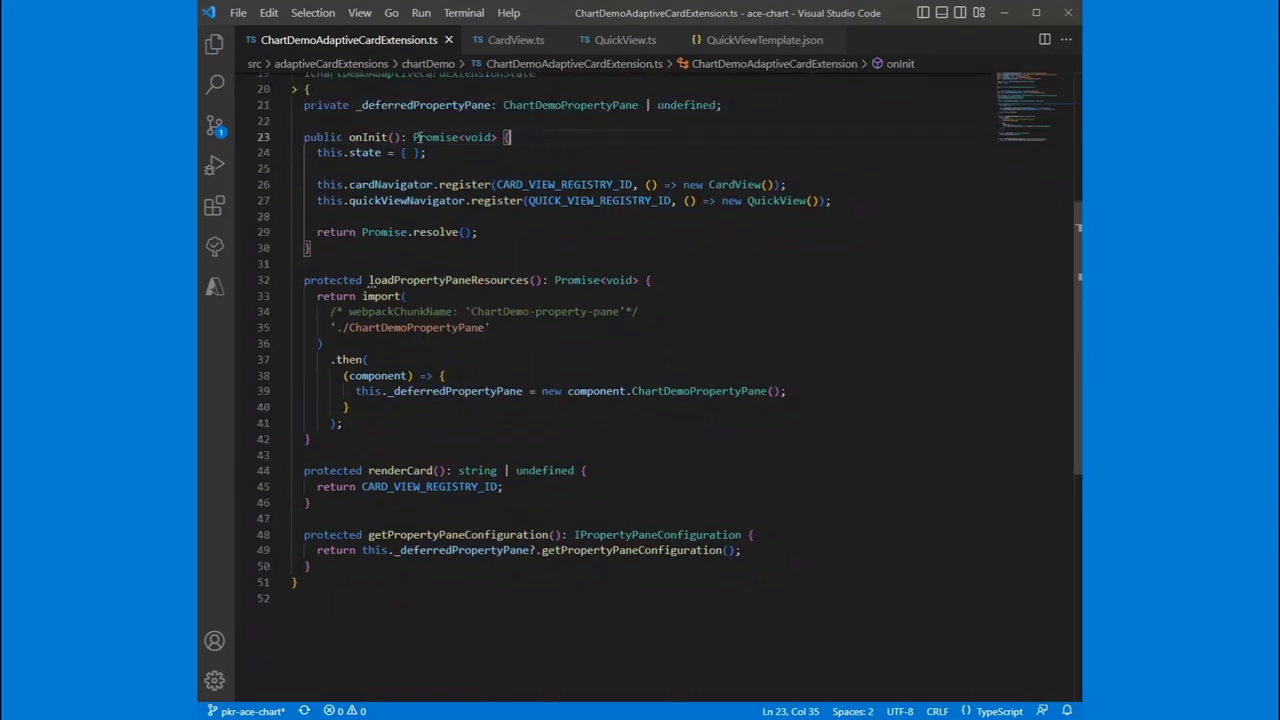
pyautogui.scroll(3)
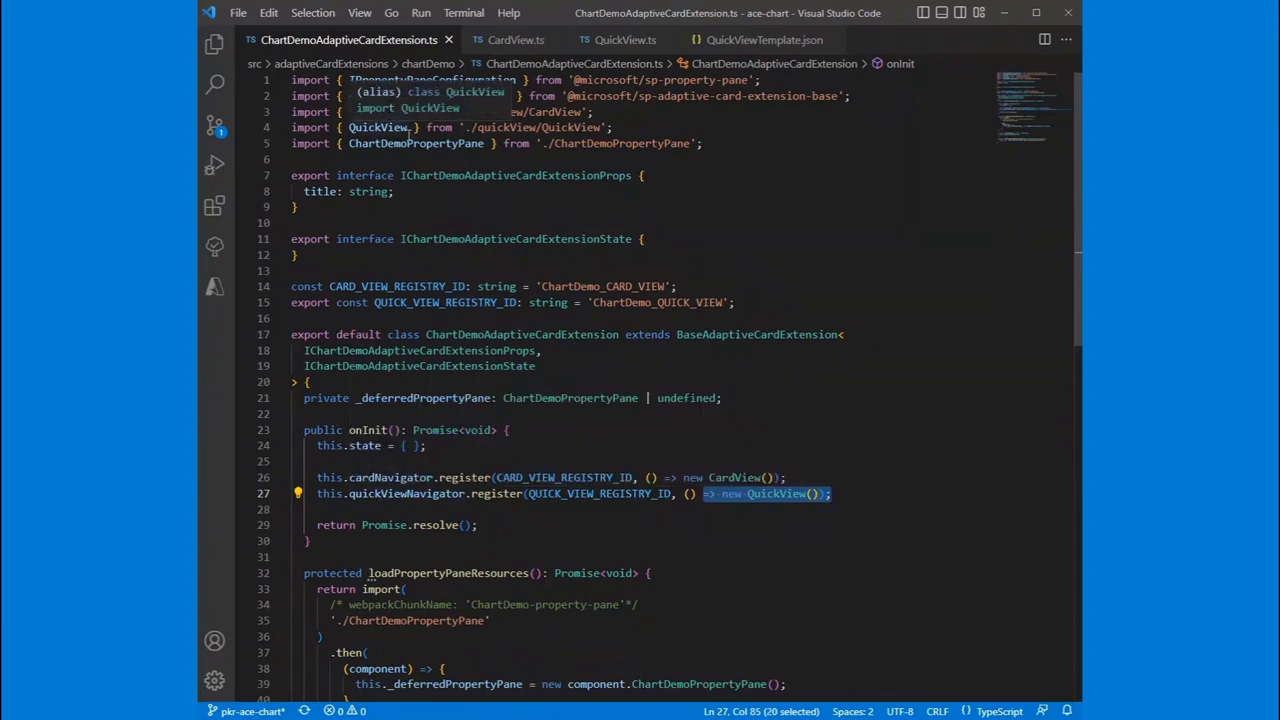
# - Switch to CardView.ts and point out the svgToTinyDataUri call inside getSVG
pyautogui.click(516, 40)
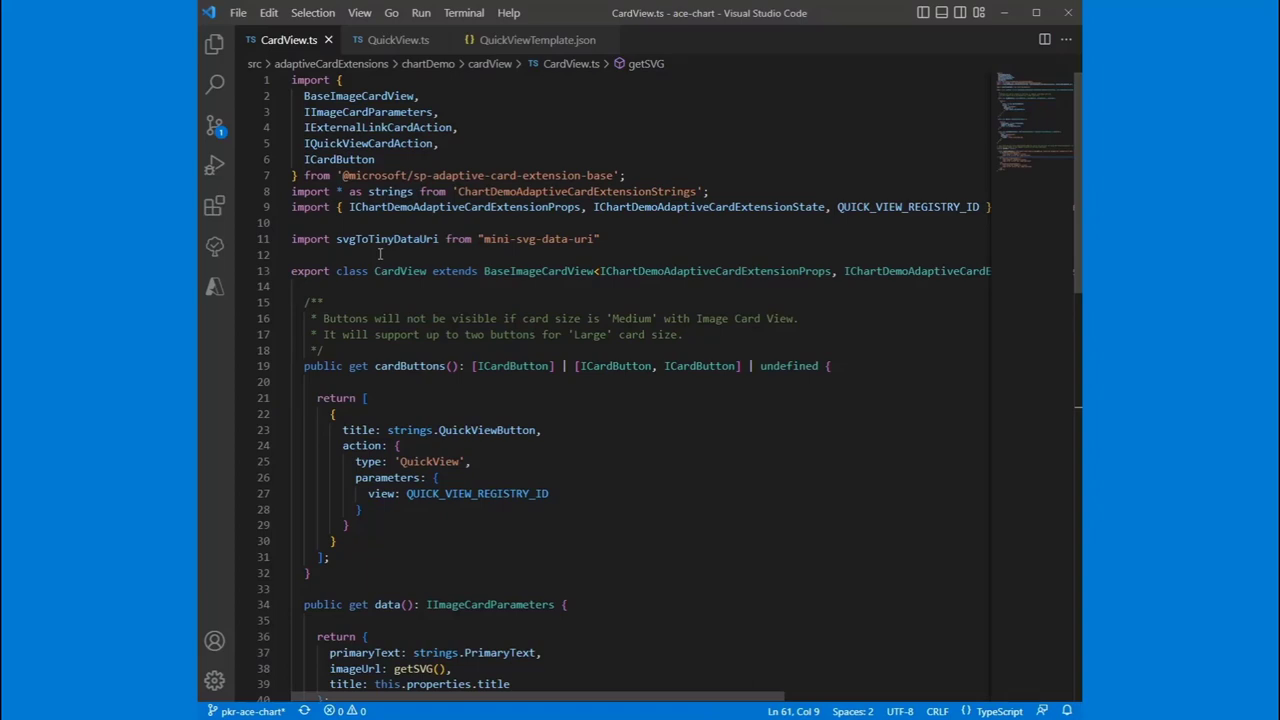
pyautogui.scroll(-3)
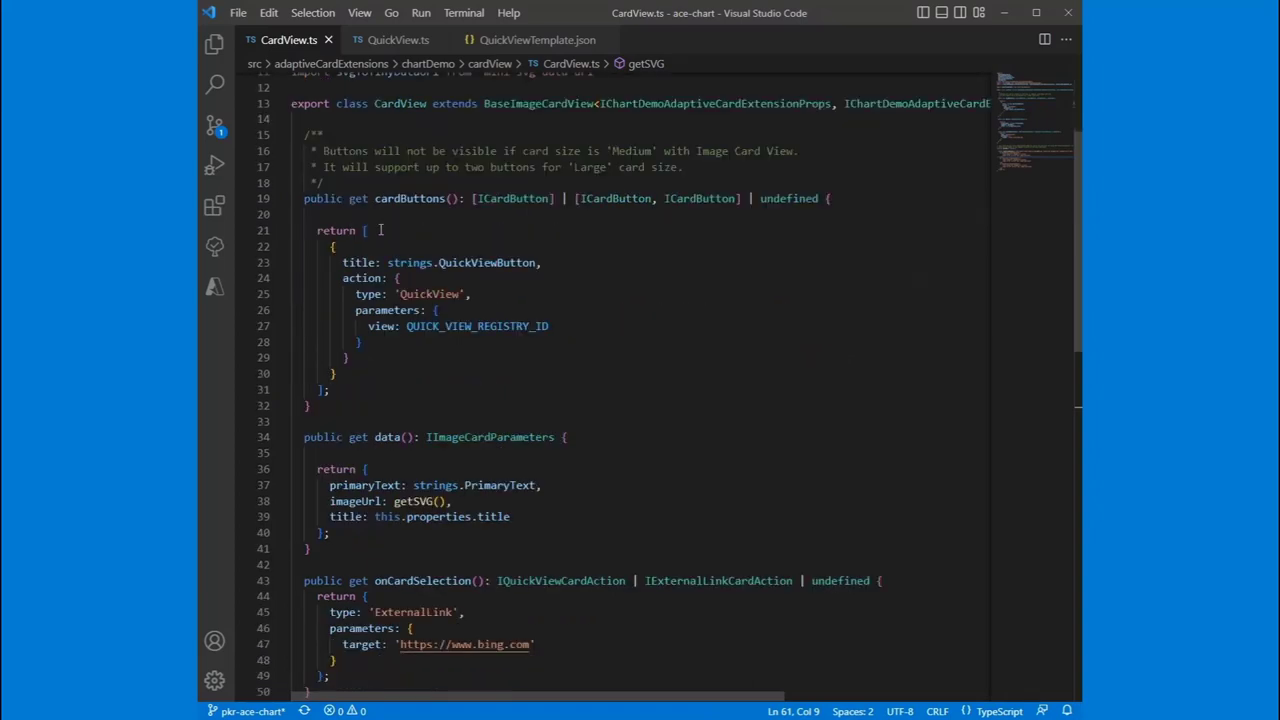
pyautogui.scroll(-3)
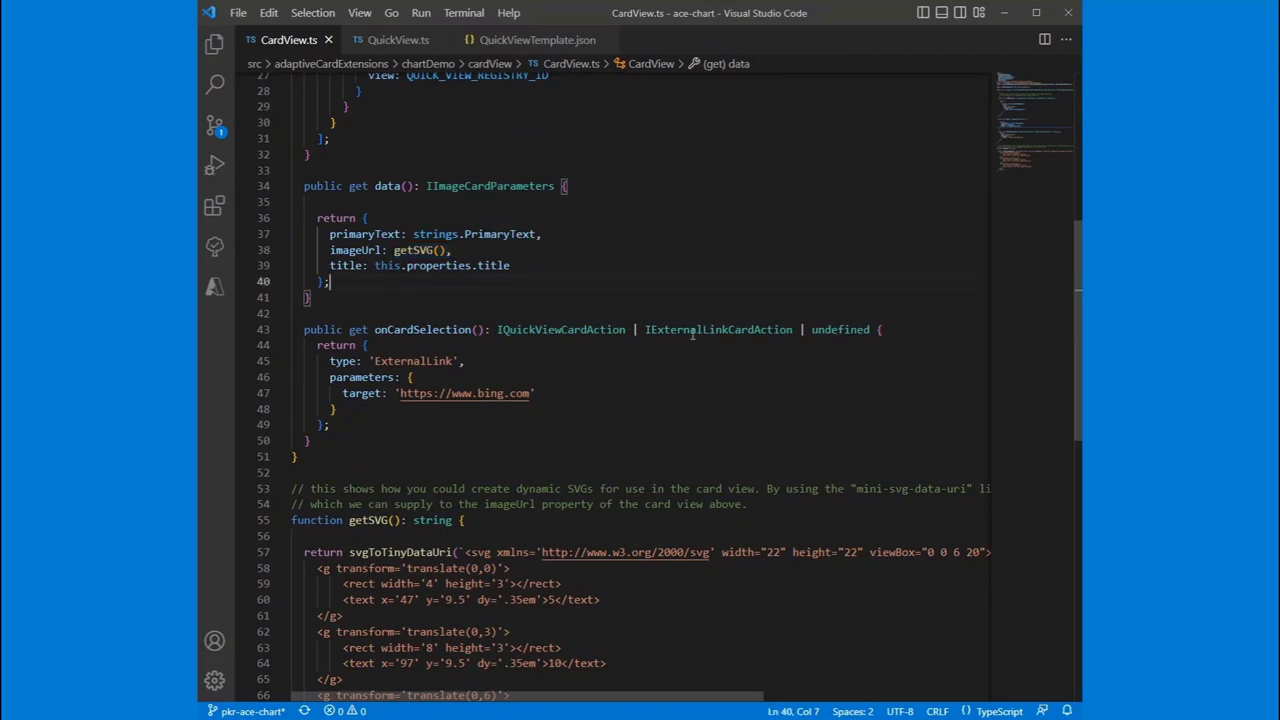
pyautogui.scroll(-3)
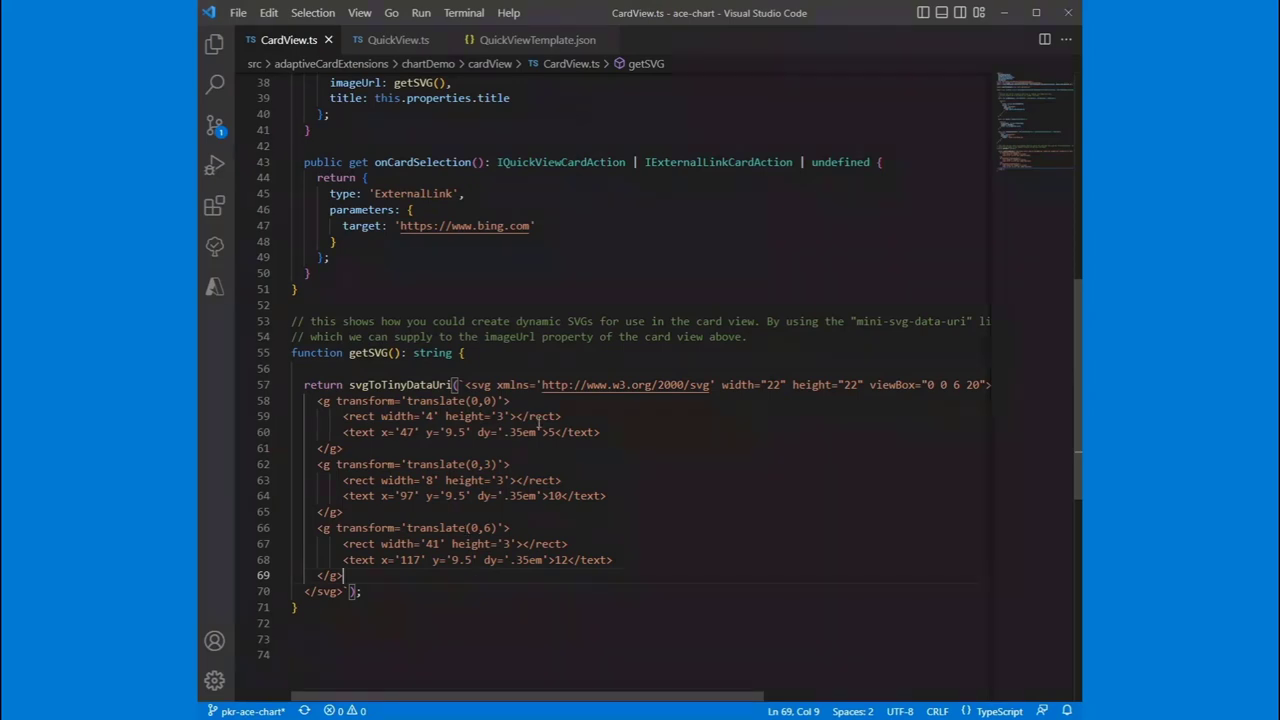
pyautogui.click(460, 384)
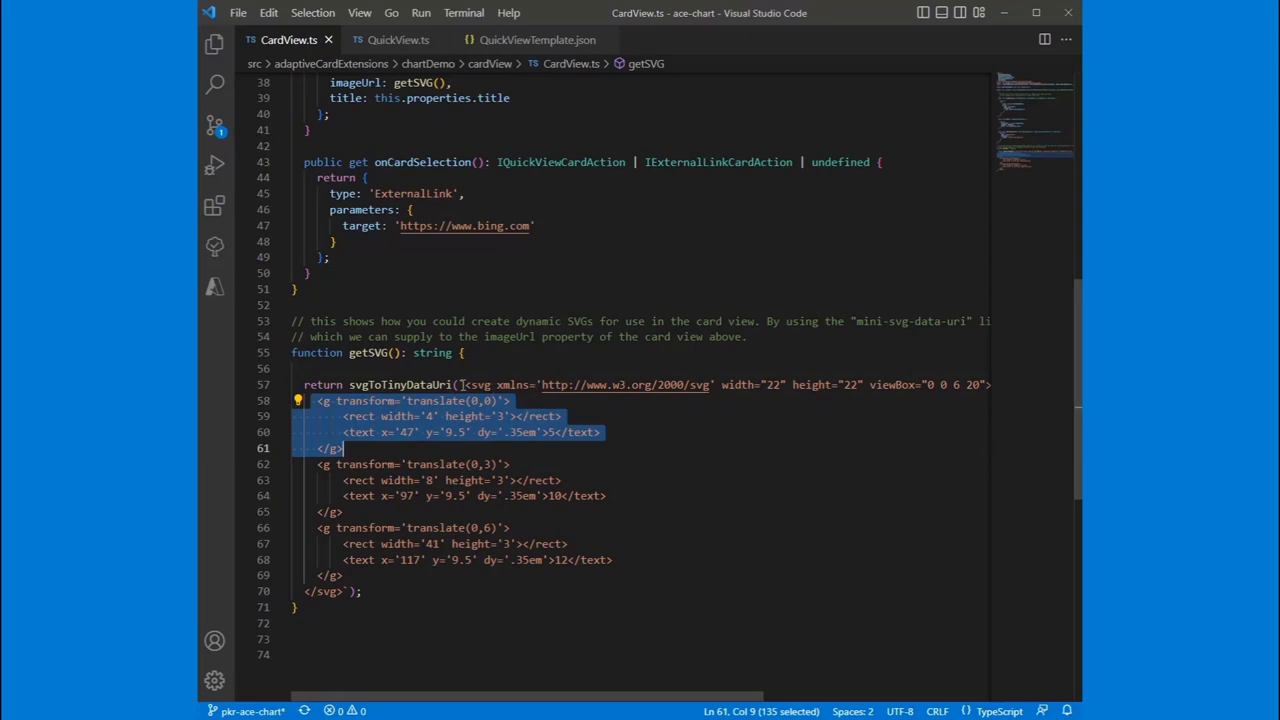
pyautogui.doubleClick(400, 384)
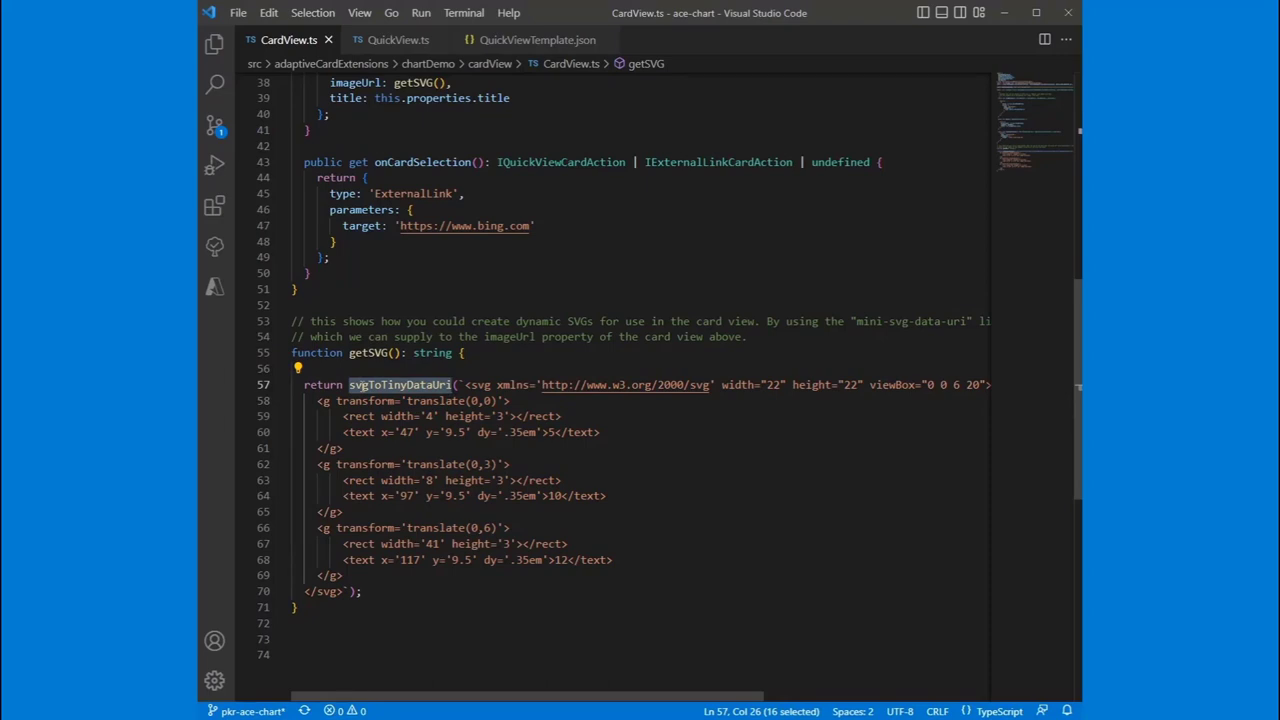
# - Highlight the imageUrl line and the getSVG call that supplies the card image
pyautogui.scroll(3)
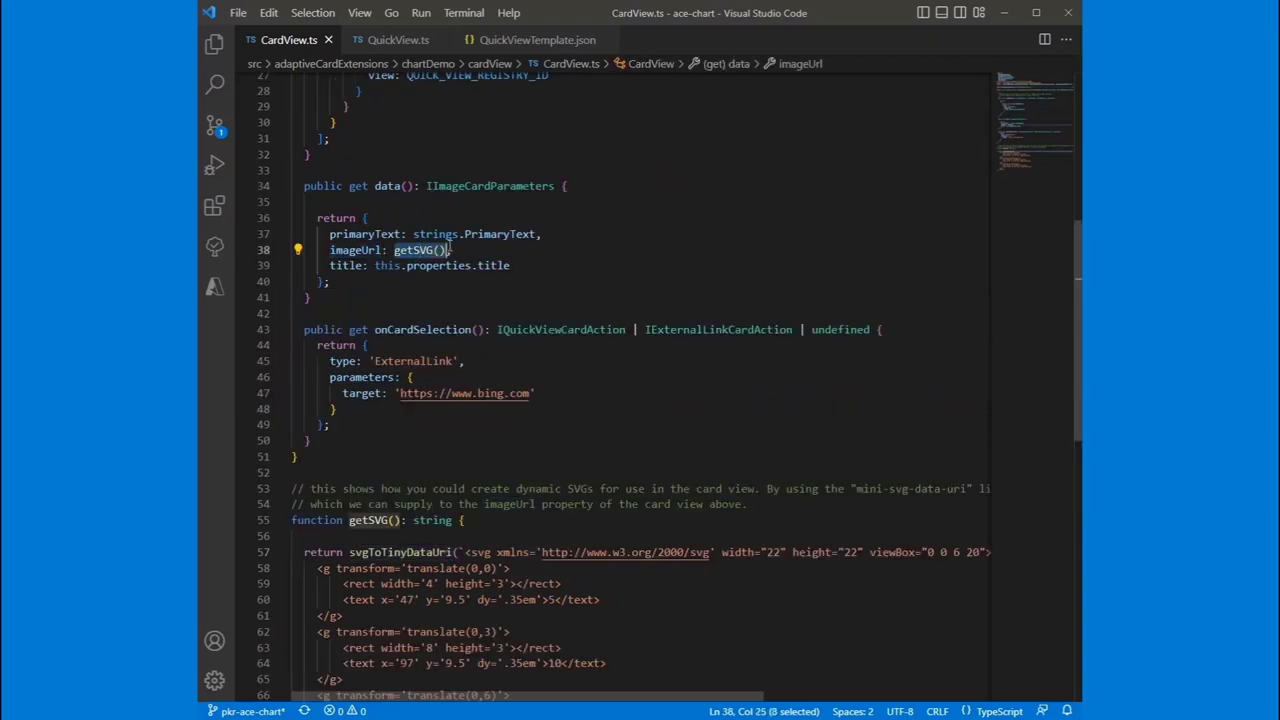
pyautogui.scroll(-3)
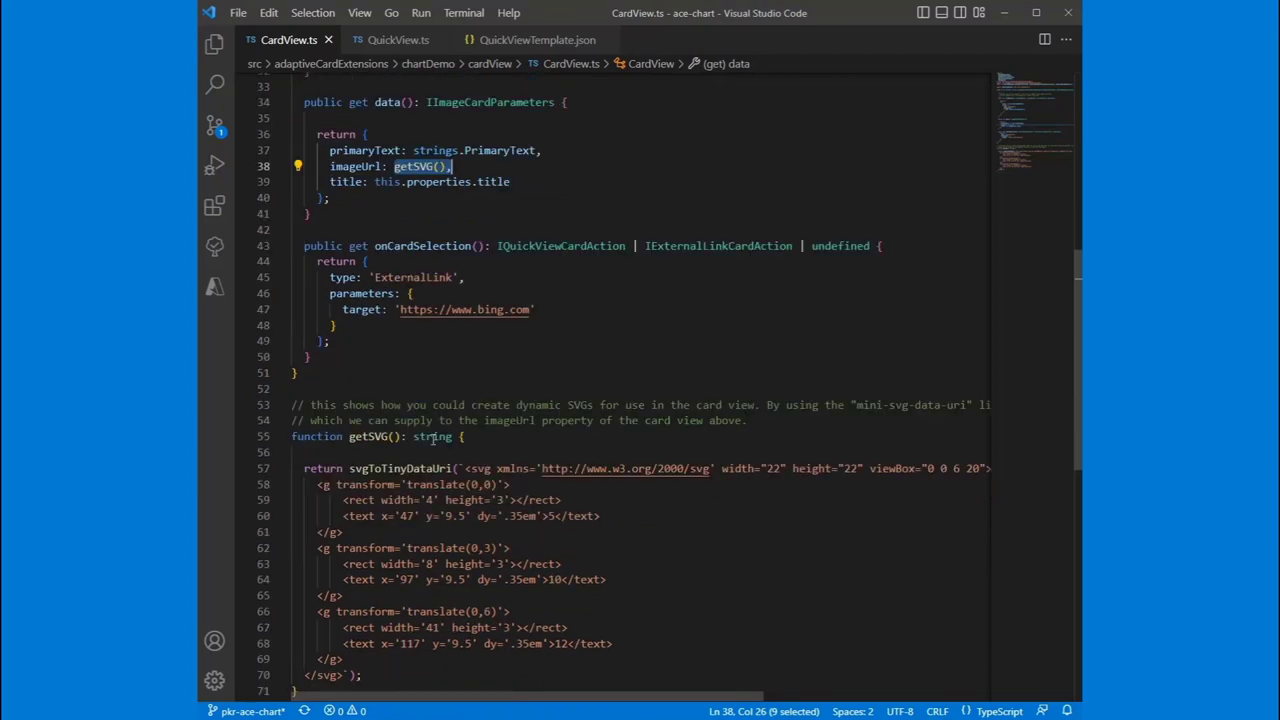
pyautogui.scroll(-3)
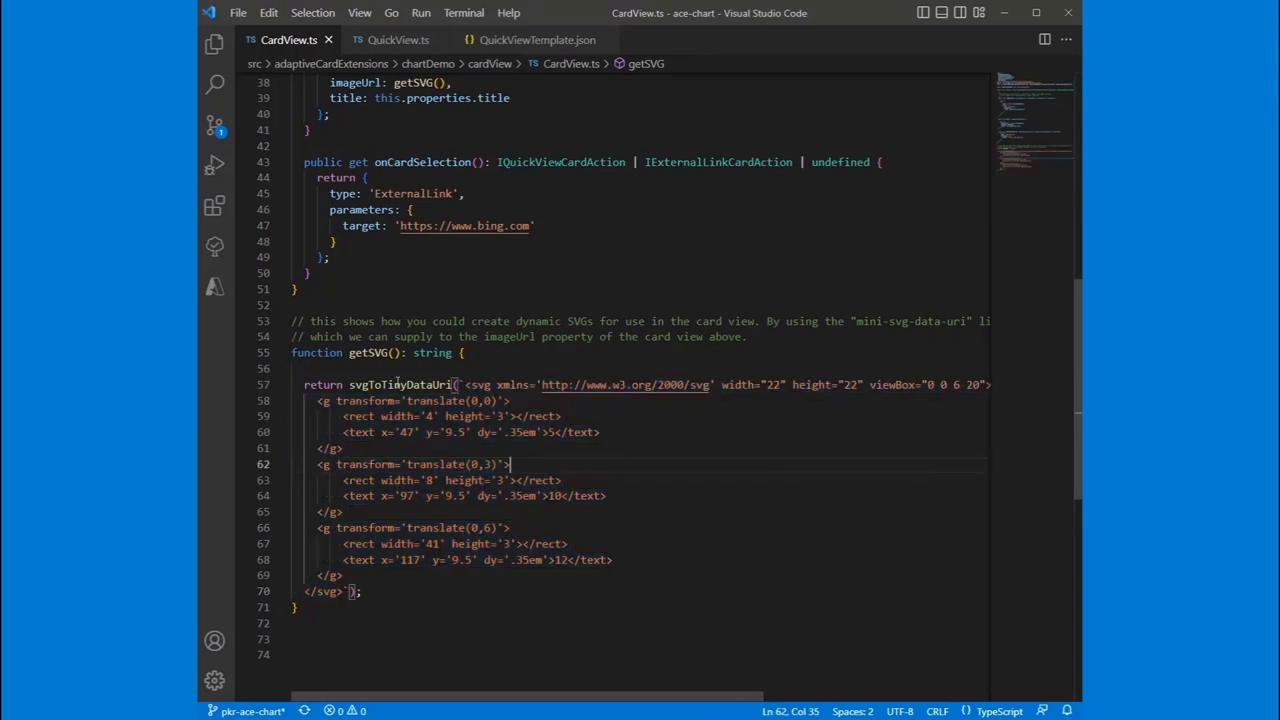
pyautogui.doubleClick(410, 384)
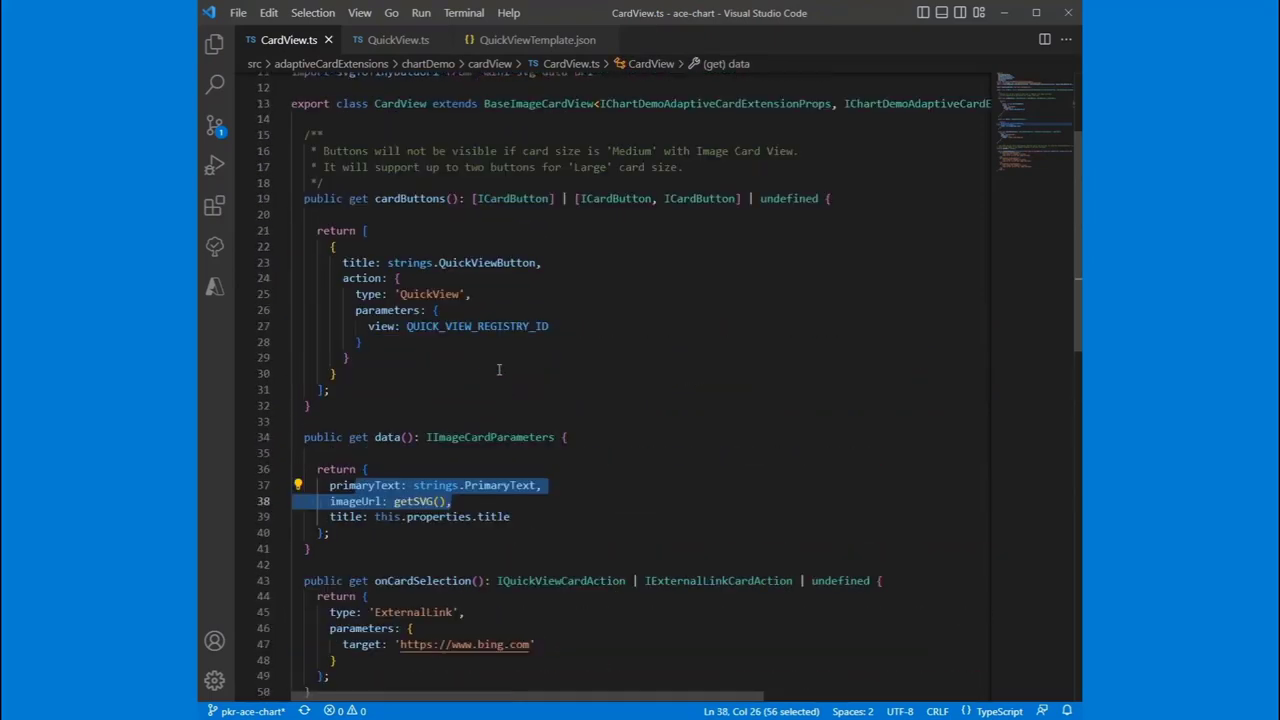
pyautogui.scroll(3)
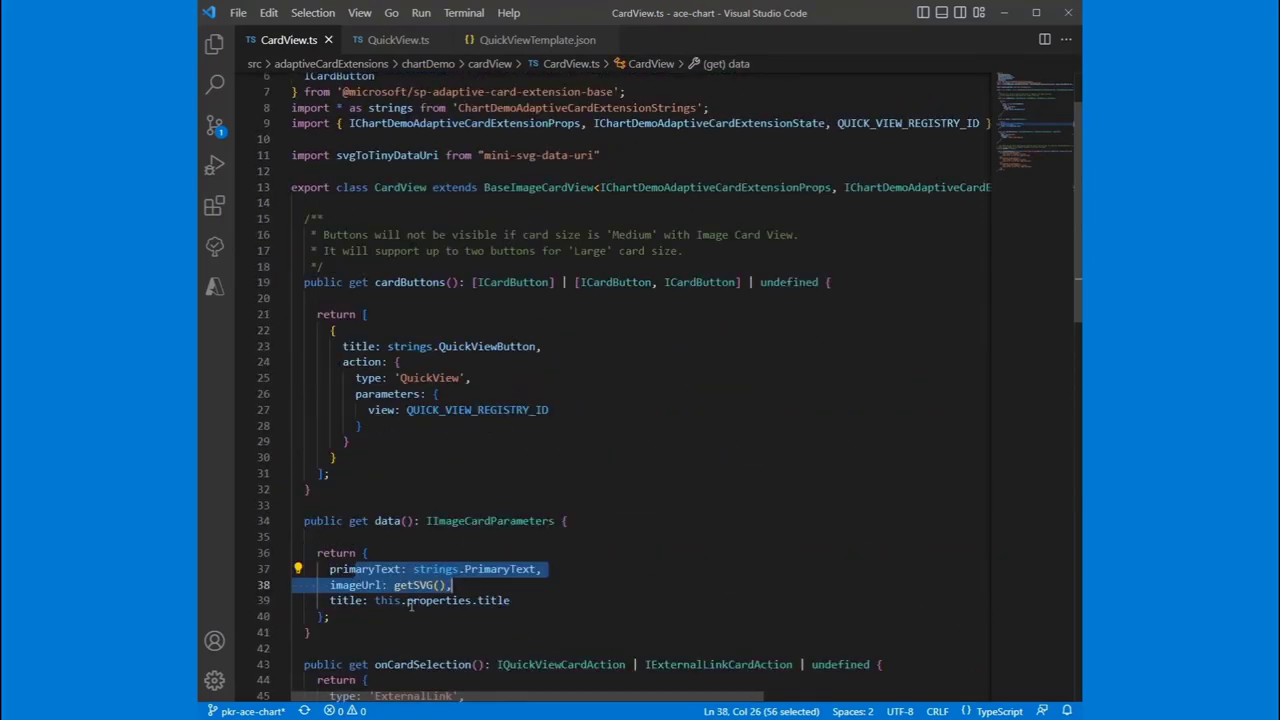
pyautogui.scroll(3)
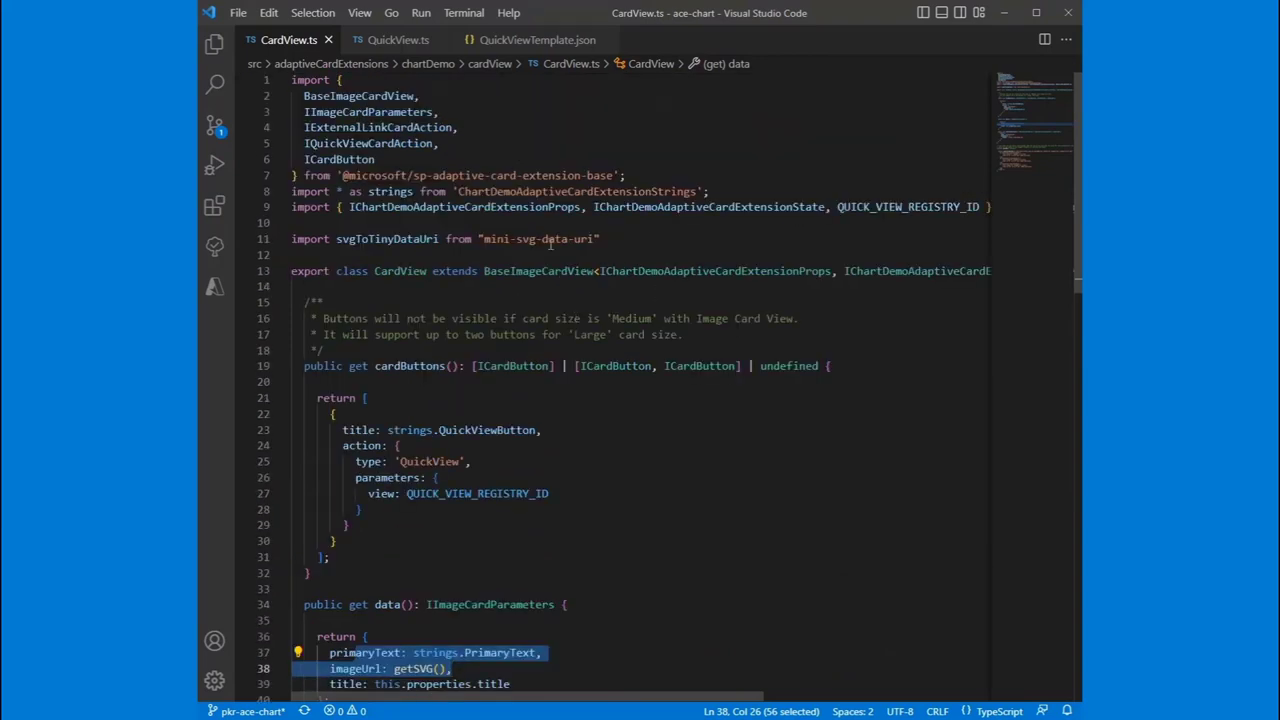
pyautogui.doubleClick(538, 272)
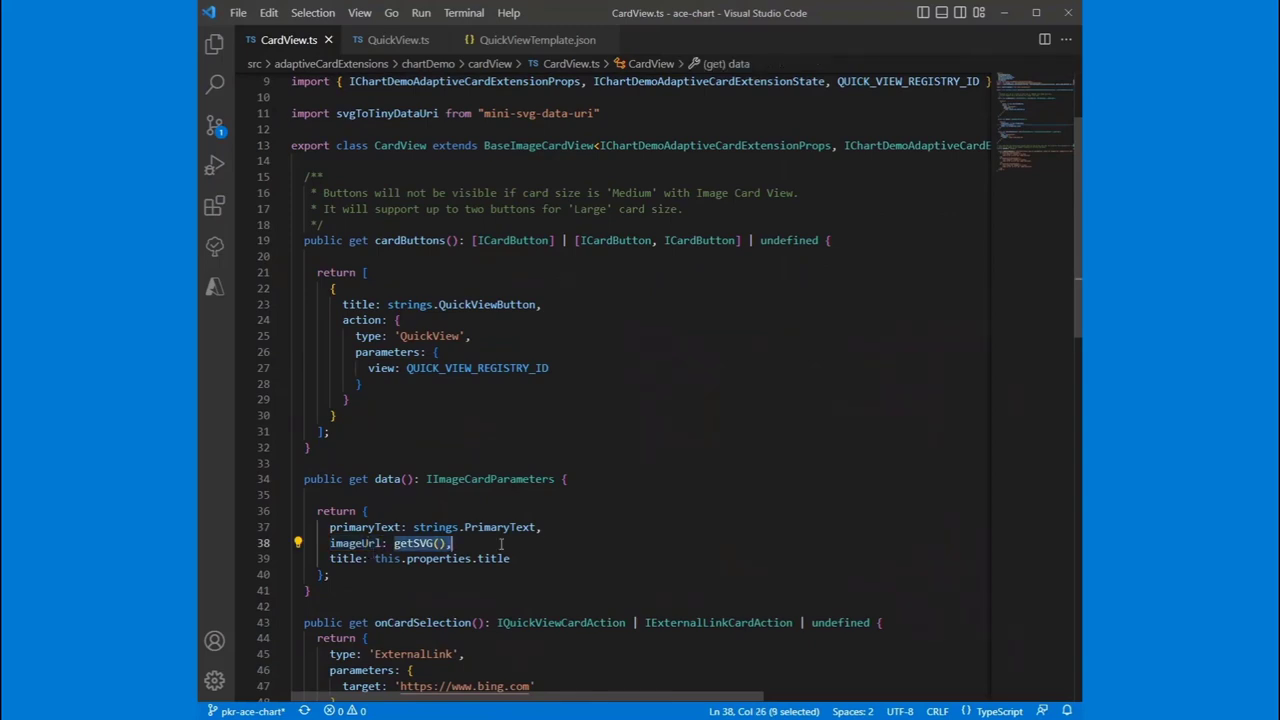
# - Scroll back up through the card view's data getter
pyautogui.scroll(-3)
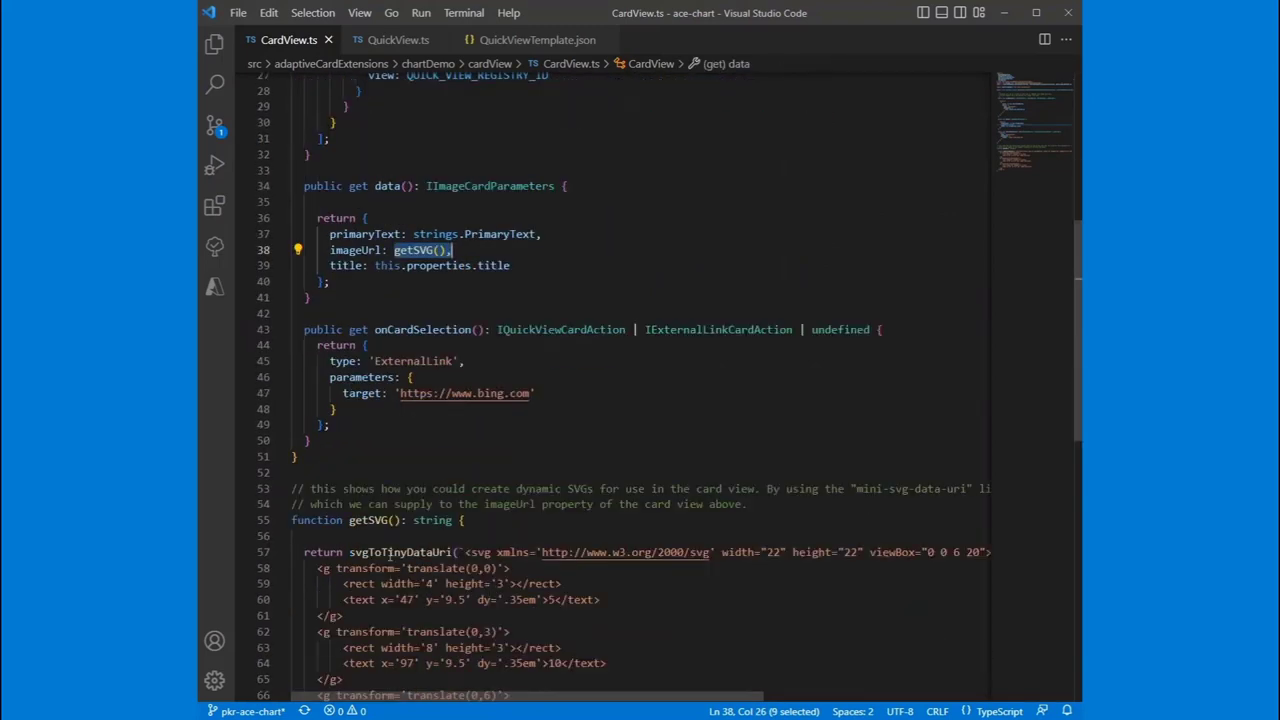
pyautogui.scroll(3)
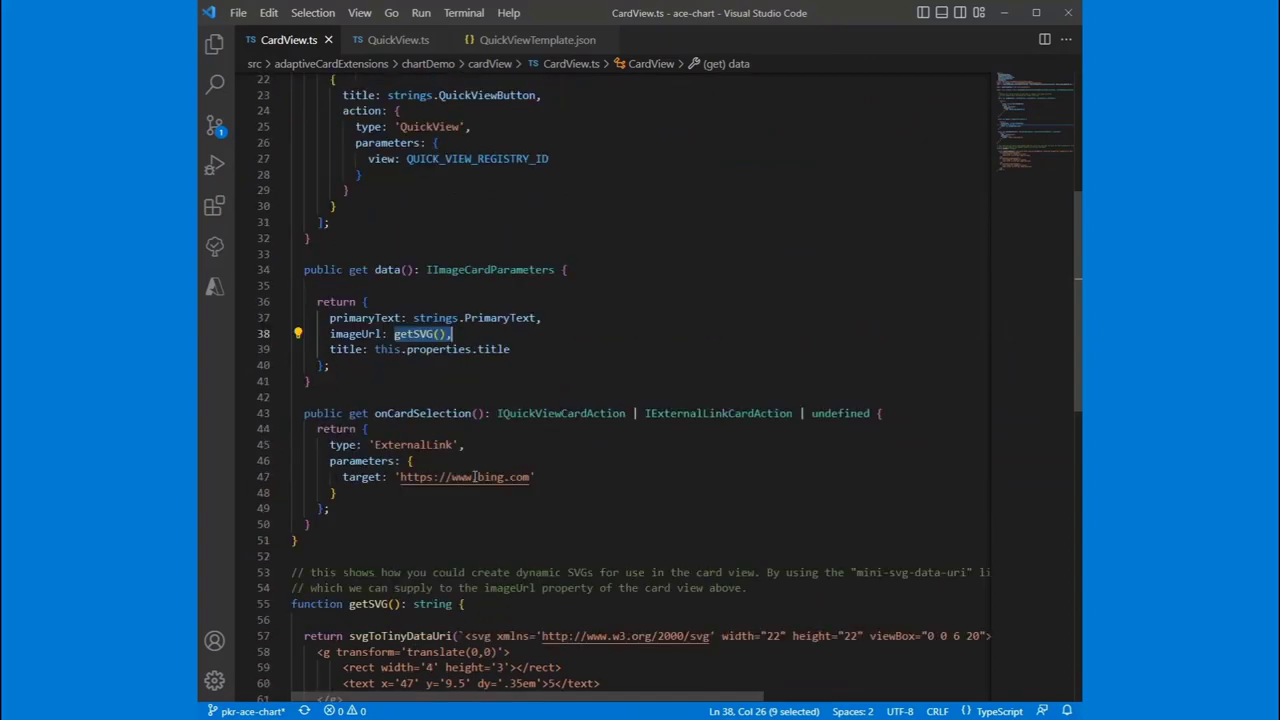
pyautogui.scroll(3)
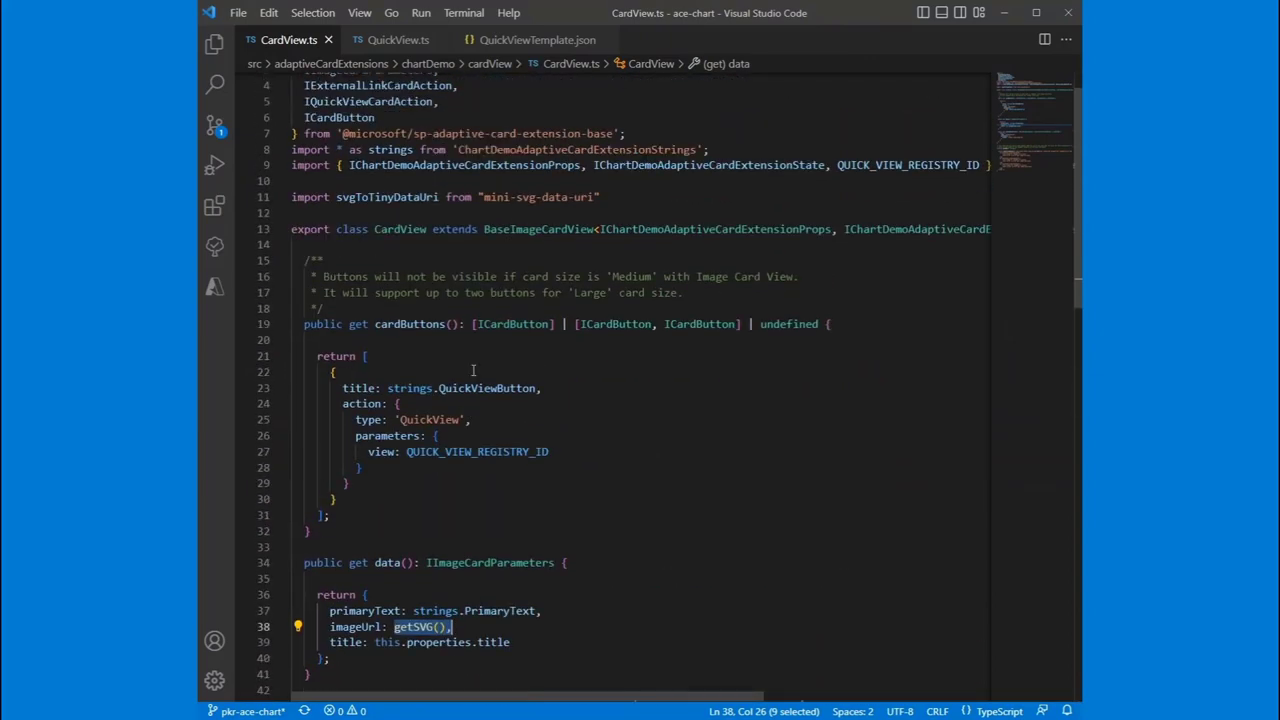
pyautogui.scroll(3)
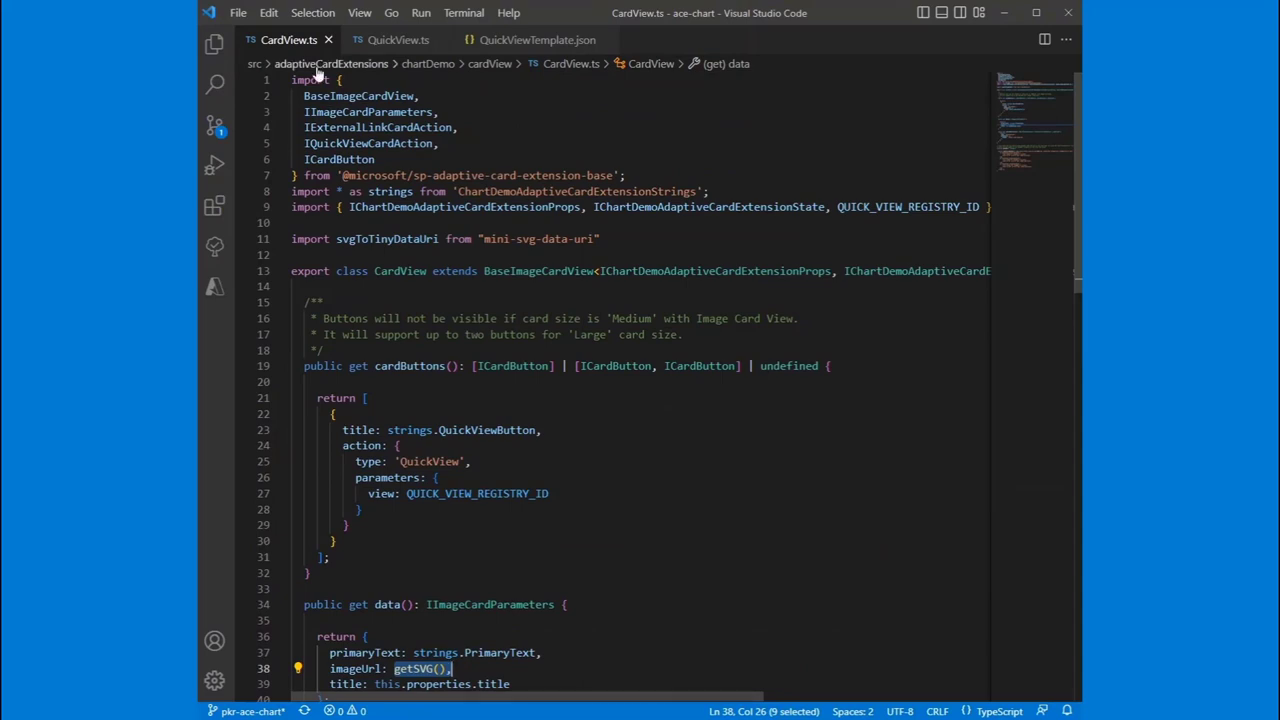
pyautogui.click(398, 40)
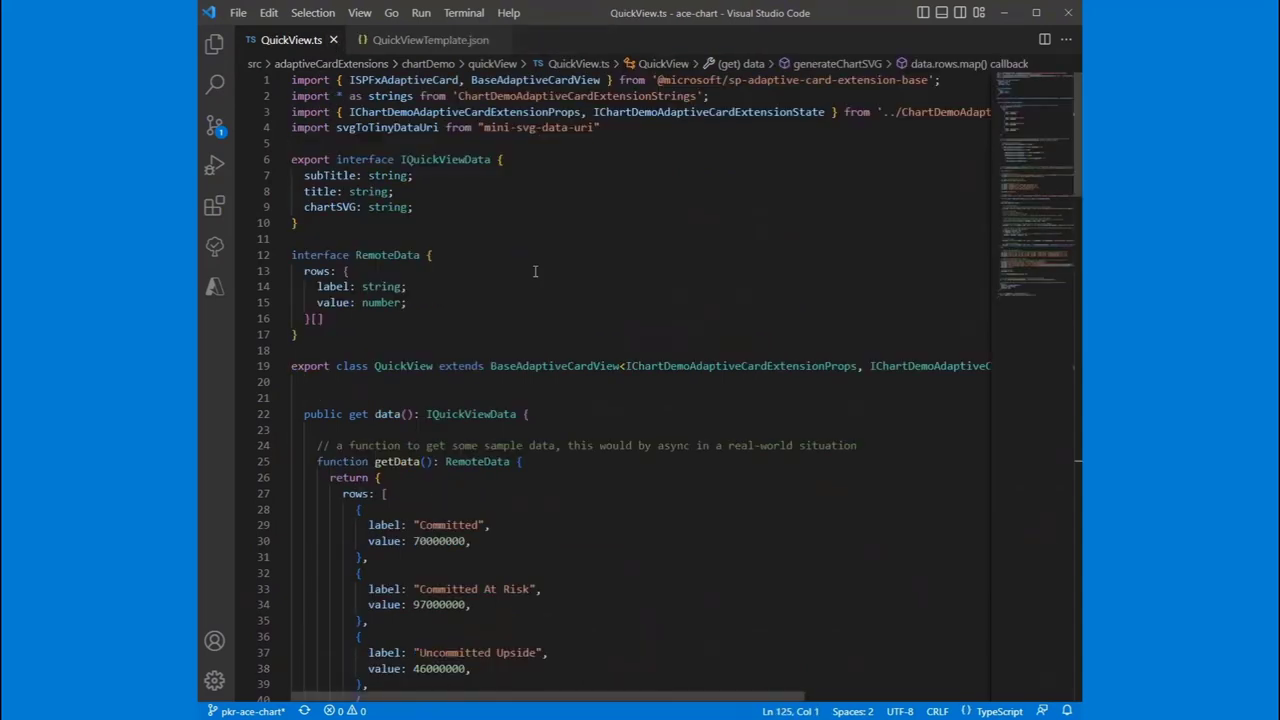
pyautogui.moveTo(450, 344)
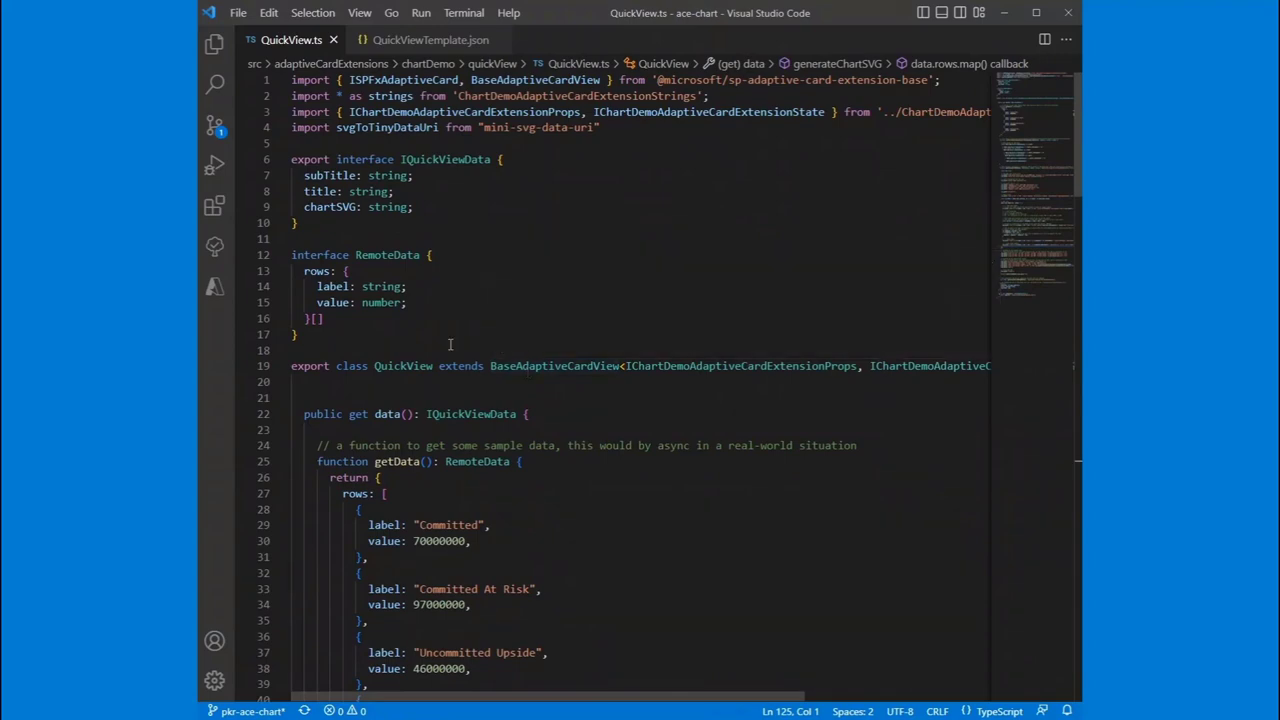
pyautogui.scroll(-3)
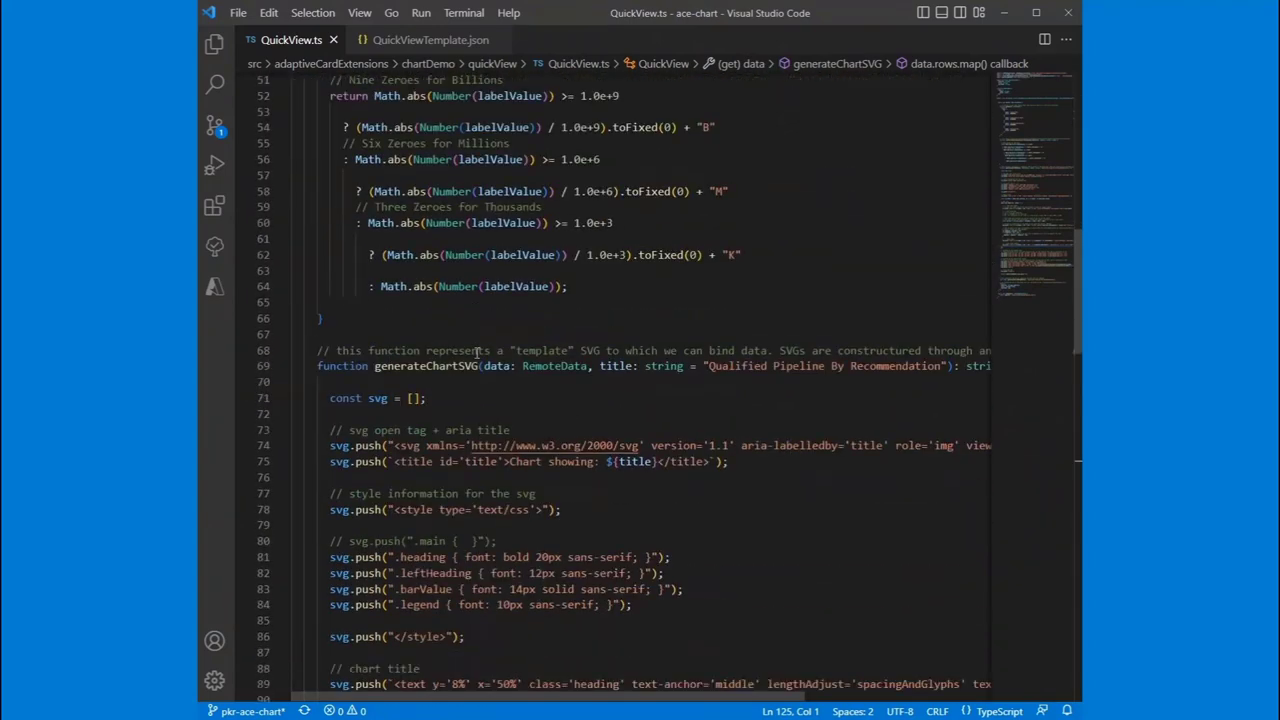
pyautogui.scroll(-3)
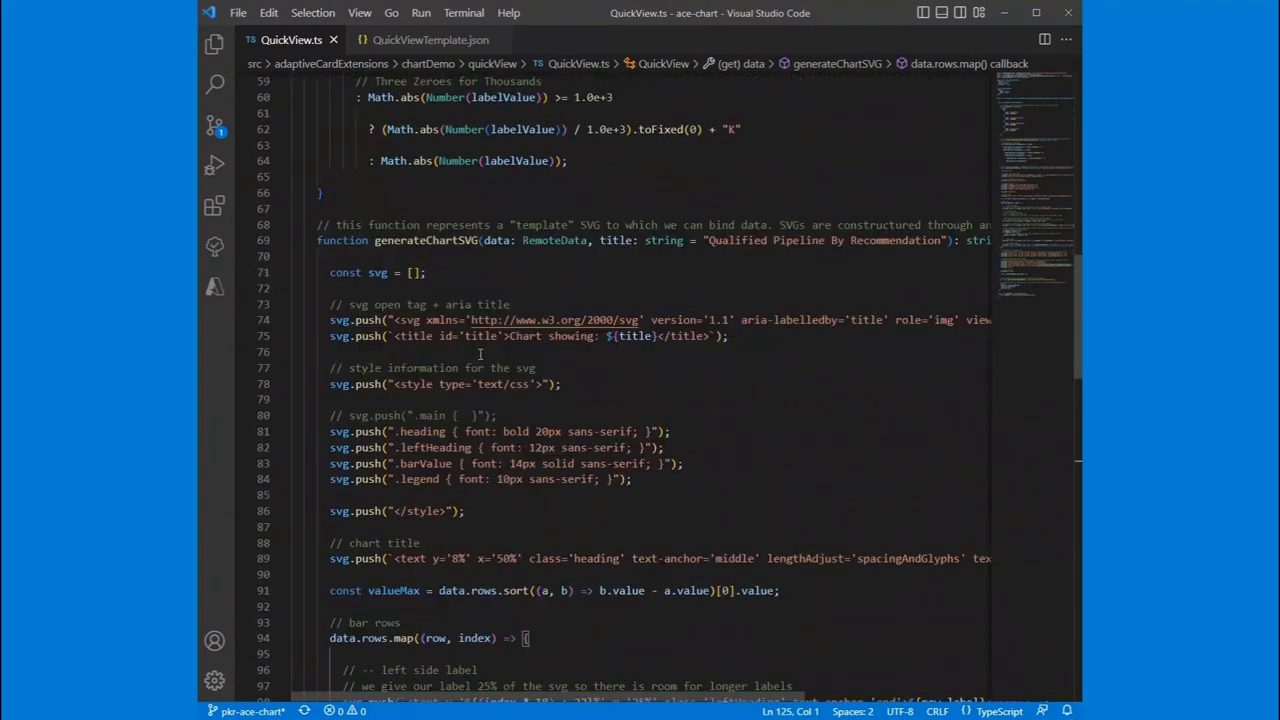
pyautogui.scroll(3)
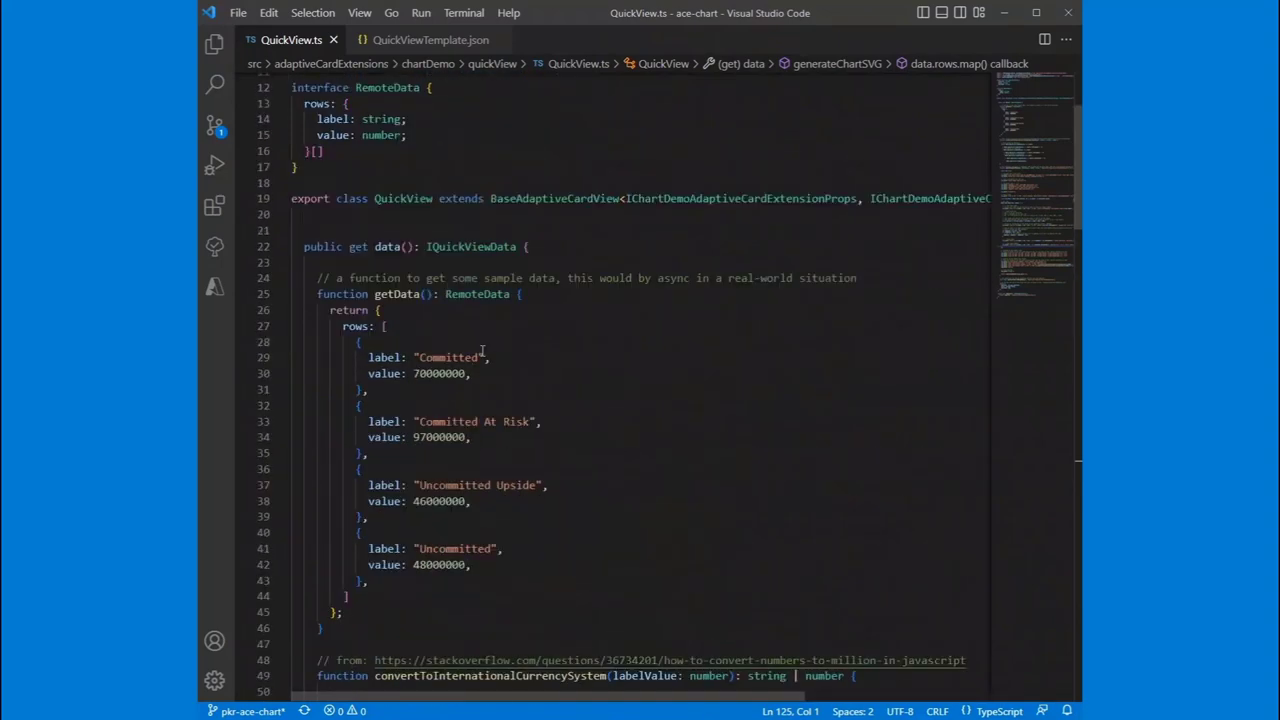
pyautogui.scroll(3)
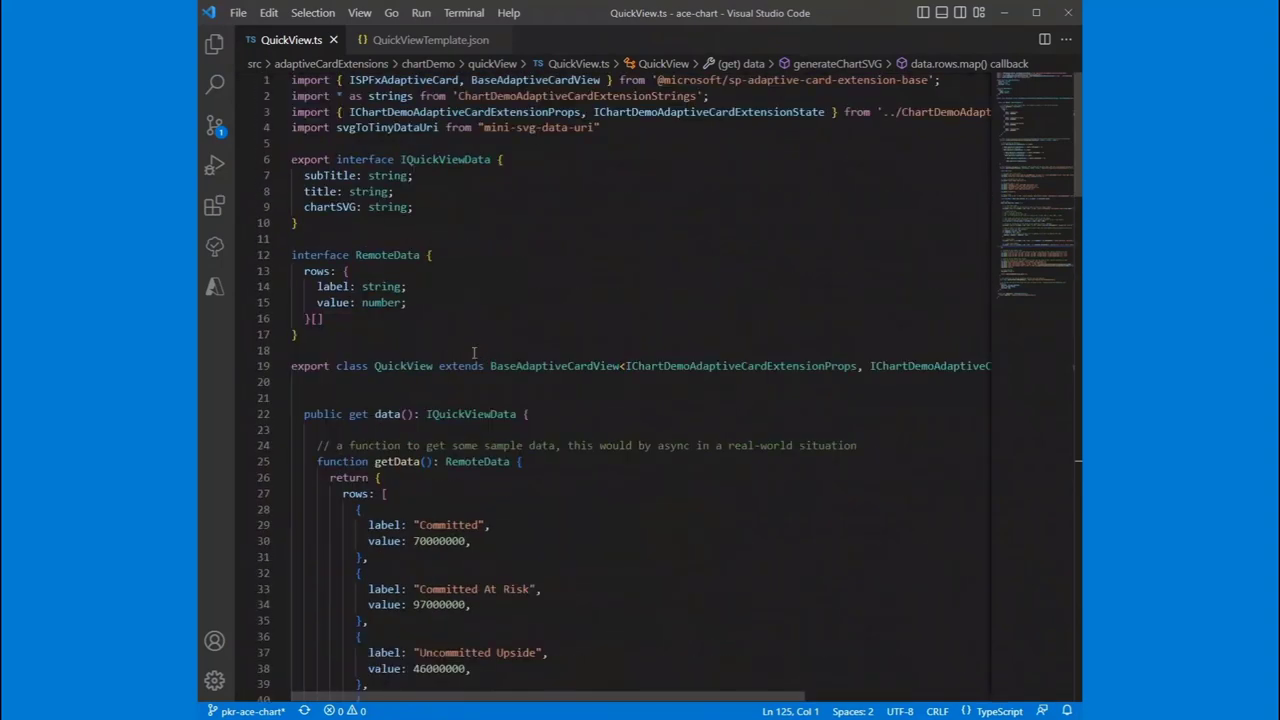
# - Show QuickViewTemplate.json and highlight the Image element bound to ${chartSVG} with size large
pyautogui.click(430, 40)
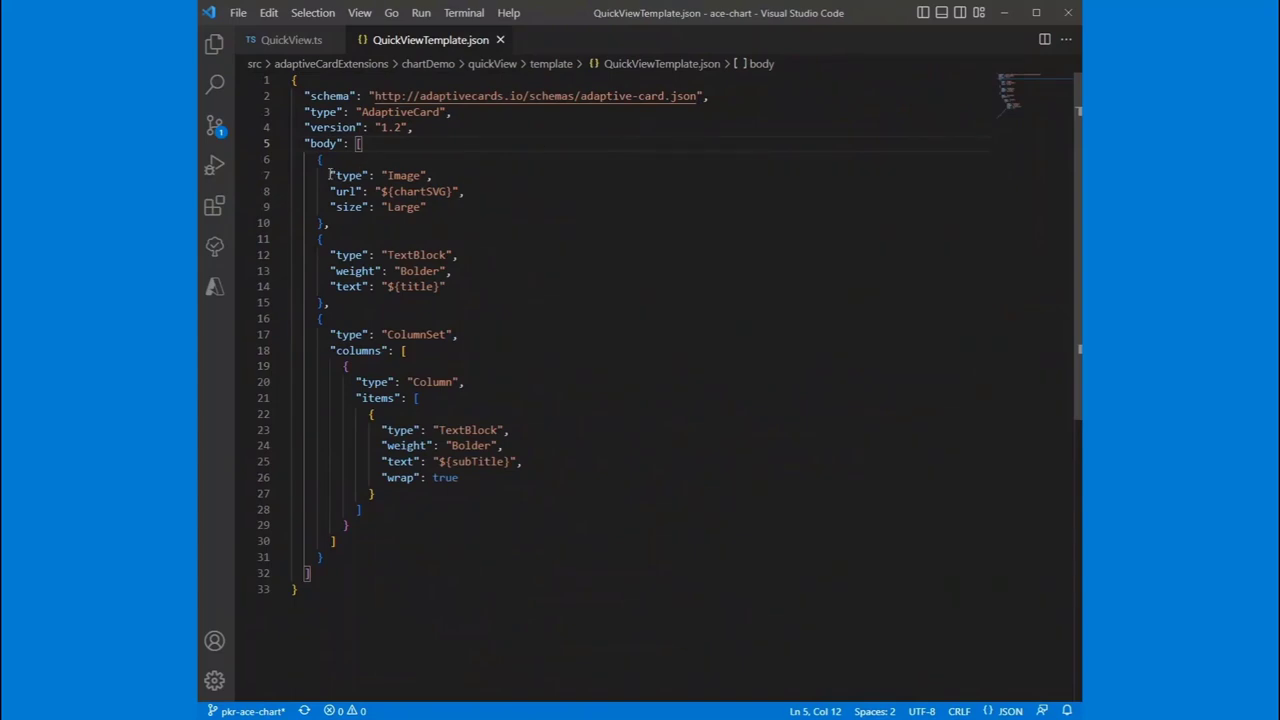
pyautogui.doubleClick(348, 176)
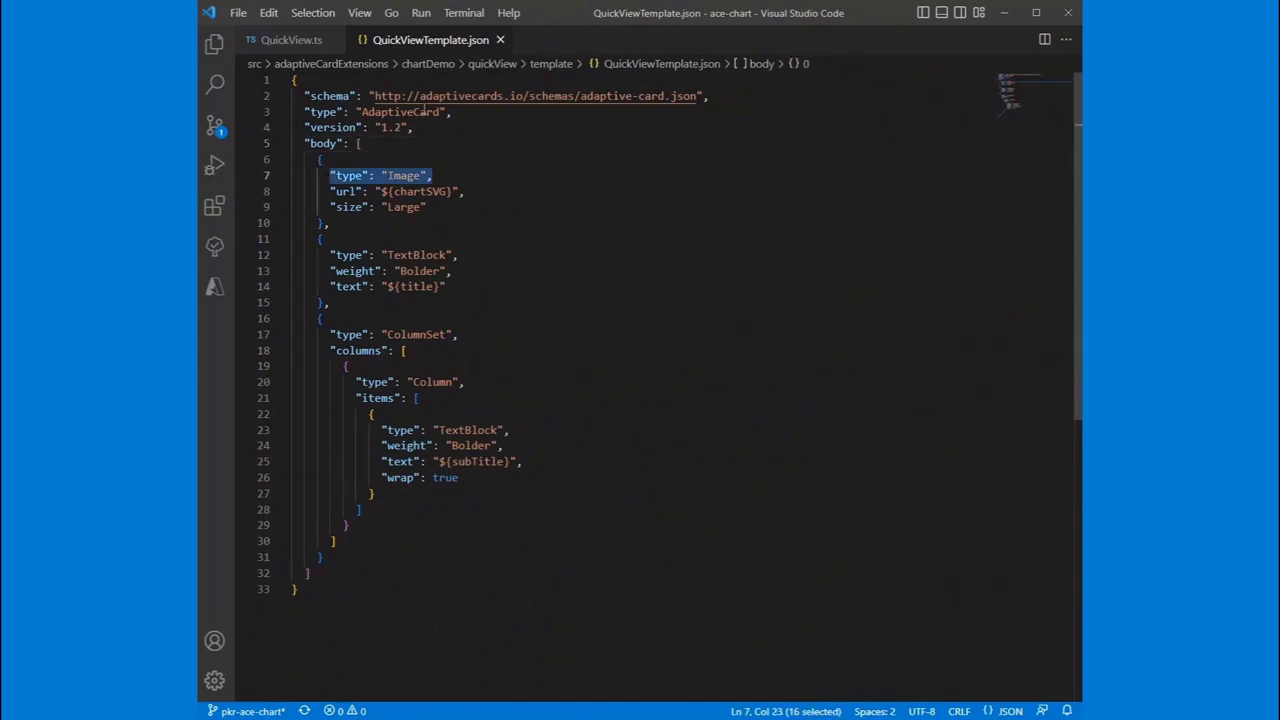
pyautogui.click(320, 144)
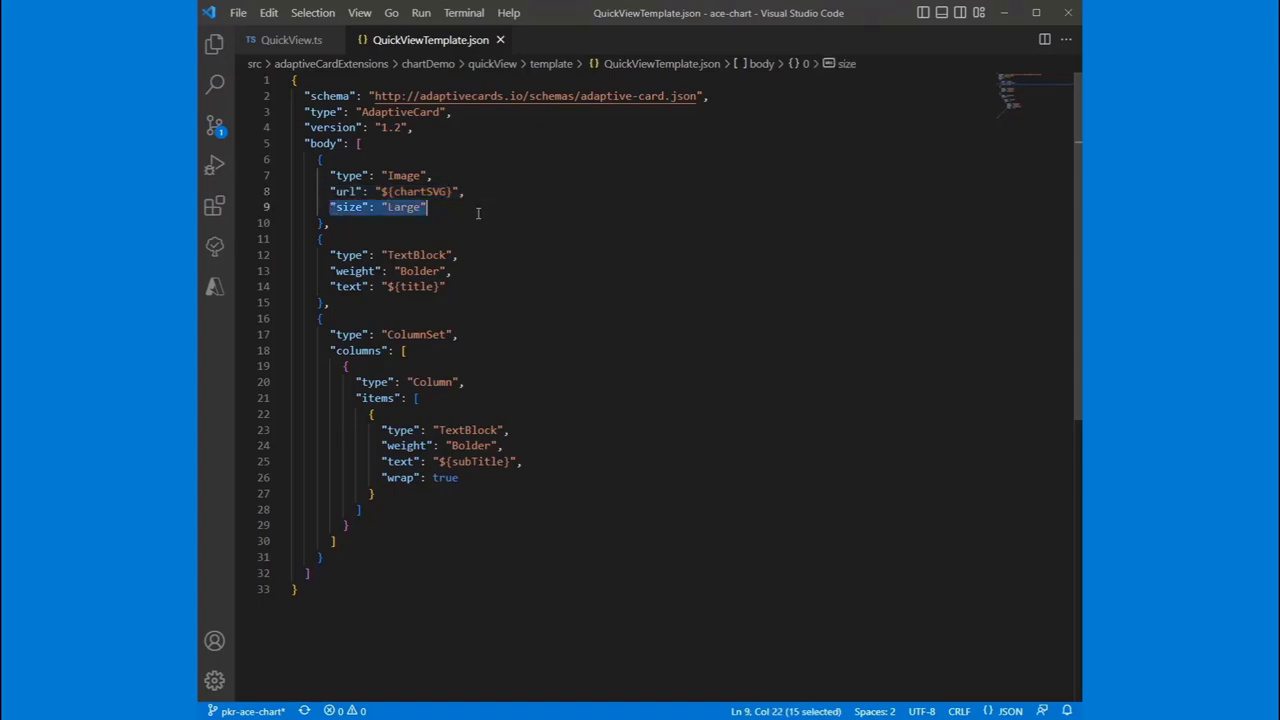
pyautogui.moveTo(396, 256)
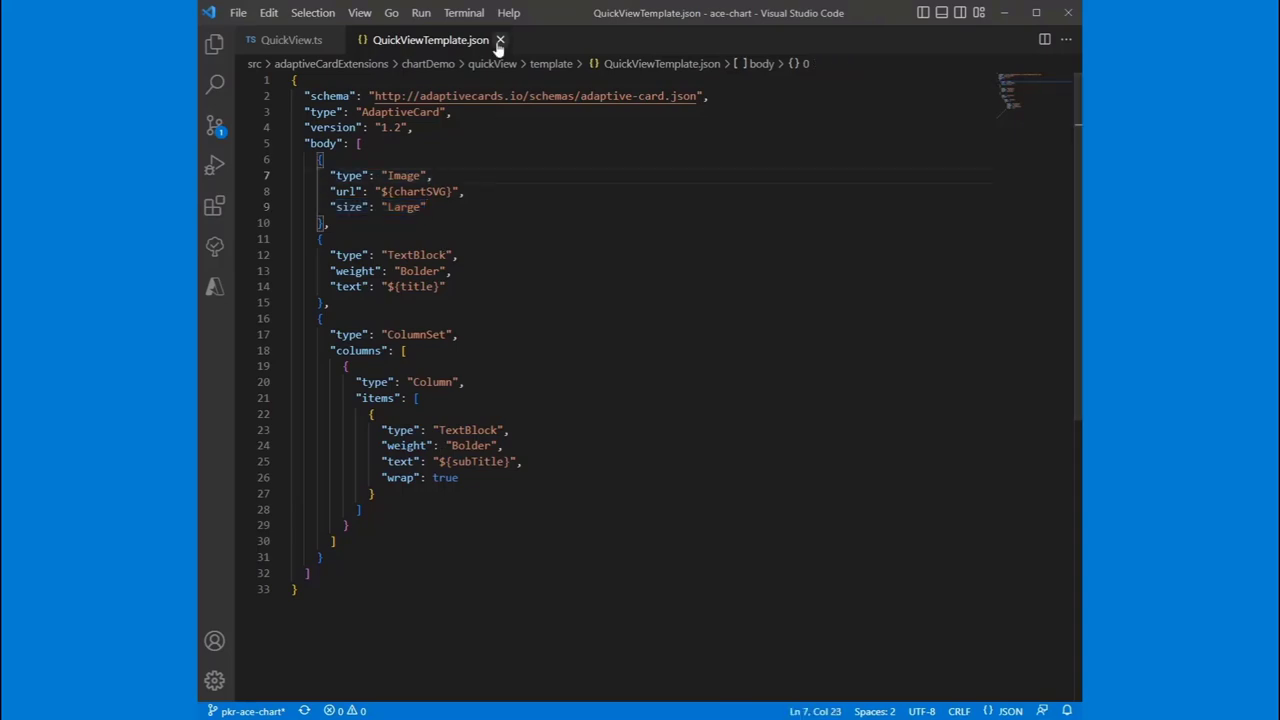
# - Close the template and review QuickView.ts from its BaseAdaptiveCardView class into getData
pyautogui.click(292, 40)
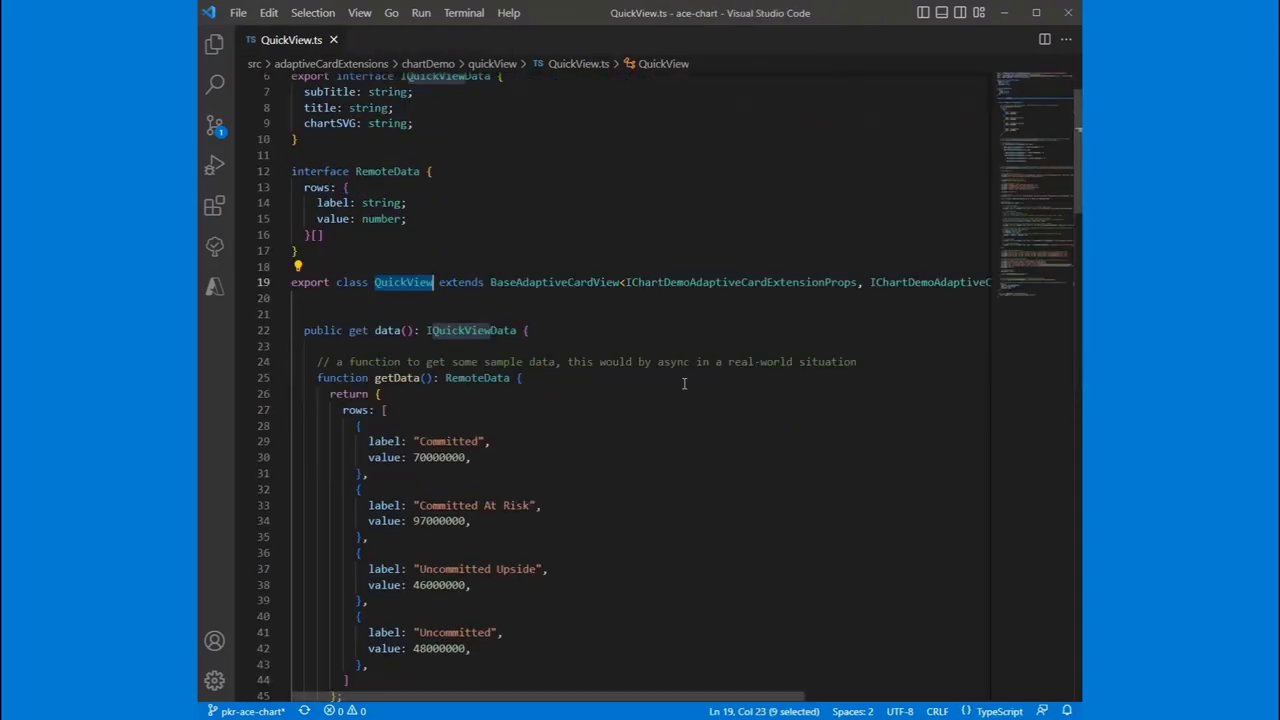
pyautogui.doubleClick(556, 282)
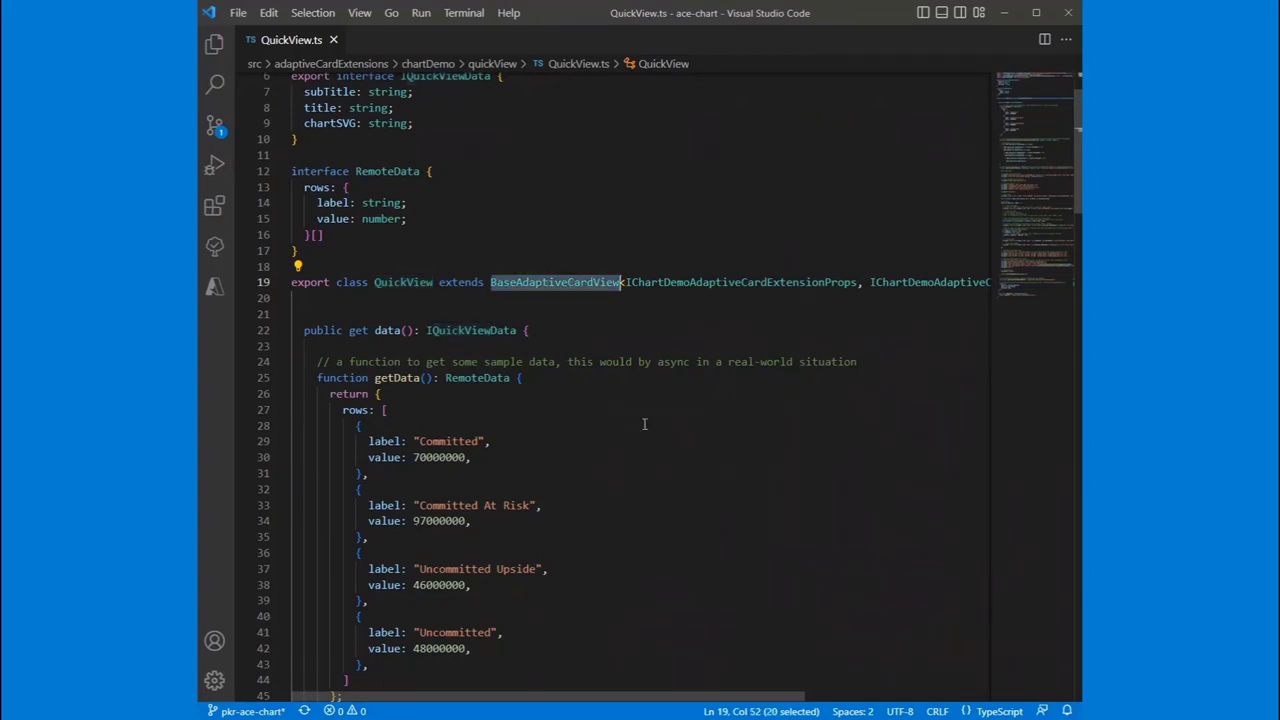
pyautogui.scroll(-3)
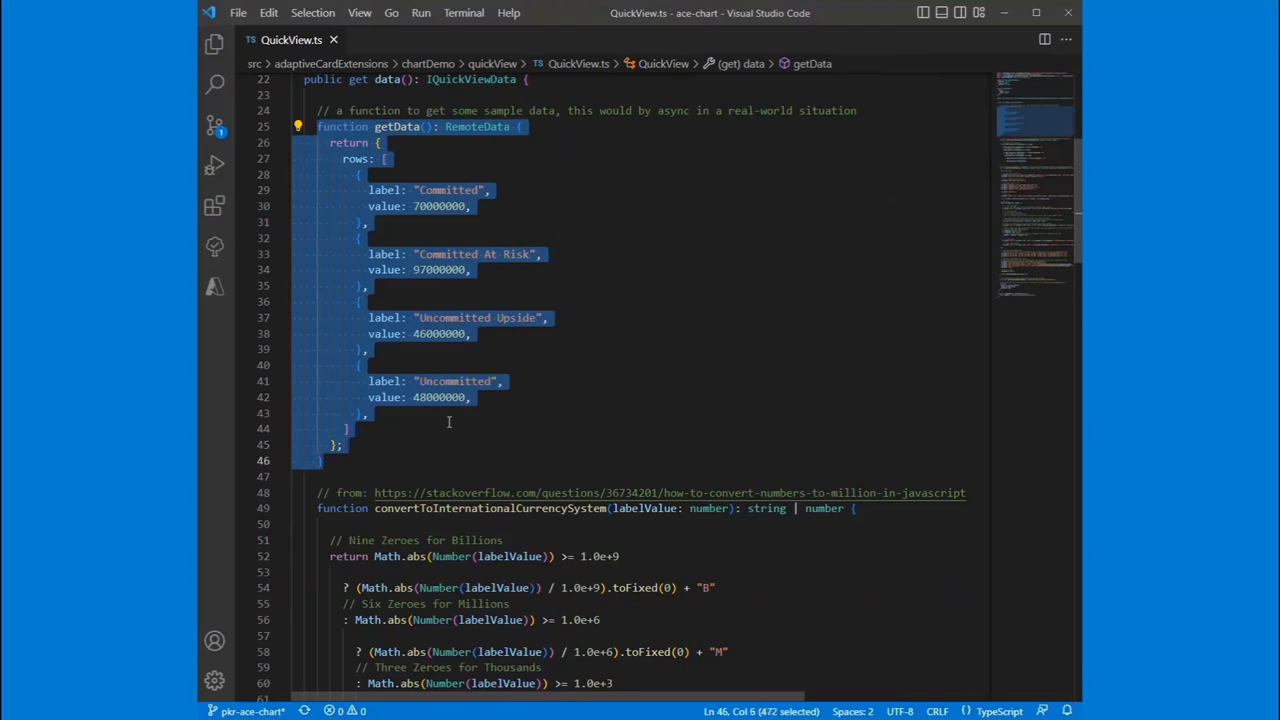
pyautogui.click(380, 348)
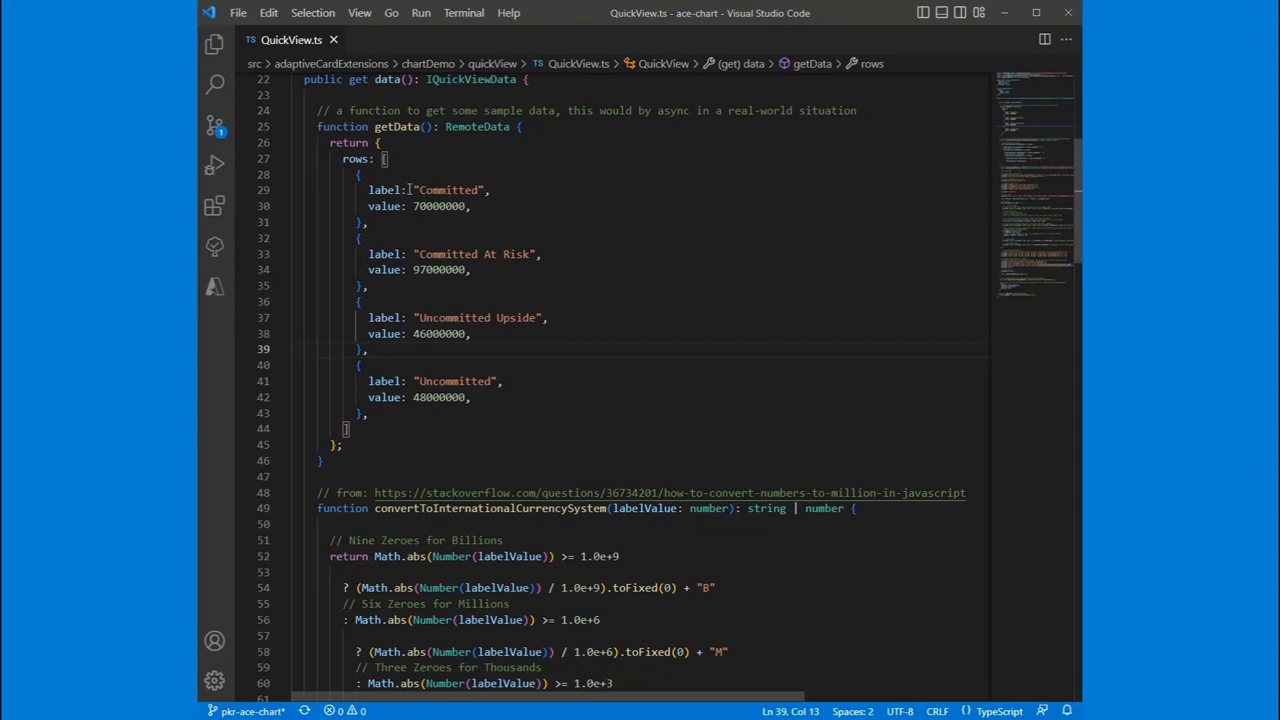
pyautogui.moveTo(448, 188)
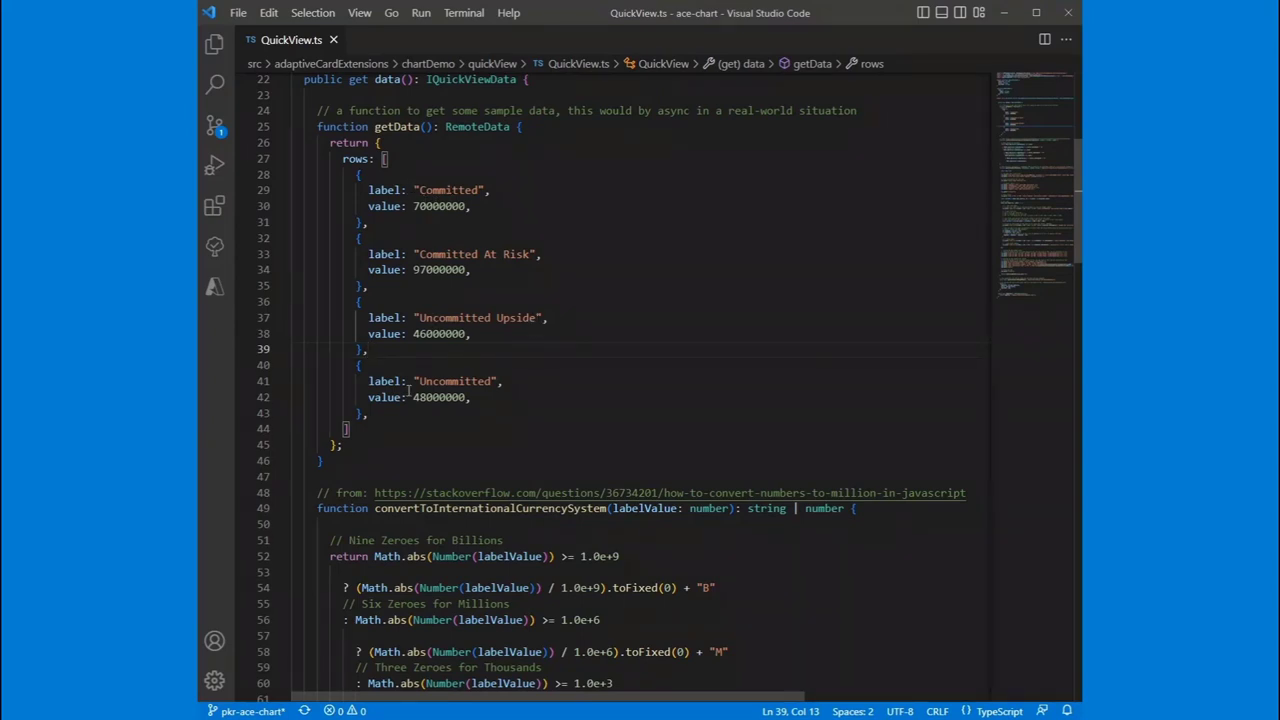
# - Highlight the Uncommitted value 48000000 and scroll to convertToInternationalCurrencySystem
pyautogui.click(432, 206)
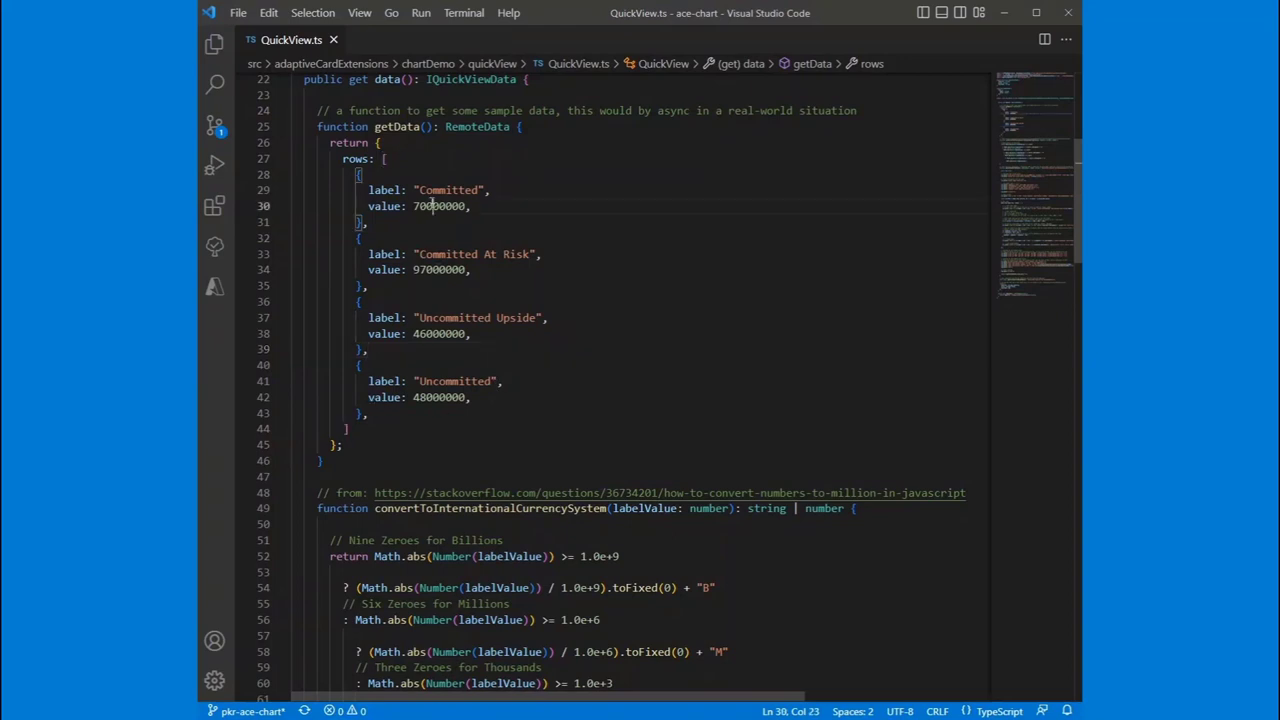
pyautogui.doubleClick(440, 332)
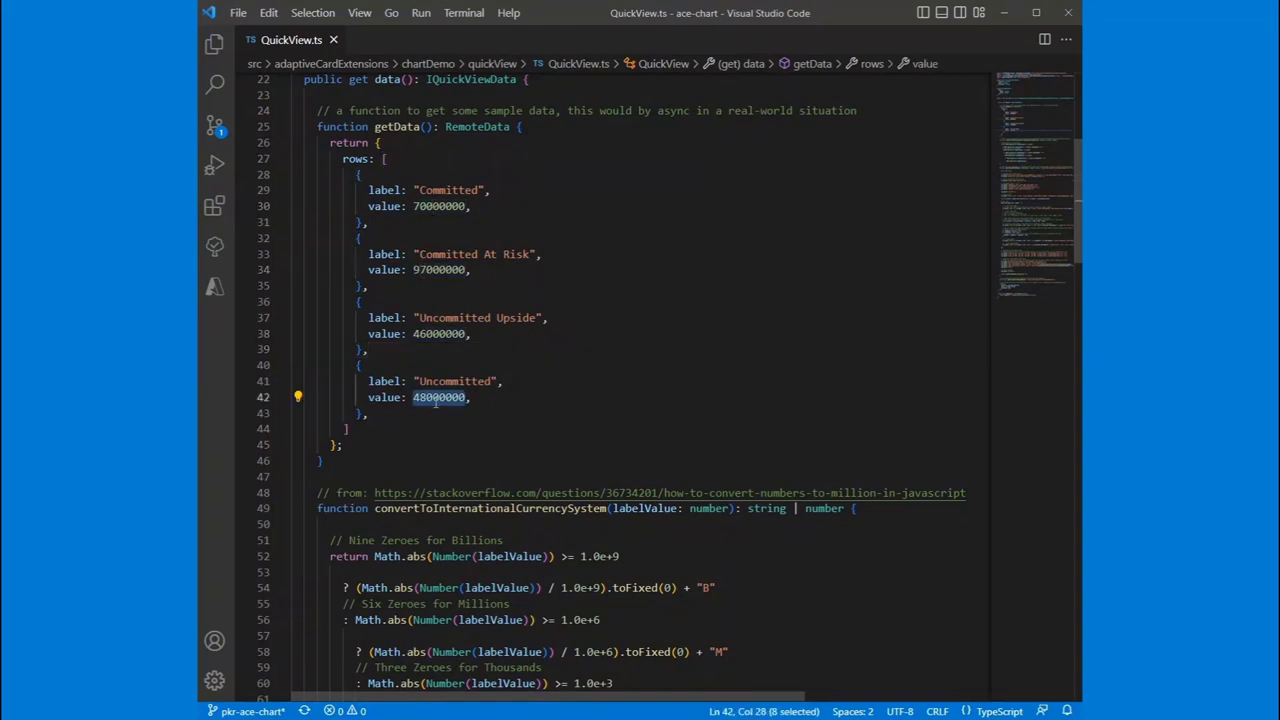
pyautogui.scroll(-3)
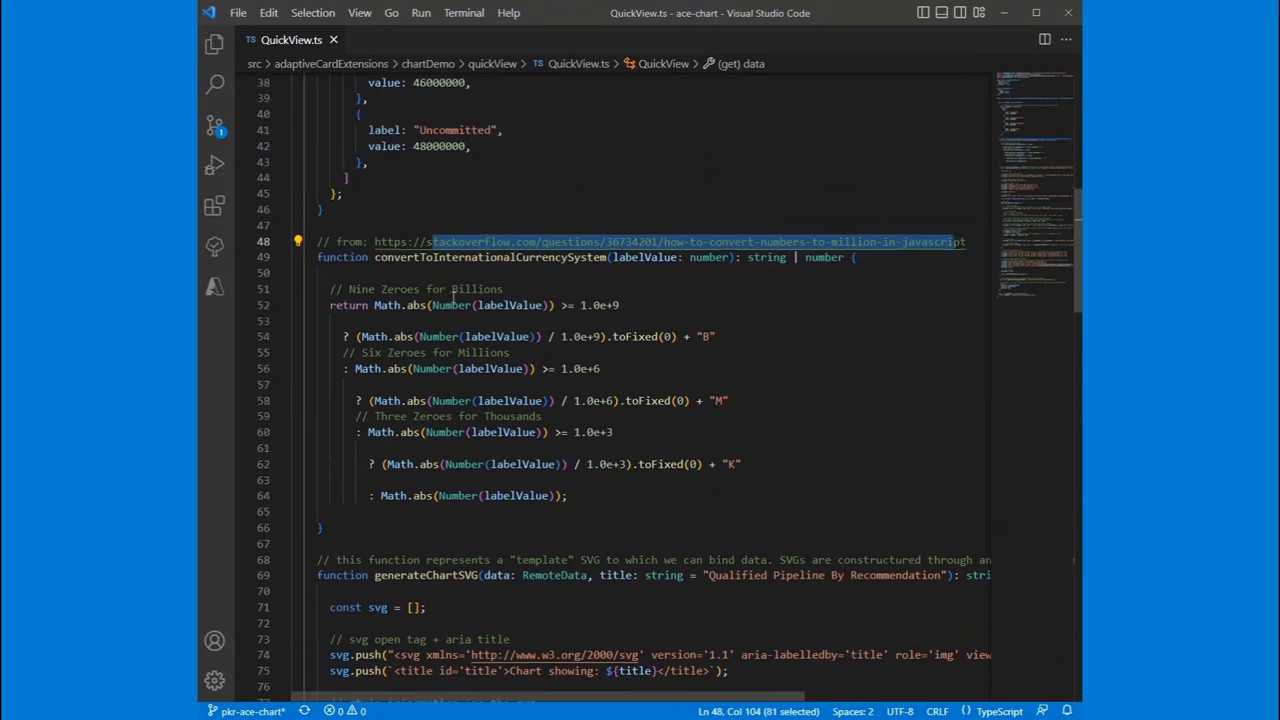
pyautogui.moveTo(654, 436)
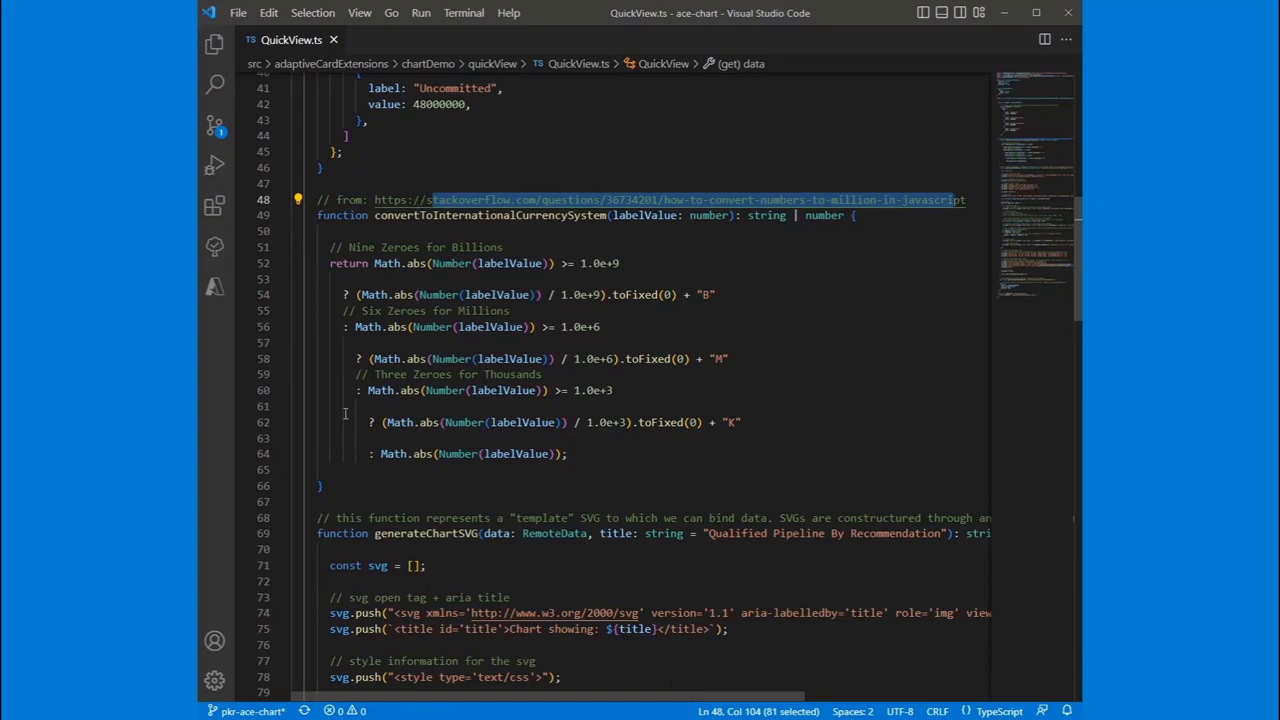
pyautogui.scroll(-3)
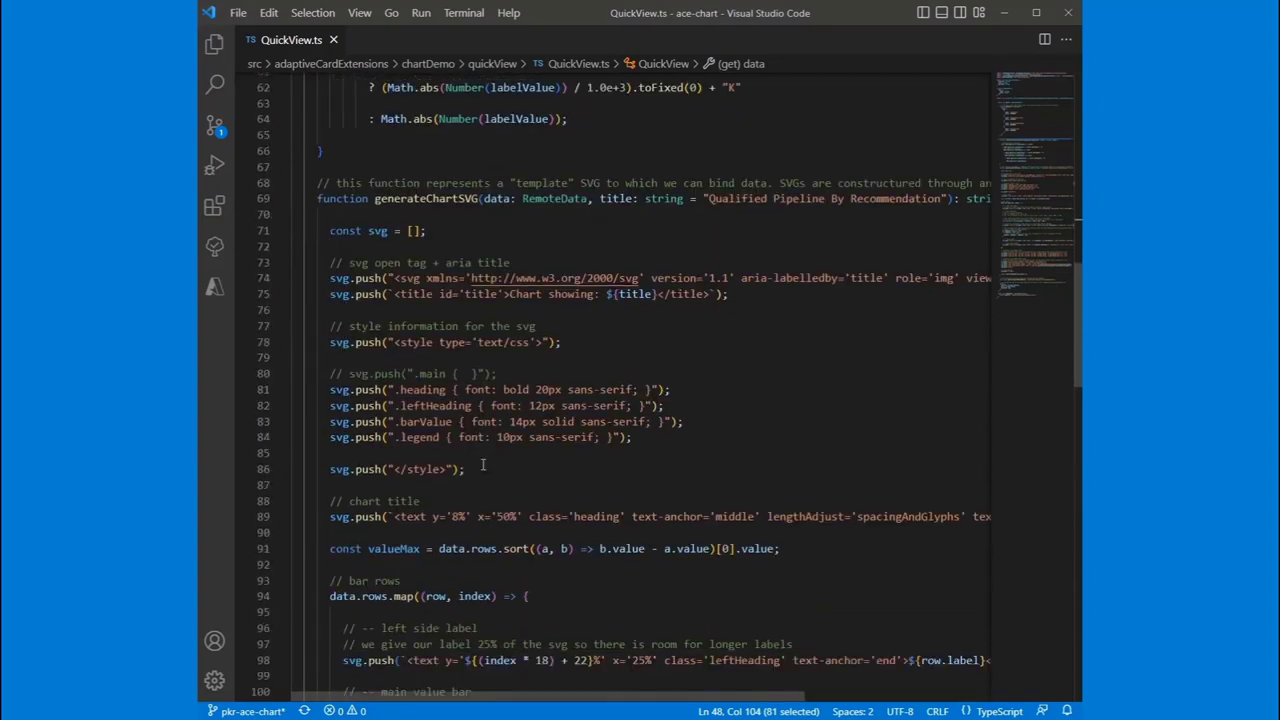
pyautogui.scroll(-3)
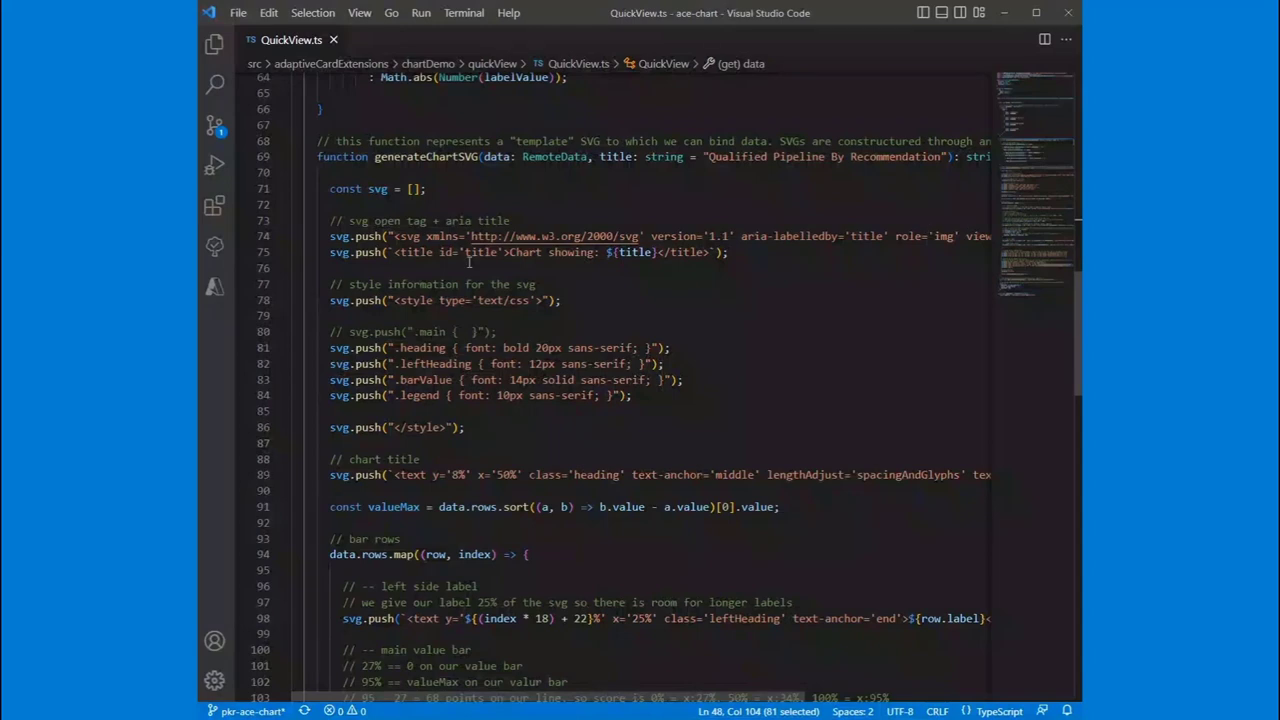
pyautogui.moveTo(716, 216)
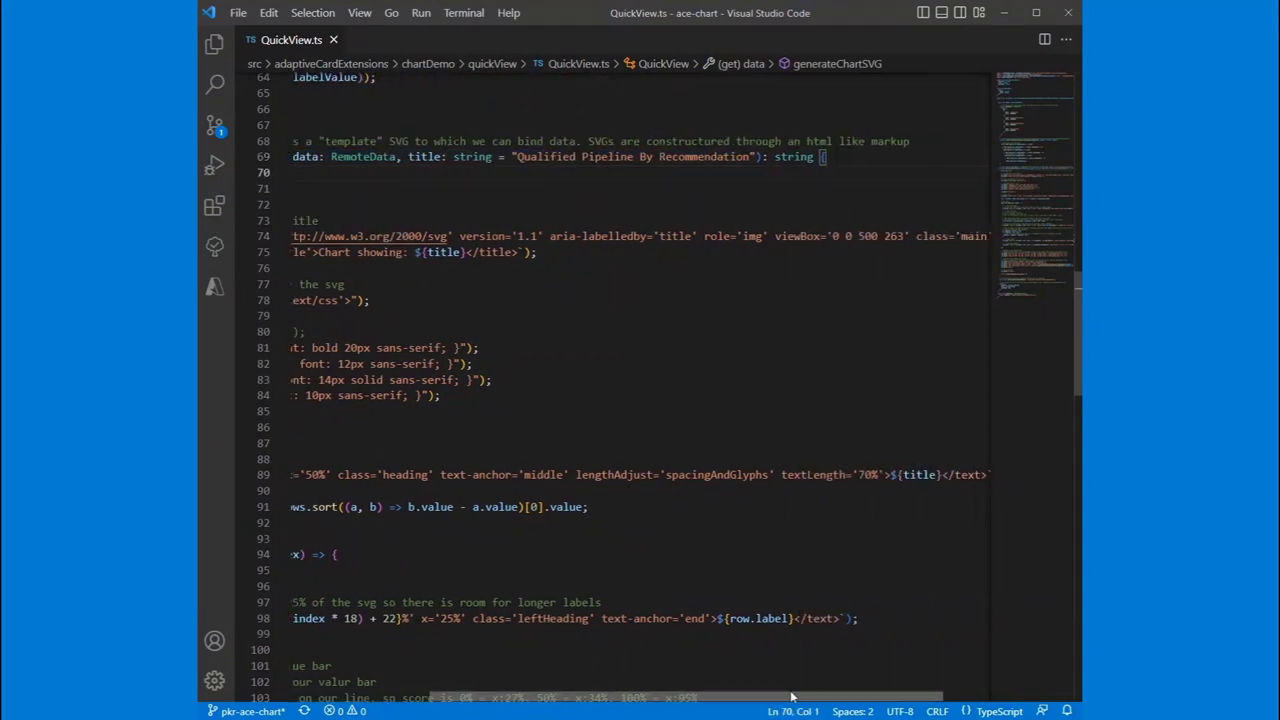
pyautogui.hscroll(-3)
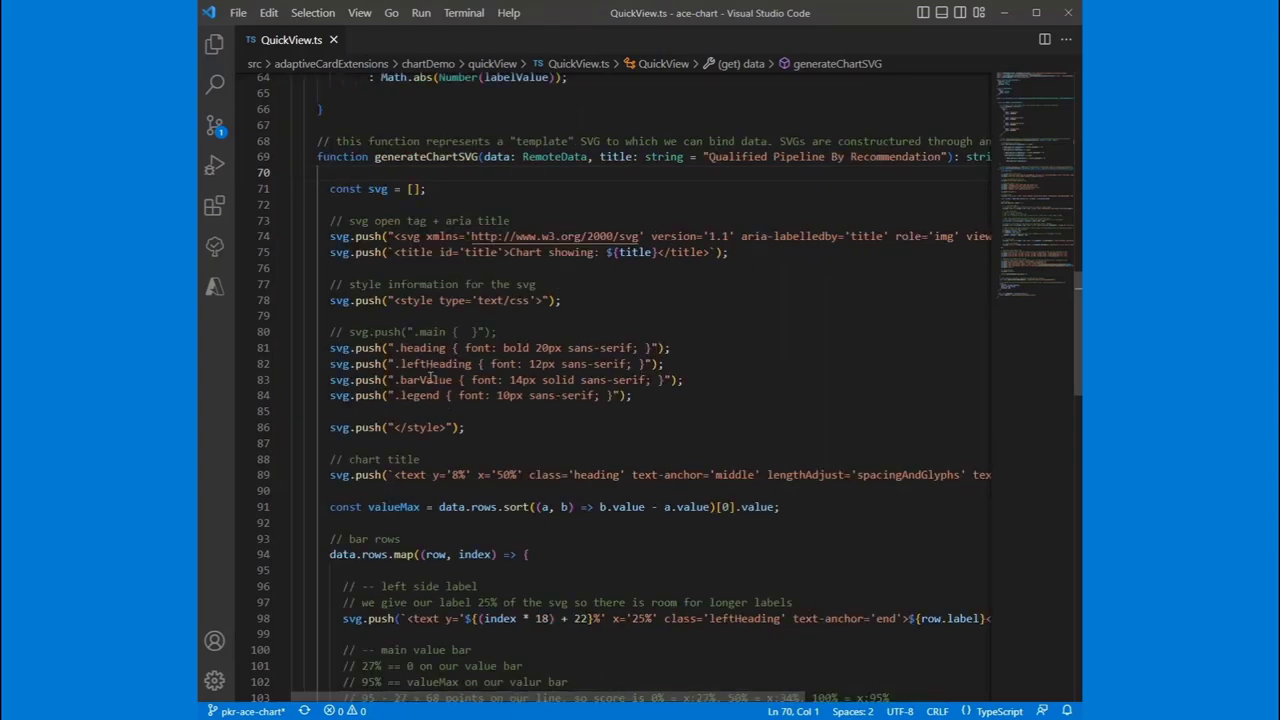
pyautogui.scroll(-3)
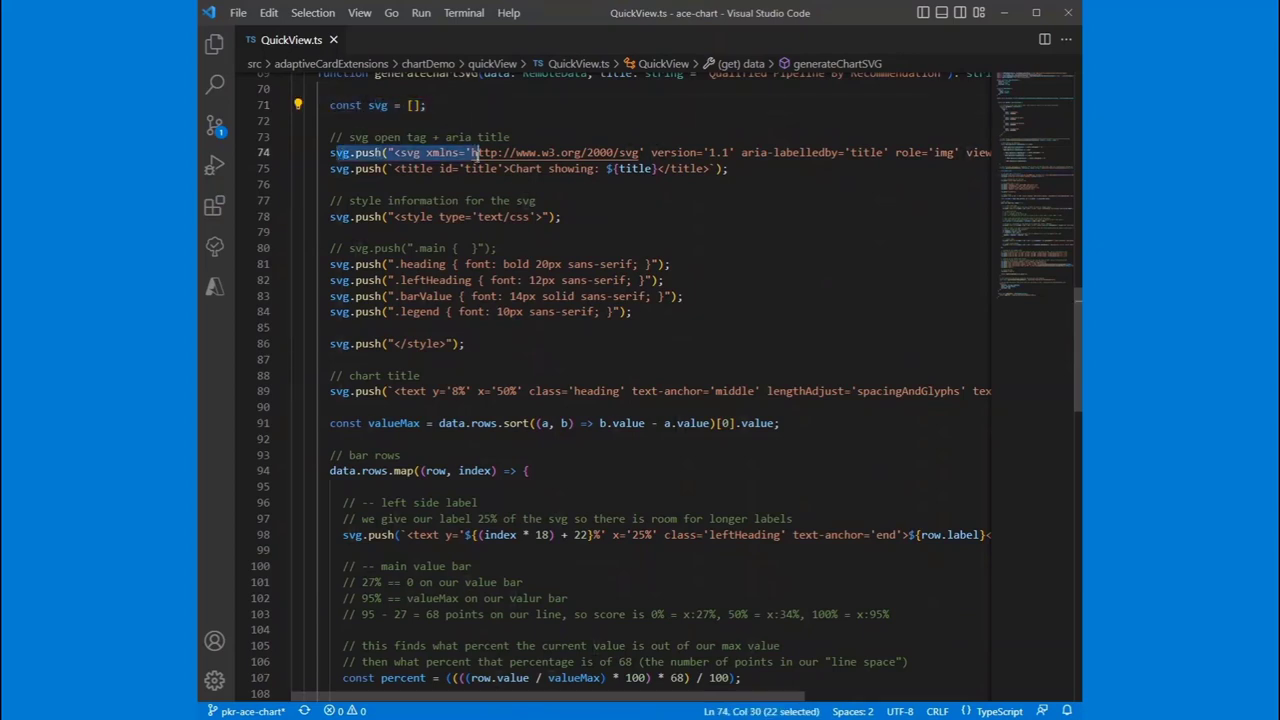
pyautogui.click(404, 152)
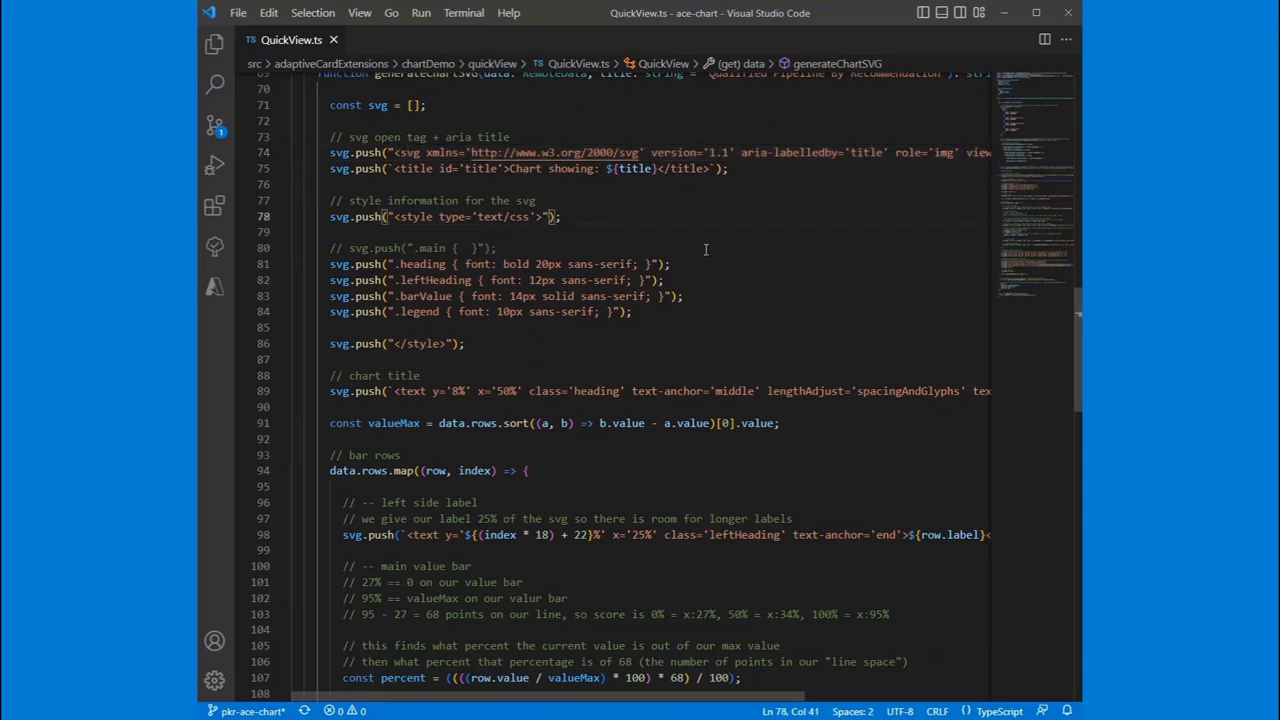
pyautogui.scroll(-3)
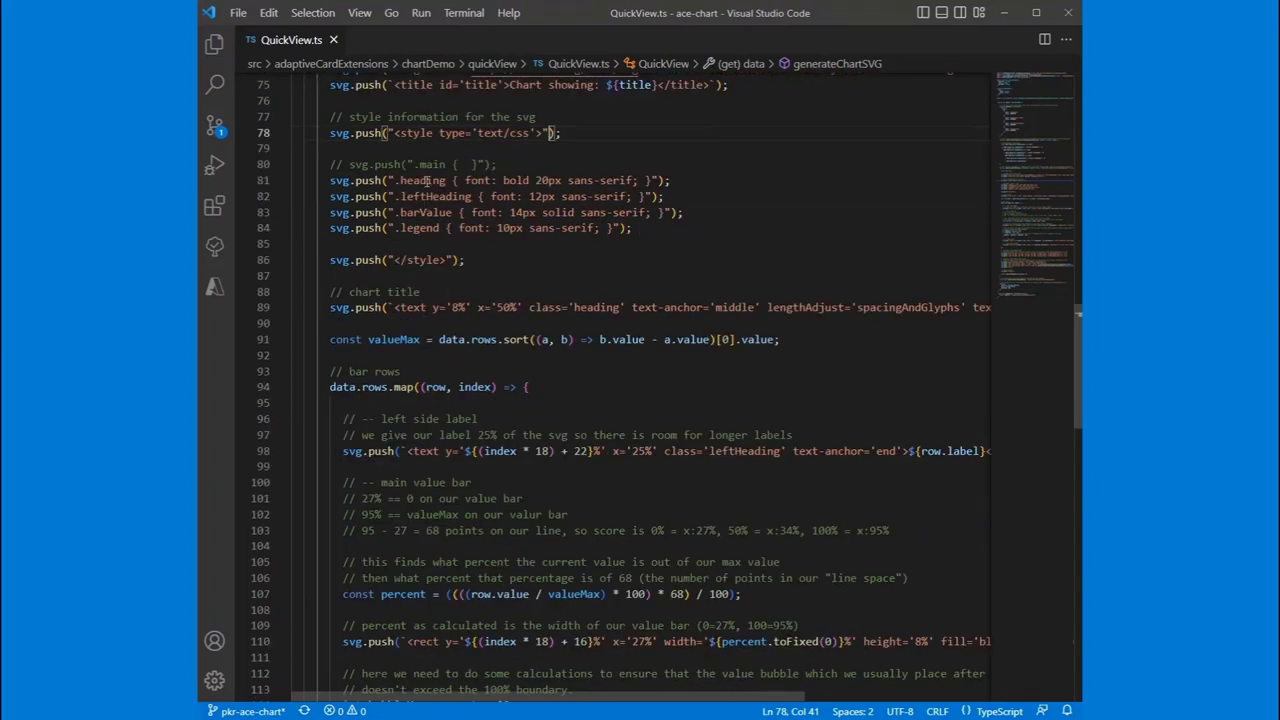
pyautogui.moveTo(330, 116); pyautogui.dragTo(464, 260)
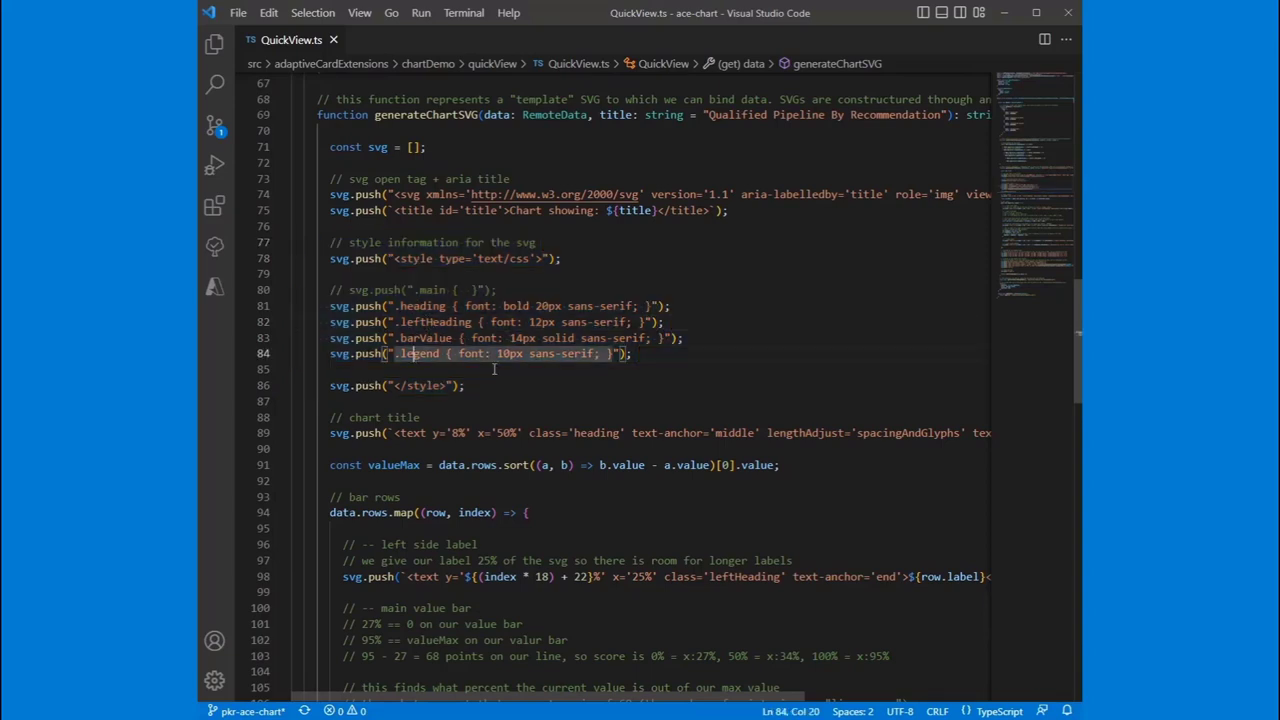
pyautogui.scroll(-3)
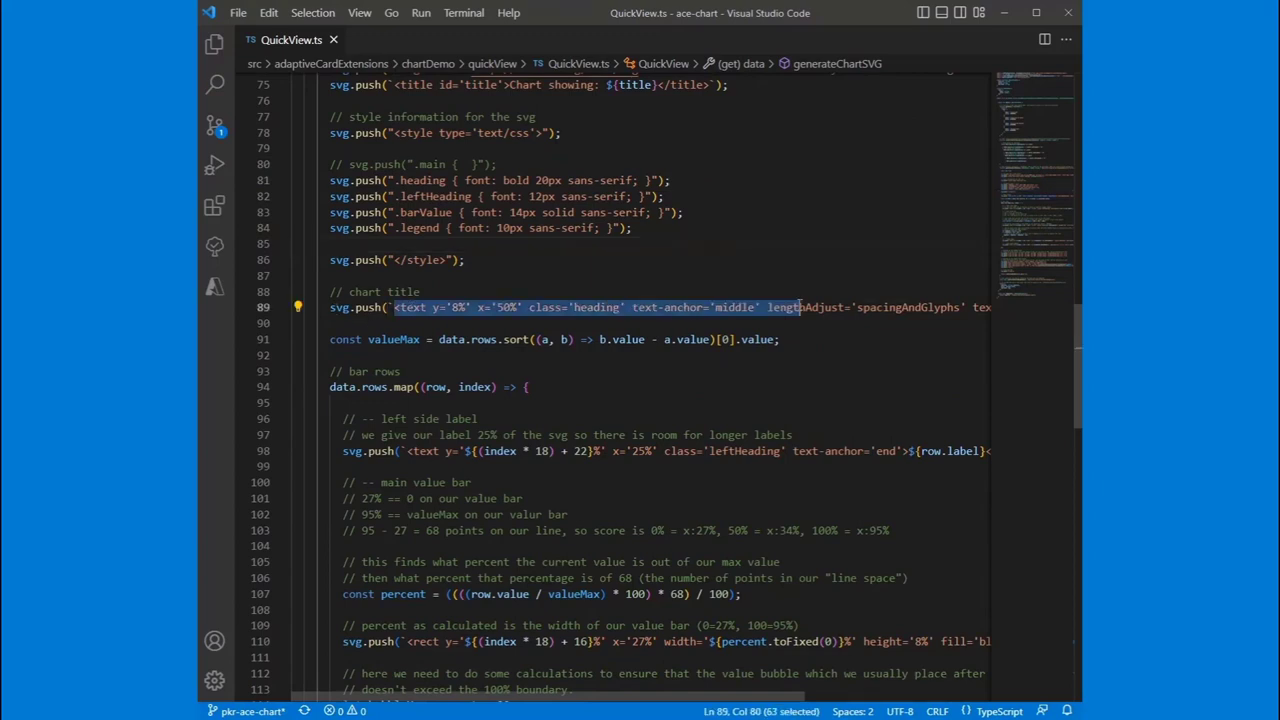
pyautogui.click(568, 308)
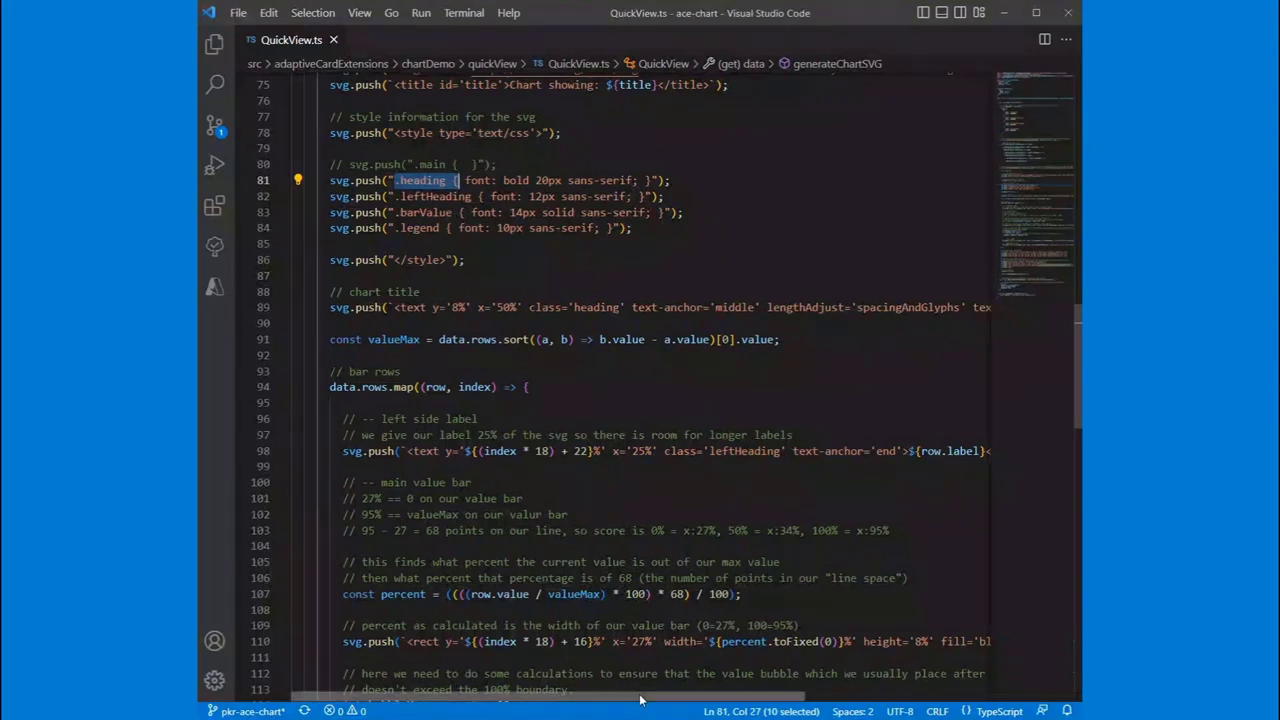
pyautogui.hscroll(3)
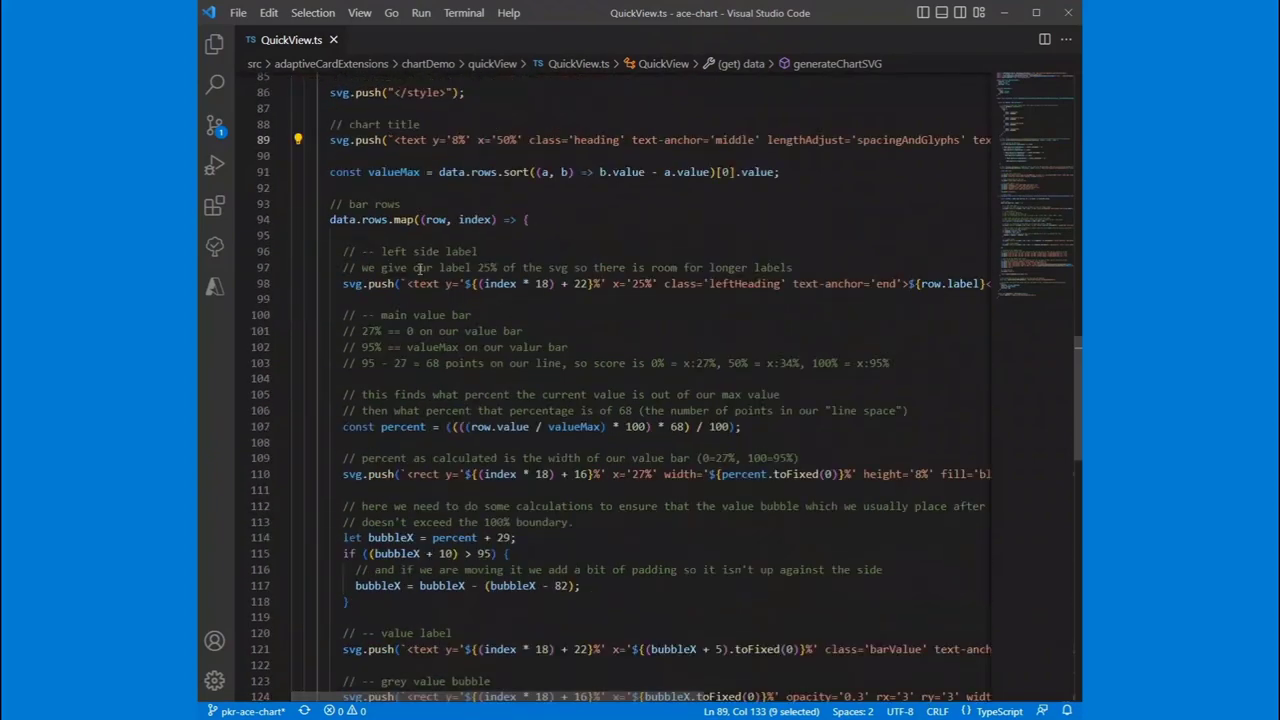
pyautogui.scroll(-3)
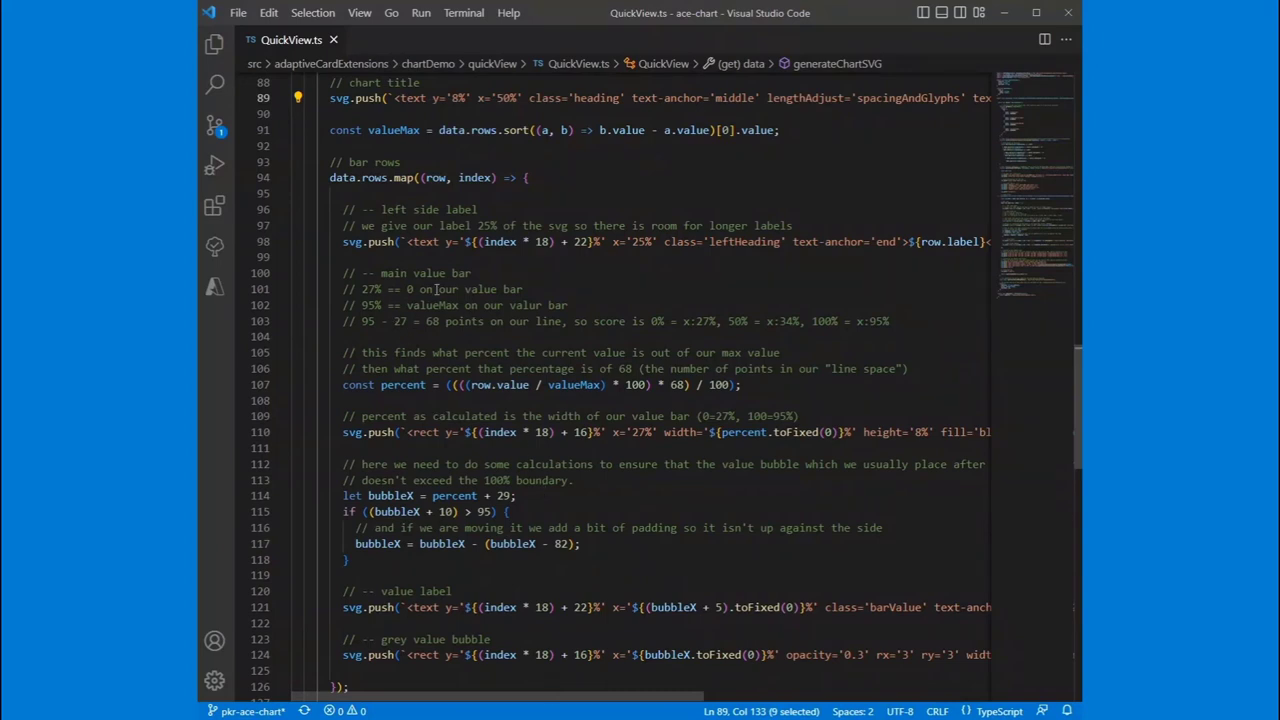
pyautogui.scroll(-3)
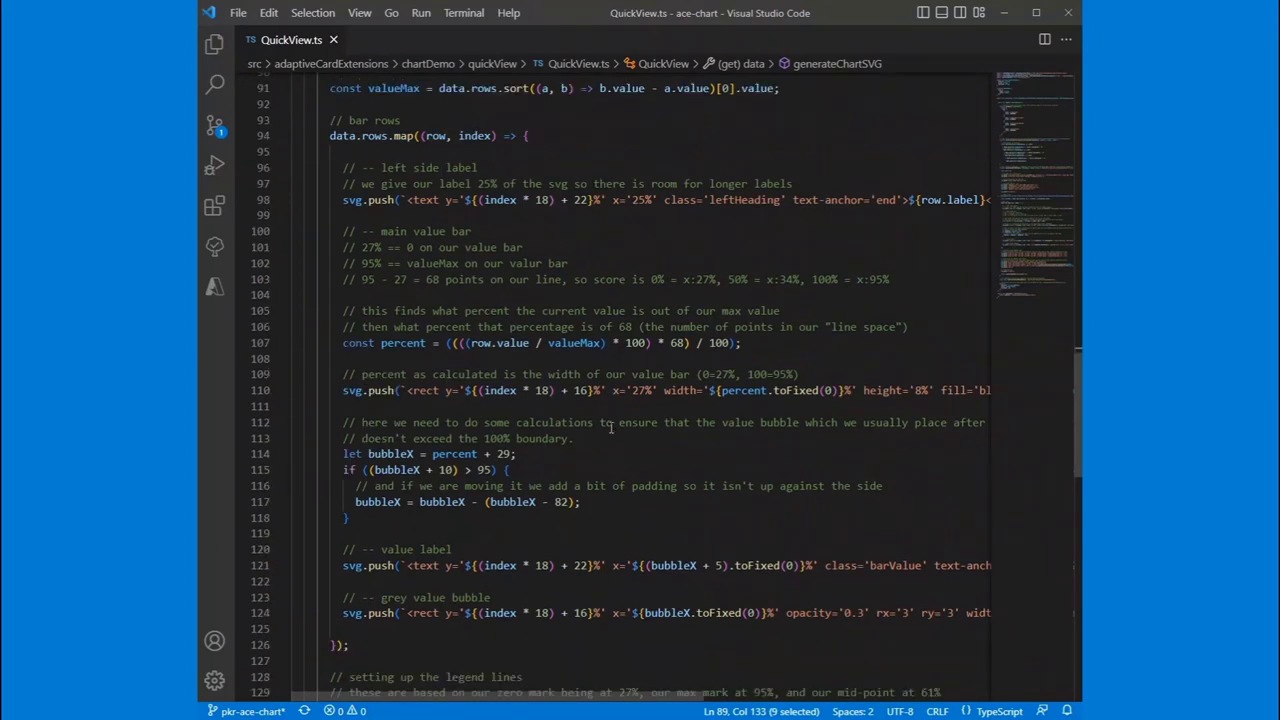
pyautogui.scroll(-3)
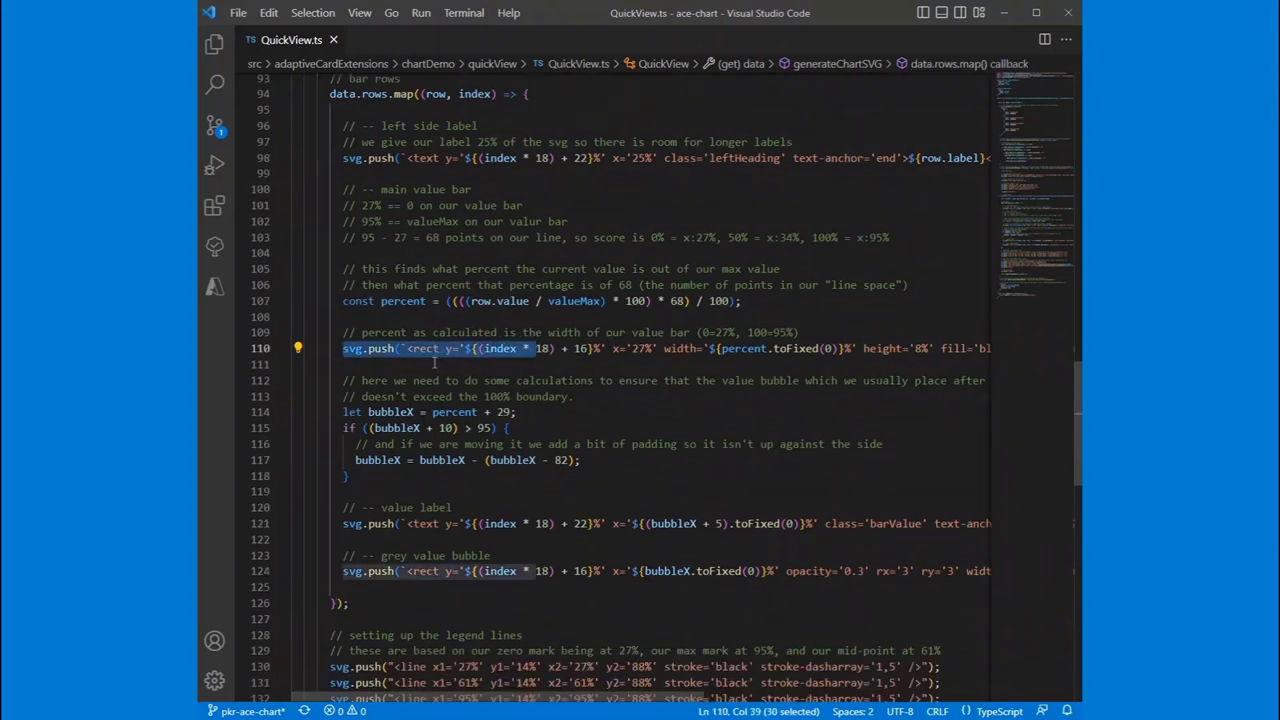
pyautogui.scroll(-3)
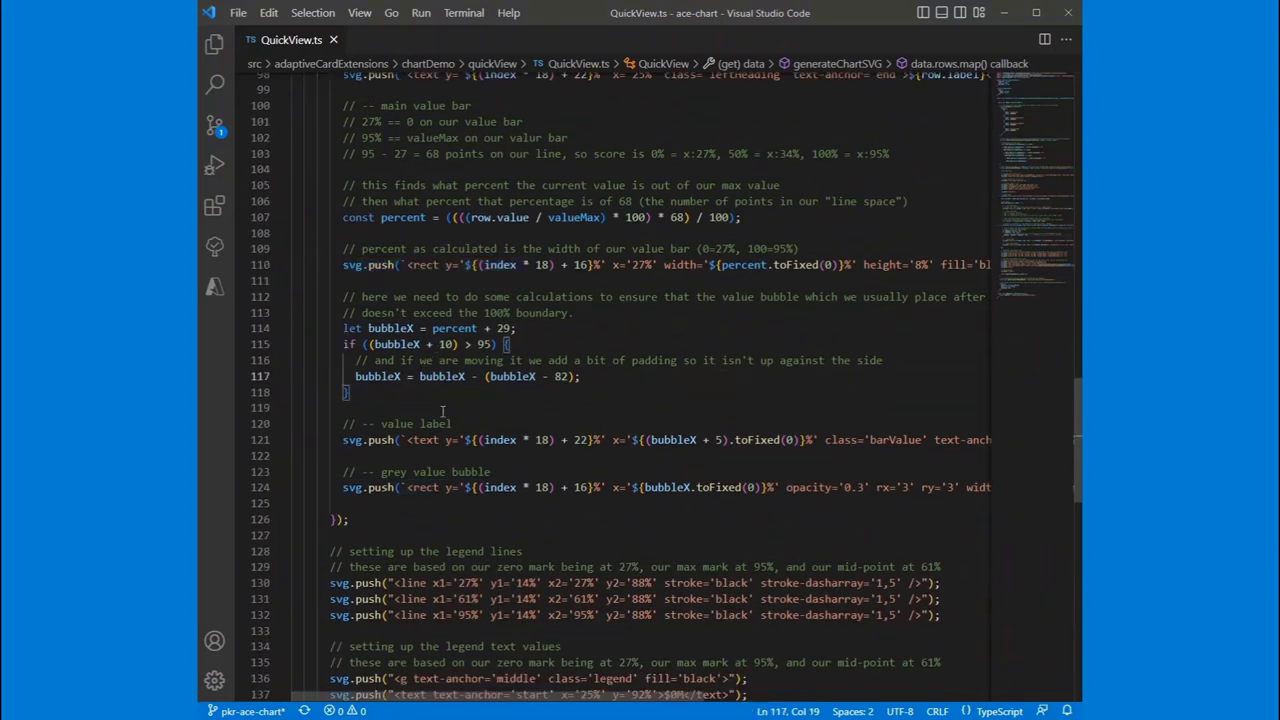
pyautogui.scroll(-3)
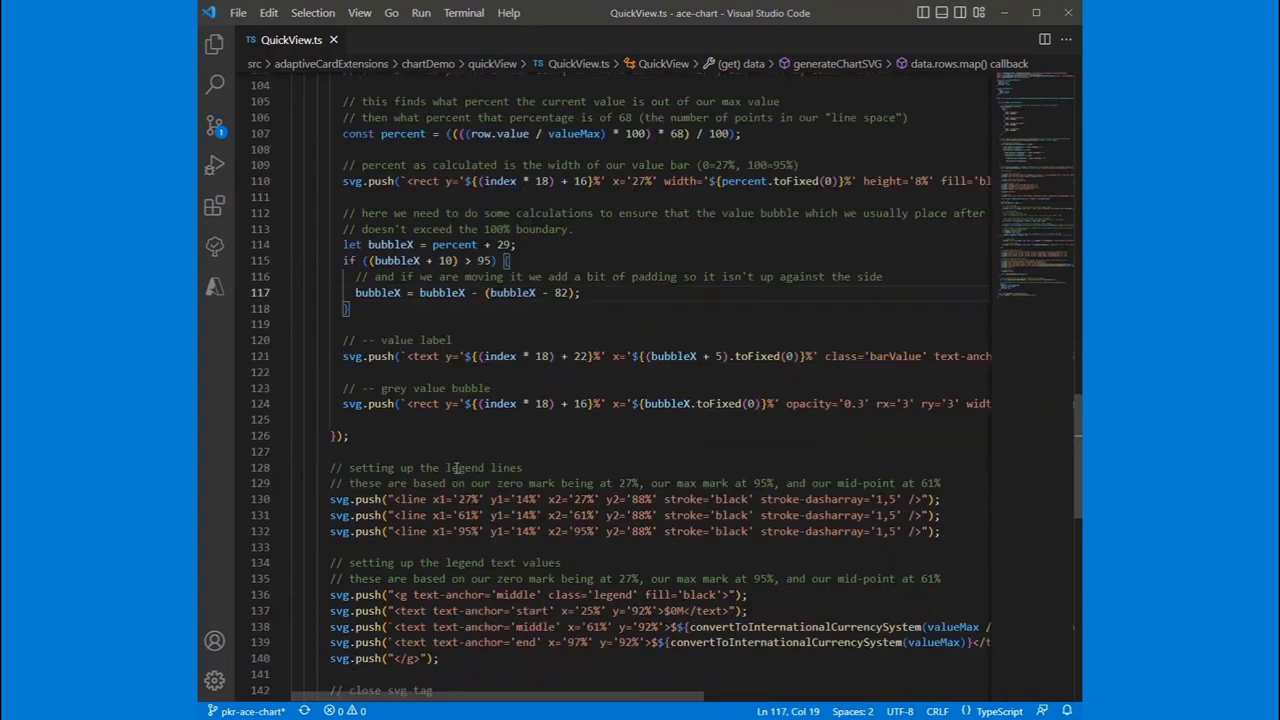
pyautogui.scroll(-3)
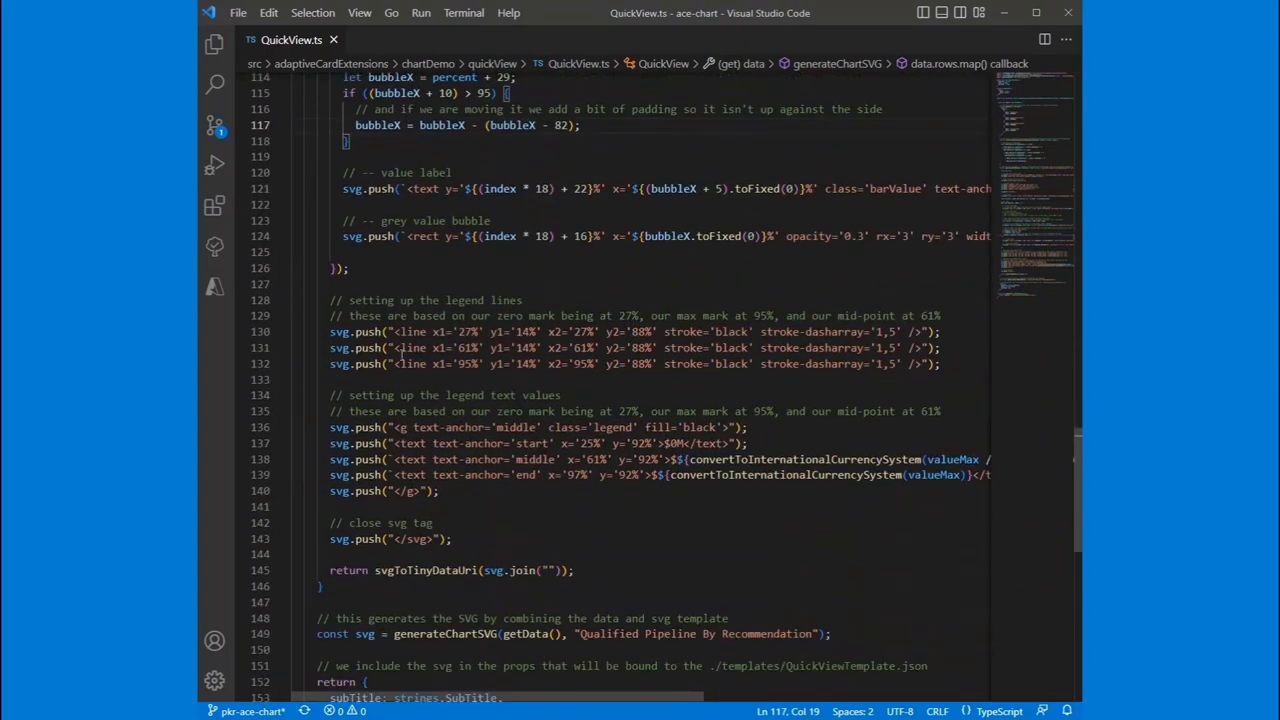
pyautogui.moveTo(330, 332); pyautogui.dragTo(488, 364)
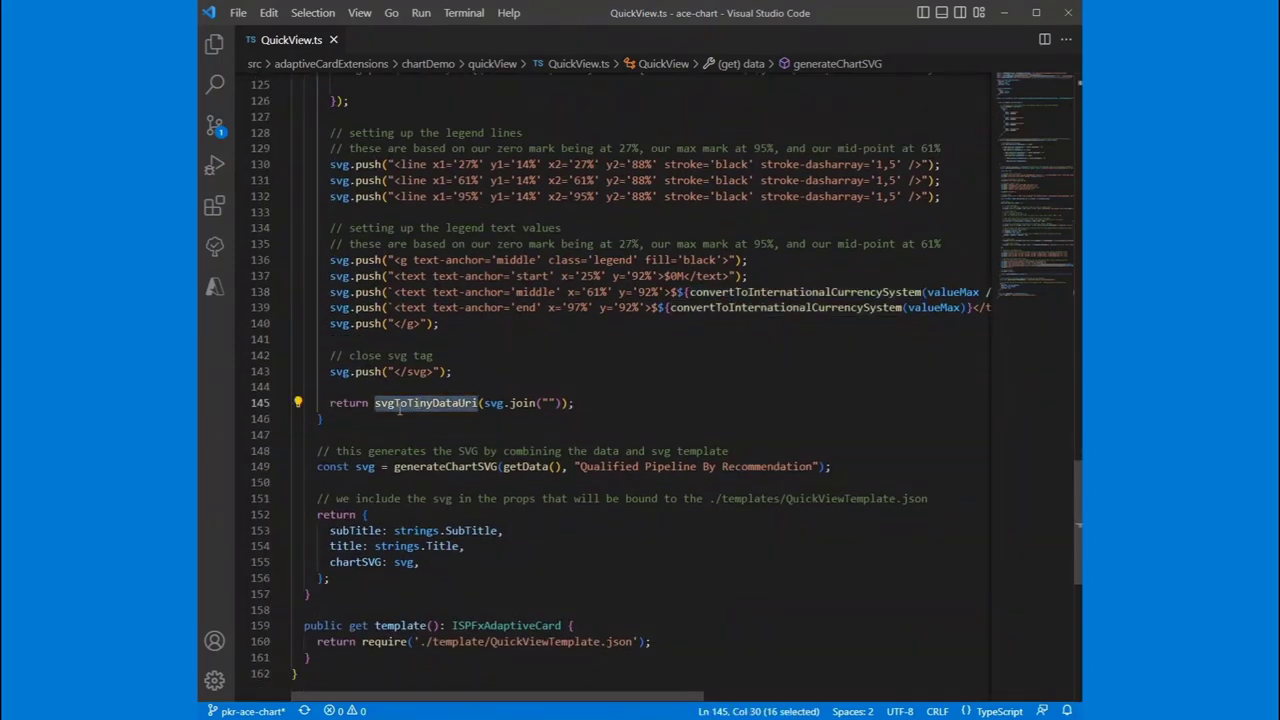
pyautogui.moveTo(1020, 364)
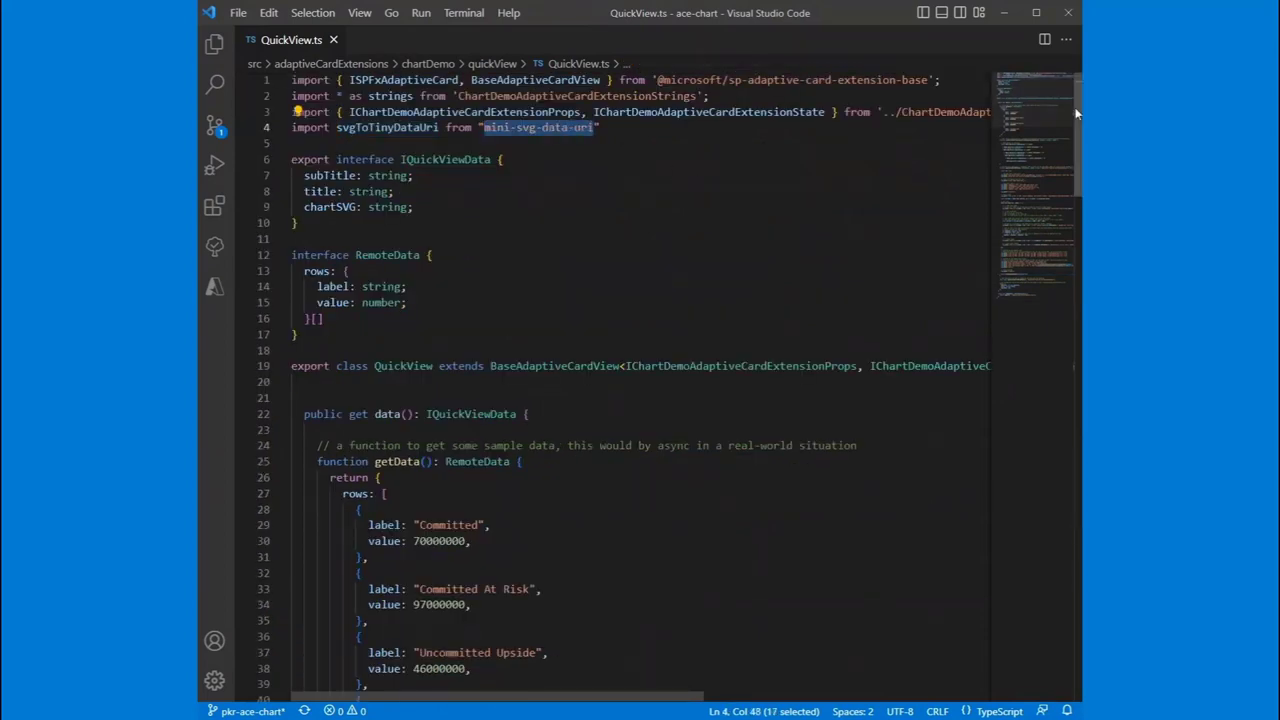
pyautogui.scroll(-3)
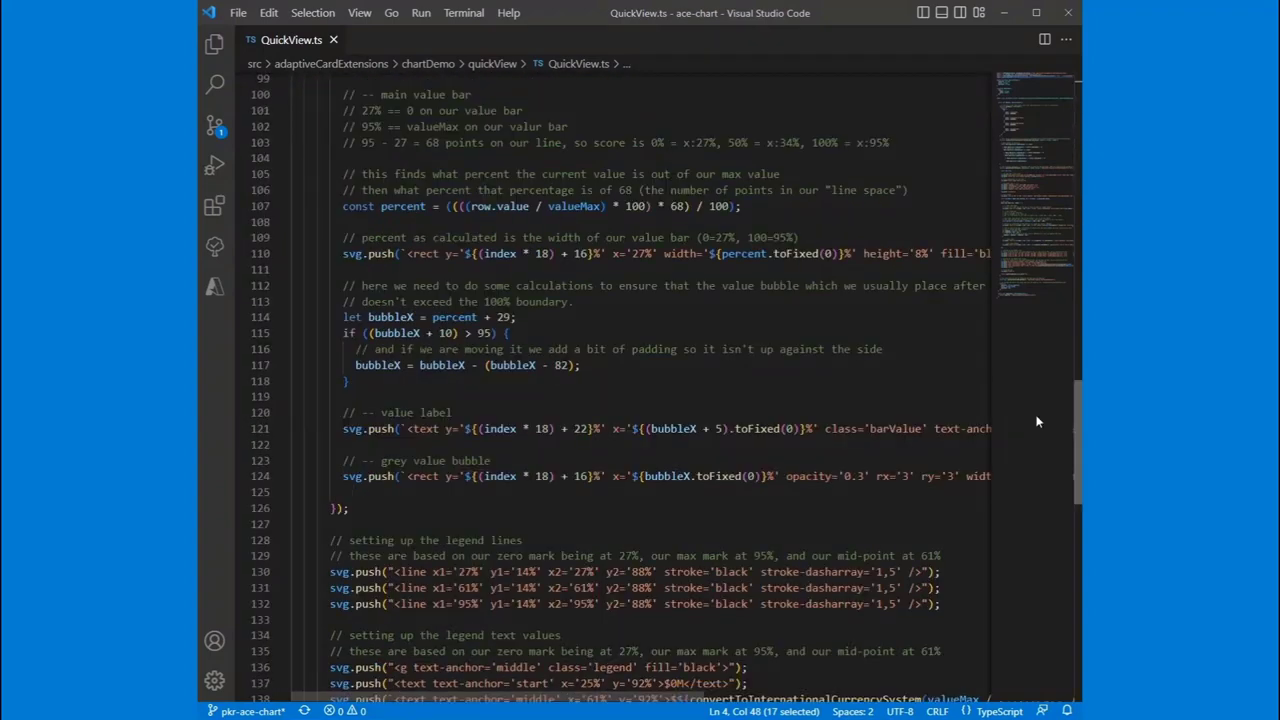
pyautogui.scroll(-3)
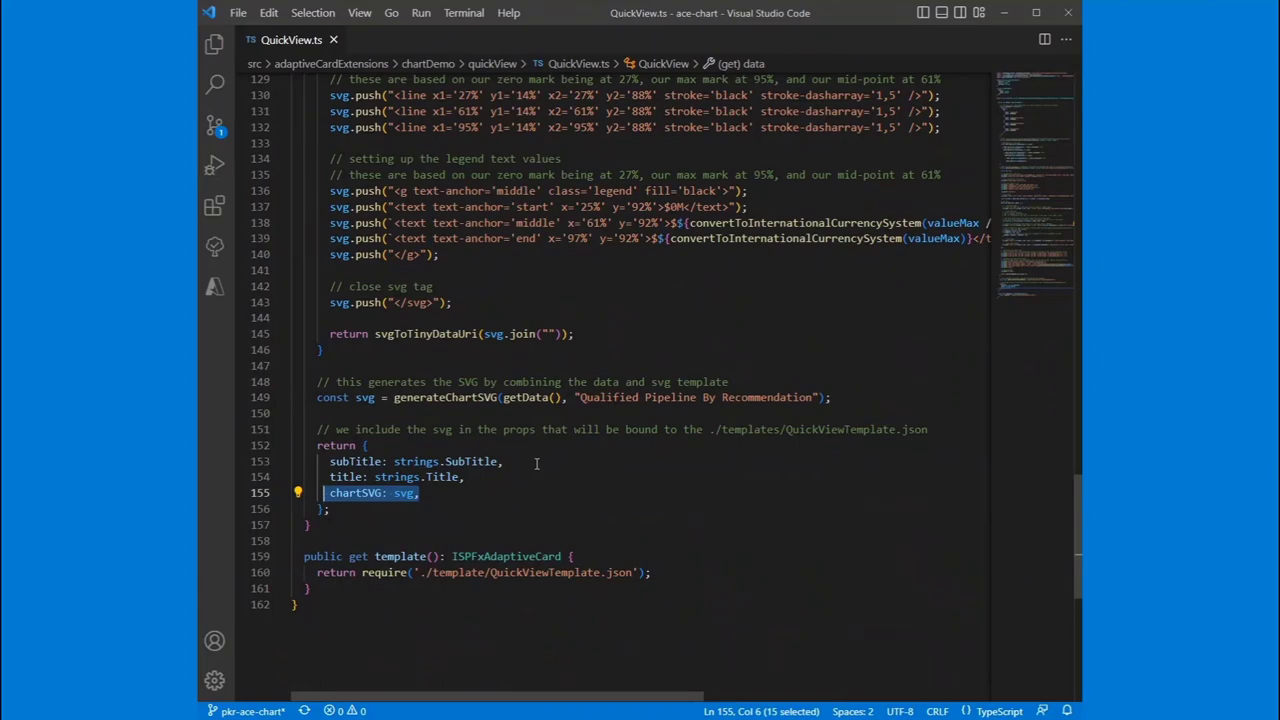
pyautogui.moveTo(500, 556)
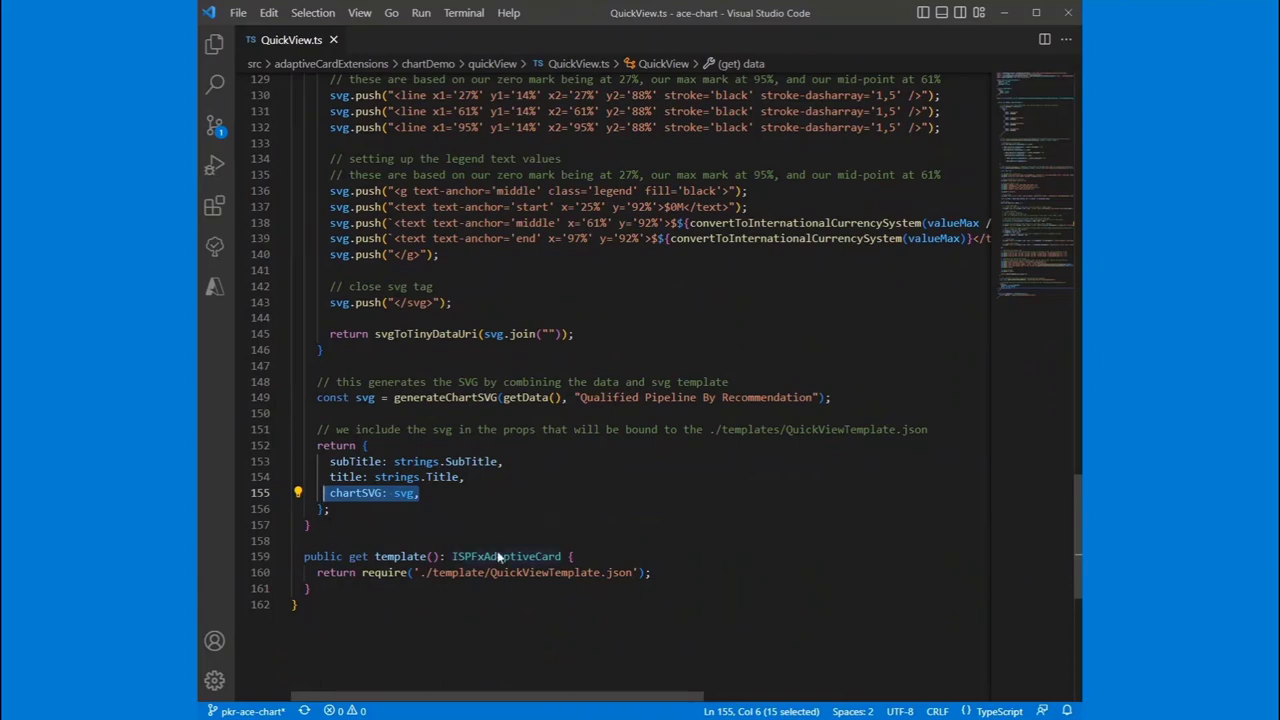
pyautogui.scroll(3)
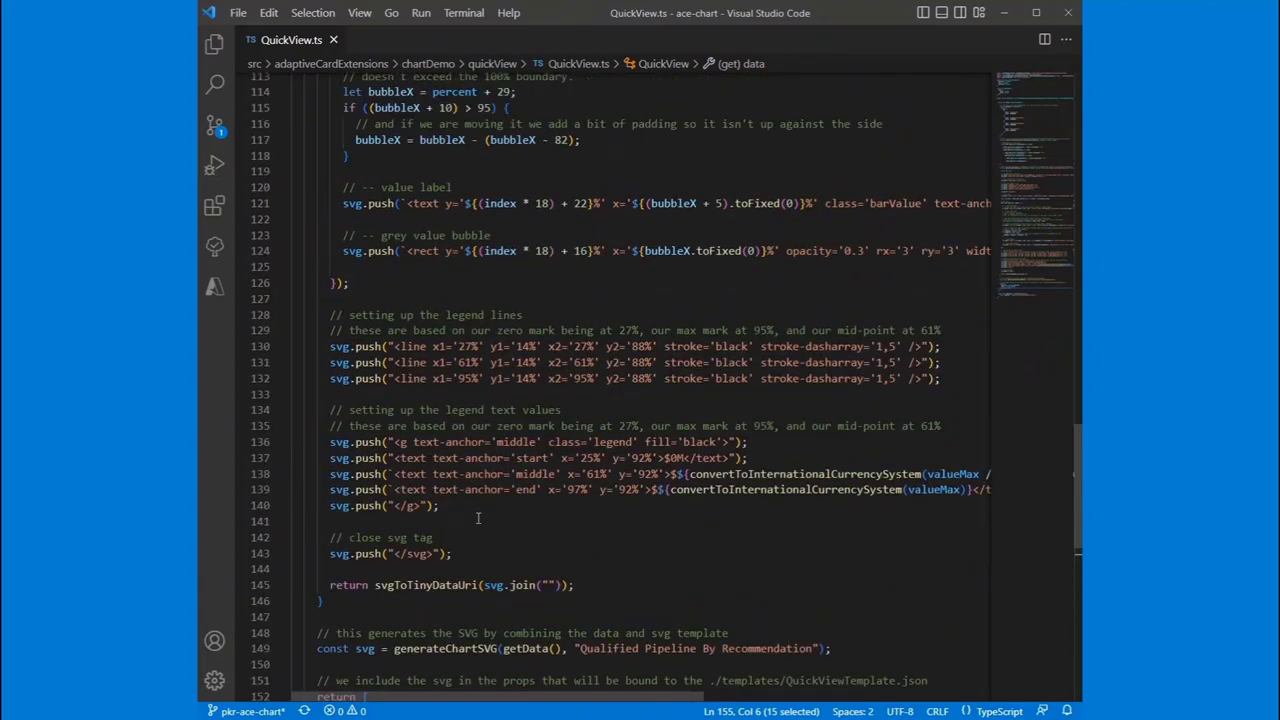
pyautogui.scroll(3)
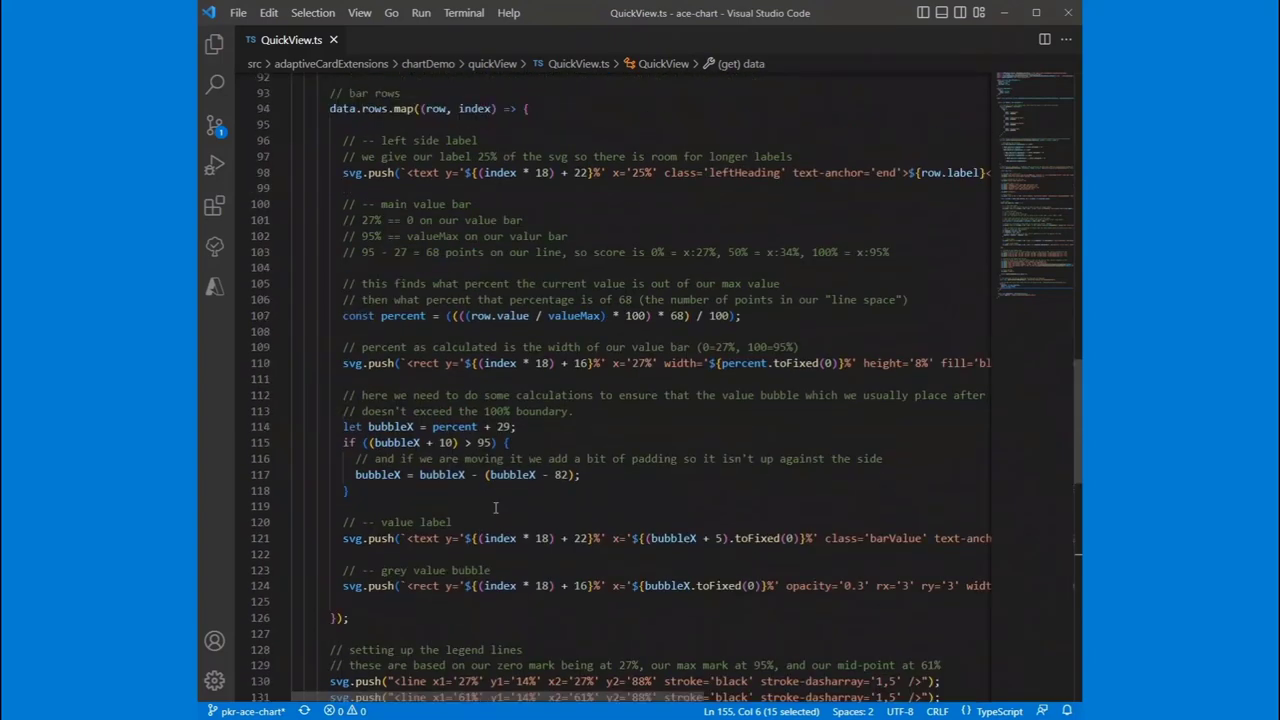
pyautogui.moveTo(512, 476)
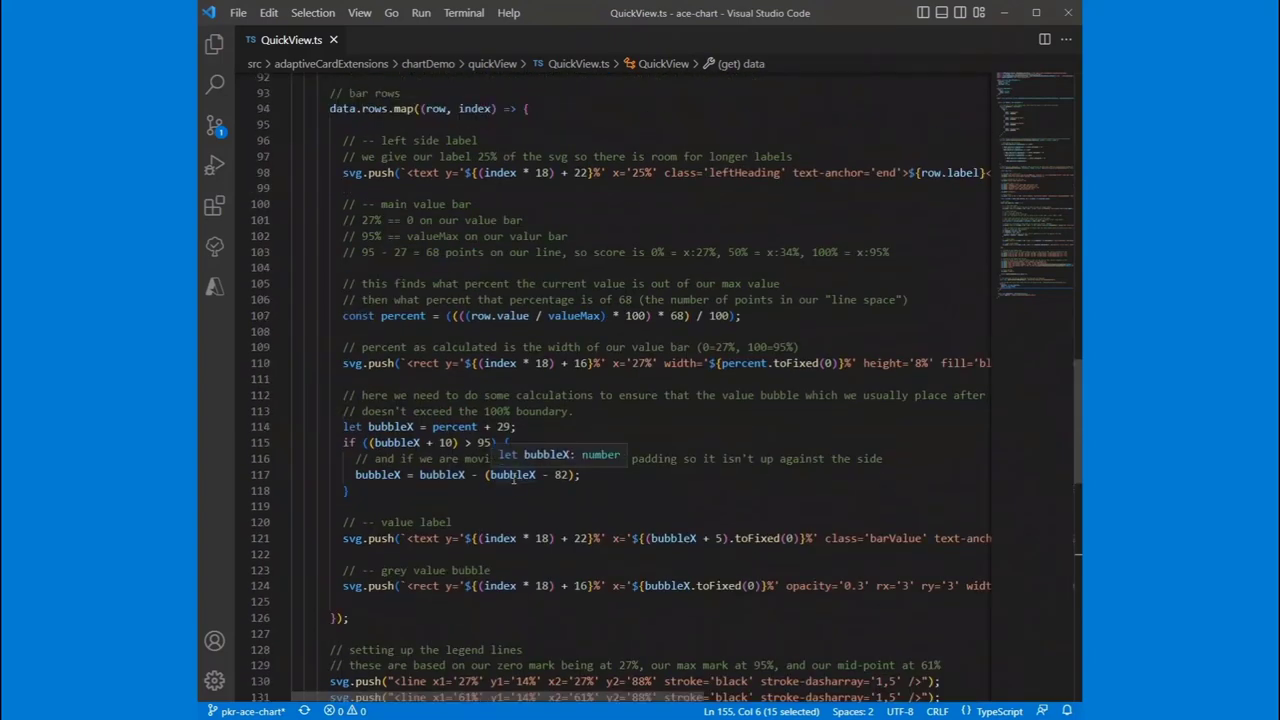
pyautogui.scroll(3)
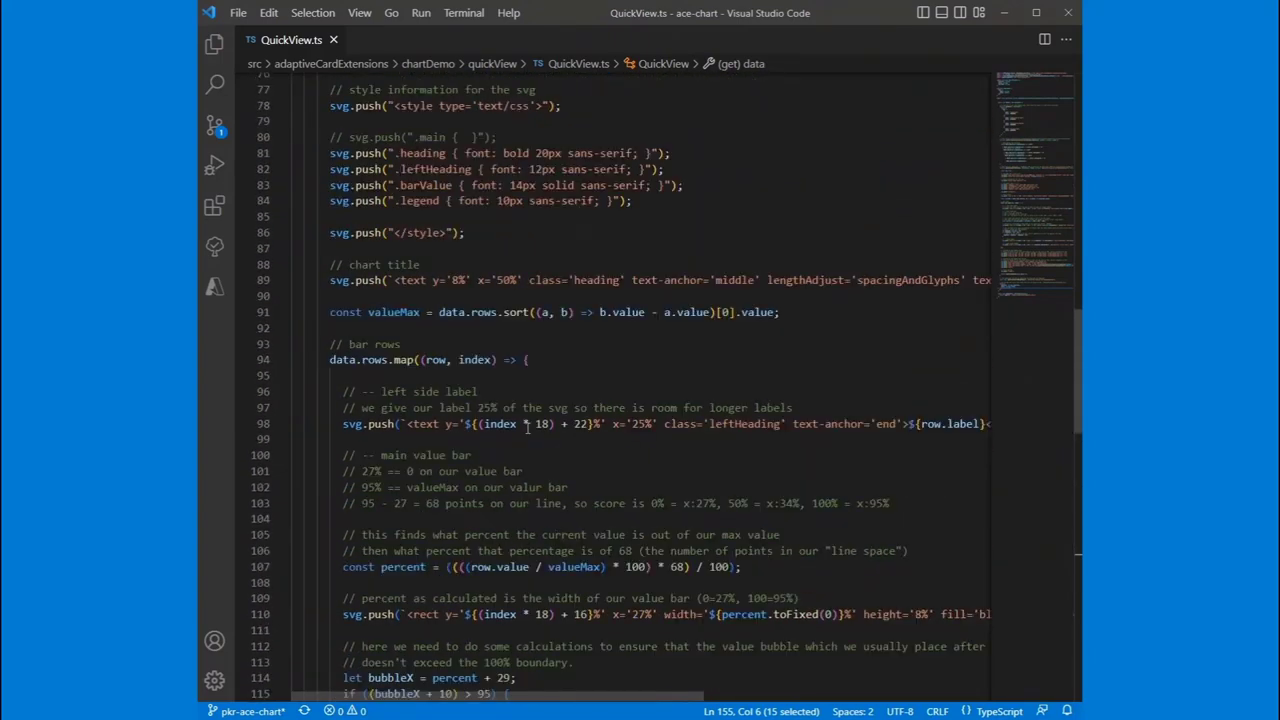
pyautogui.scroll(3)
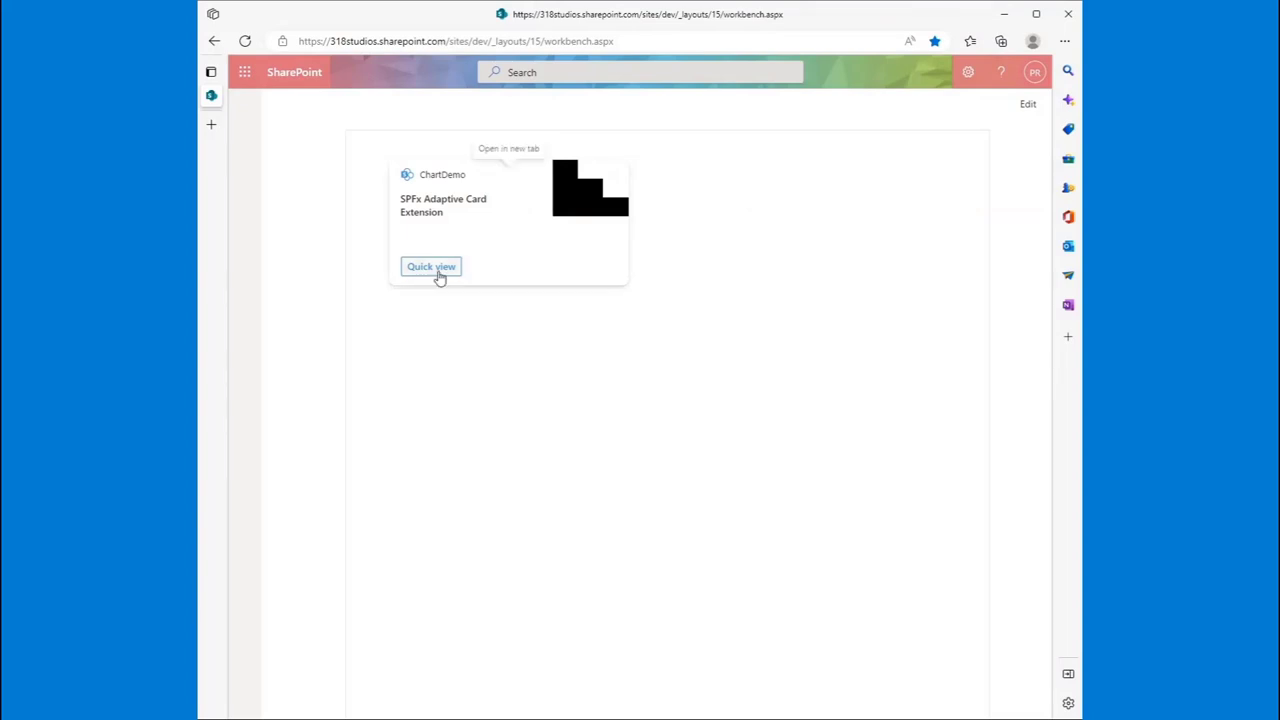
# - Show the ChartDemo quick view with its Qualified Pipeline bar chart in the workbench
pyautogui.click(432, 266)
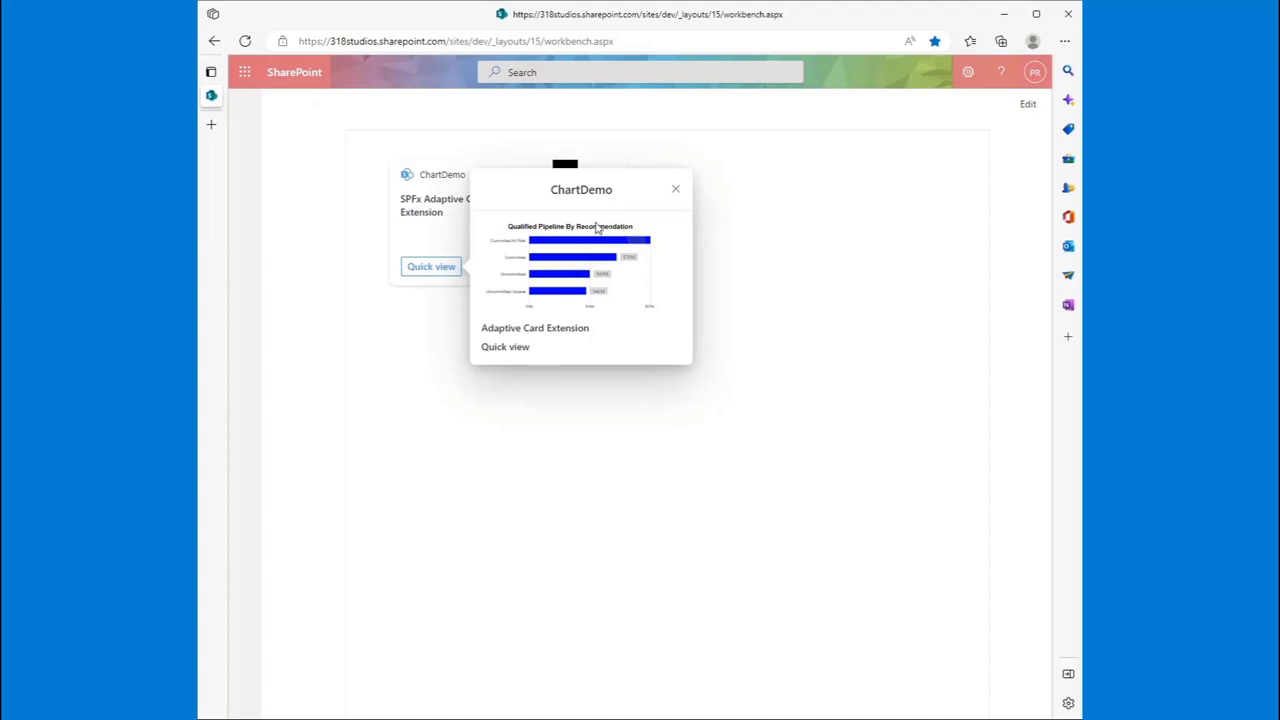
pyautogui.moveTo(640, 262)
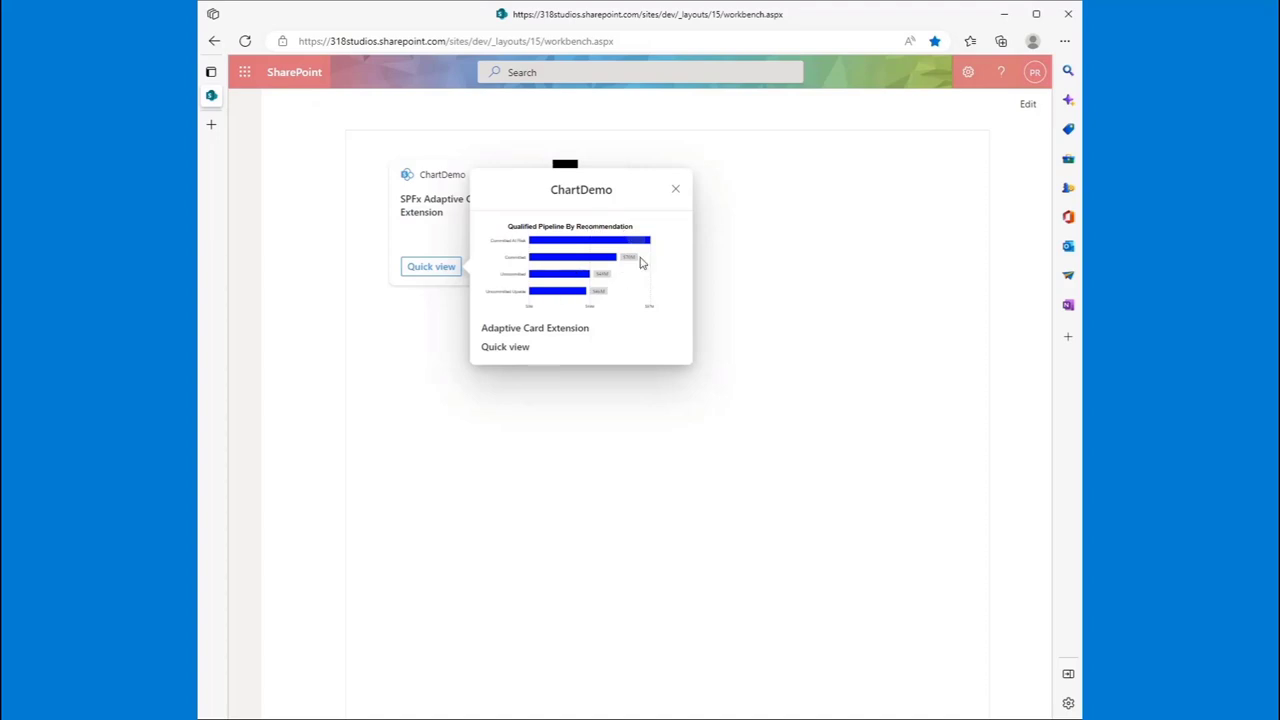
pyautogui.moveTo(590, 300)
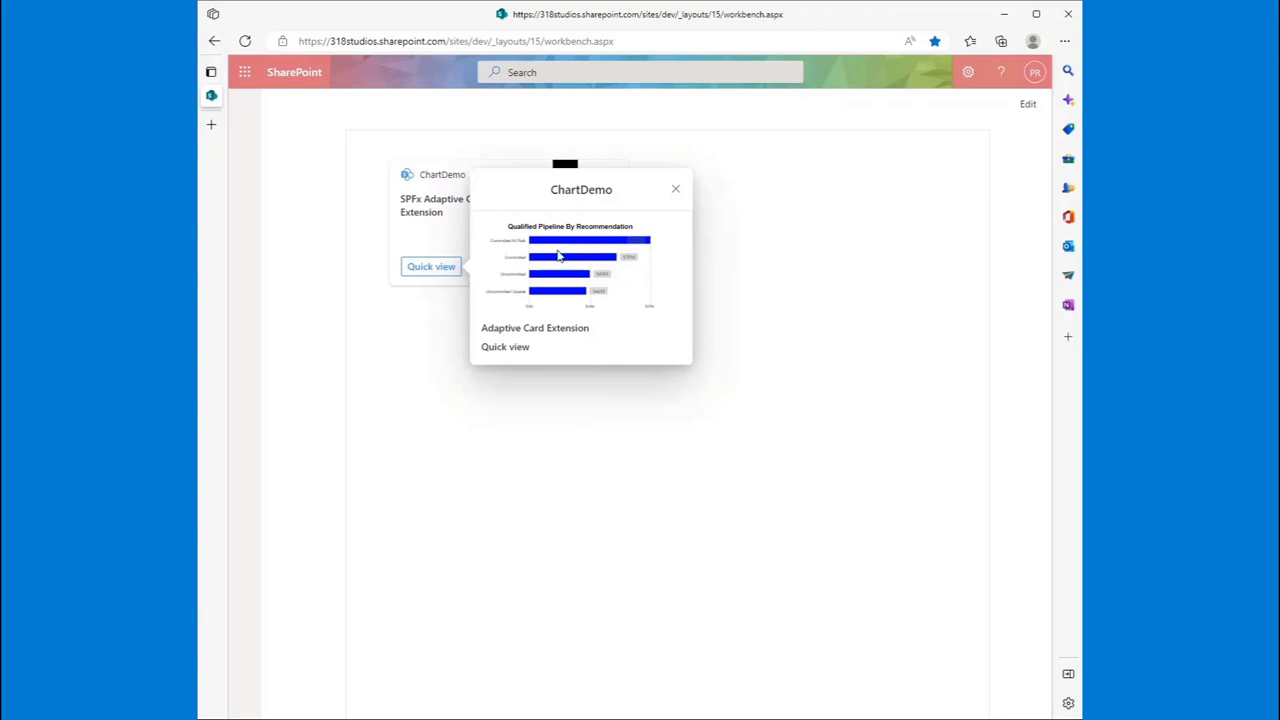
pyautogui.moveTo(630, 288)
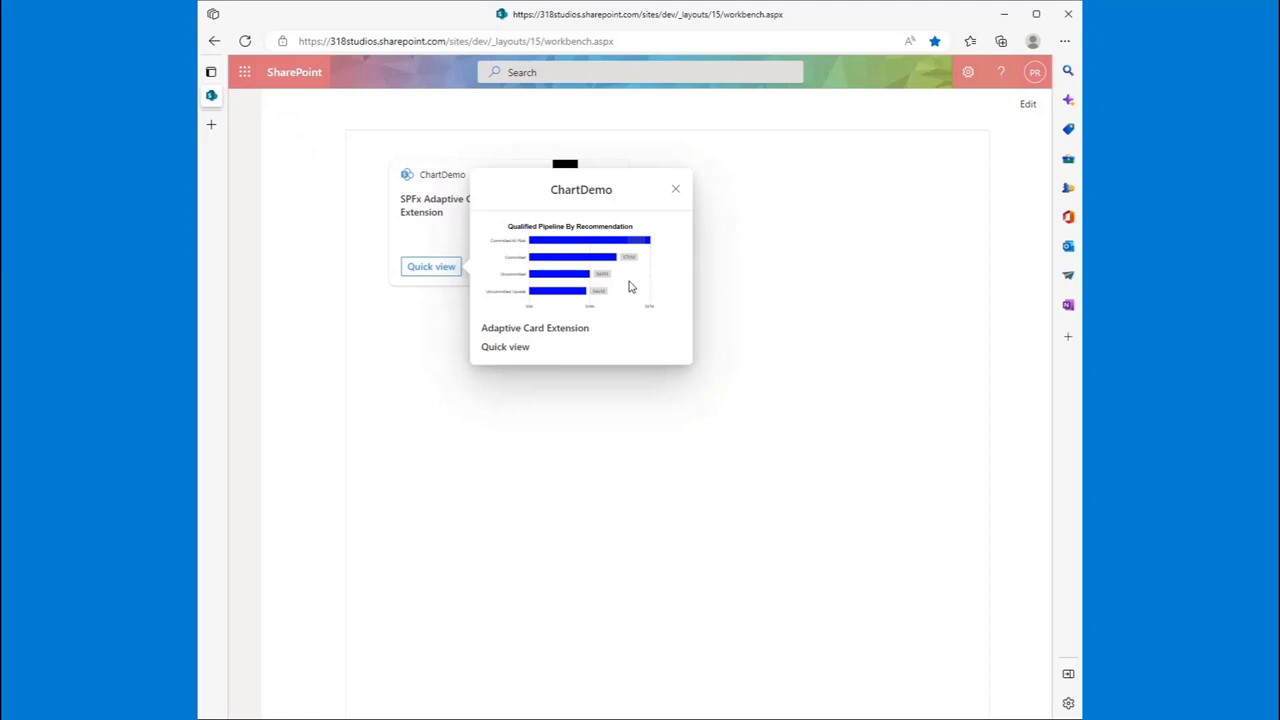
pyautogui.moveTo(632, 292)
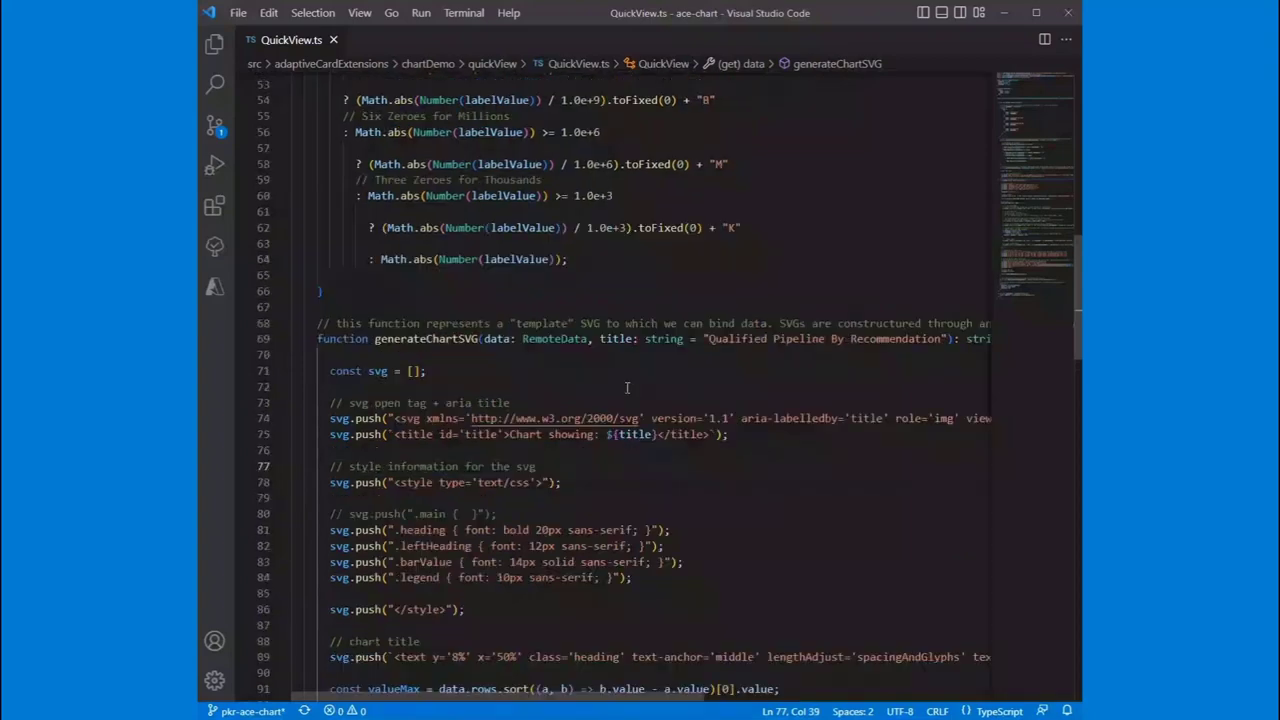
pyautogui.doubleClick(428, 338)
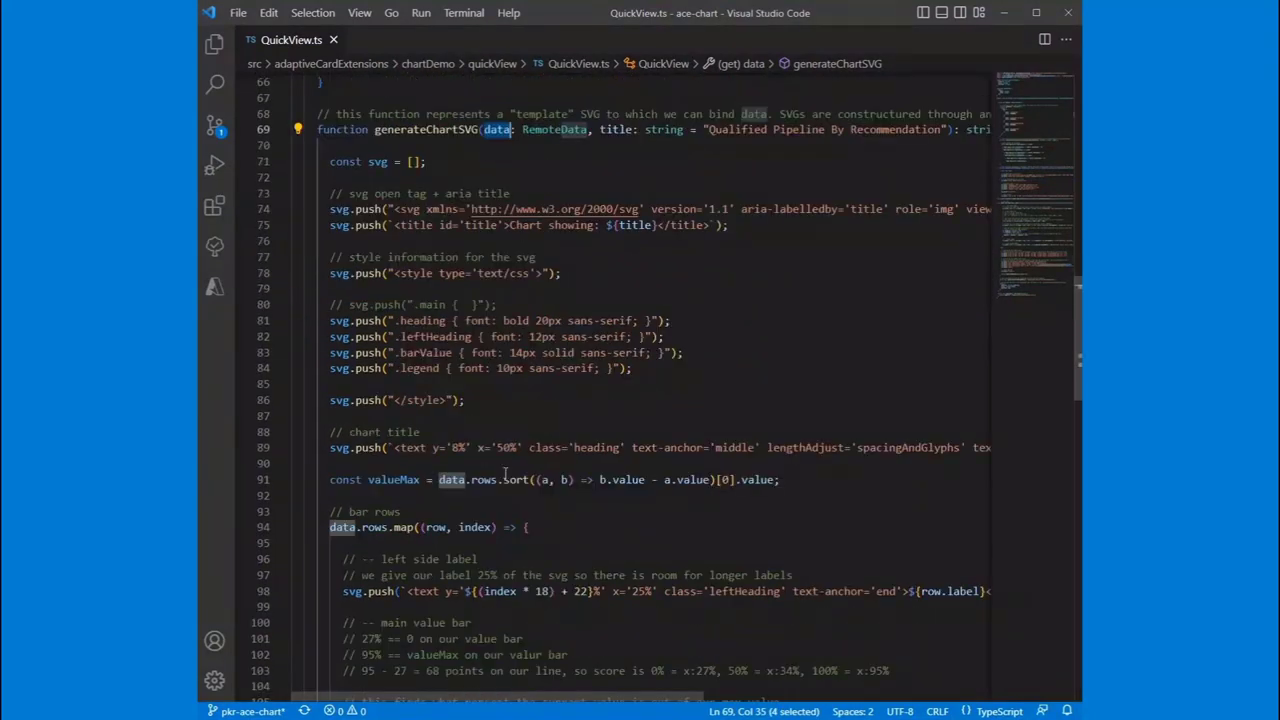
pyautogui.click(548, 414)
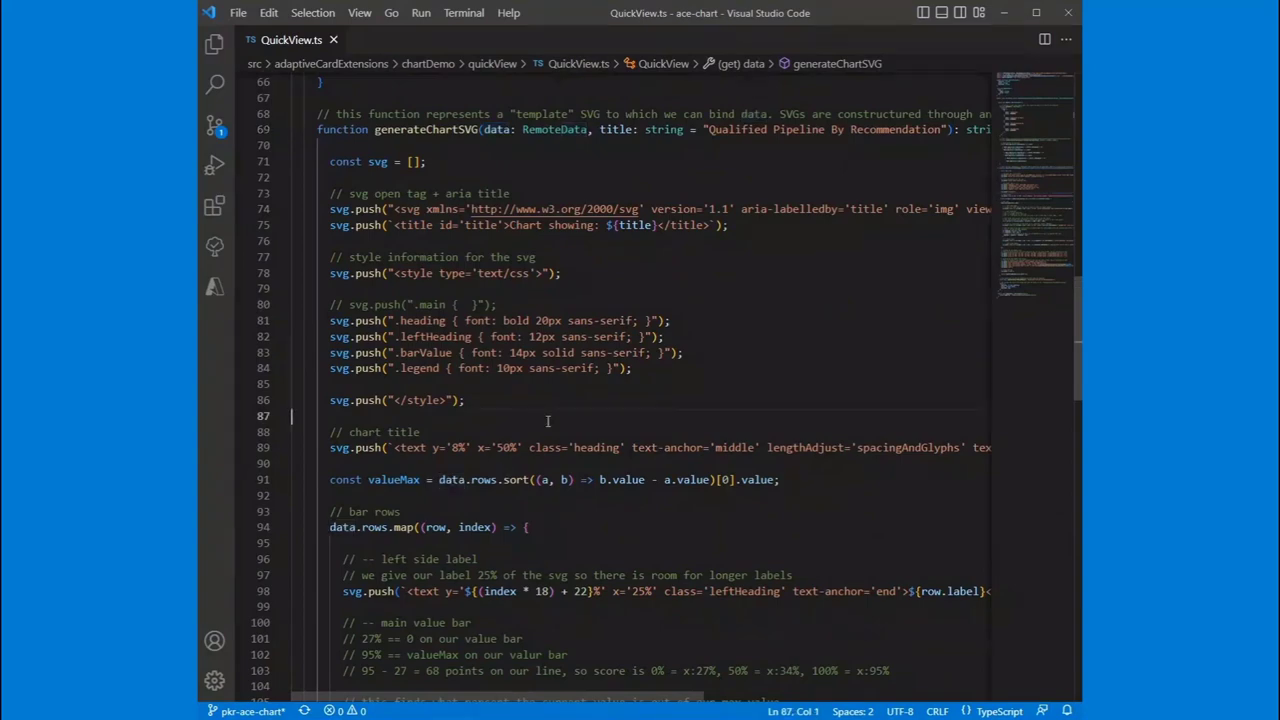
pyautogui.scroll(-3)
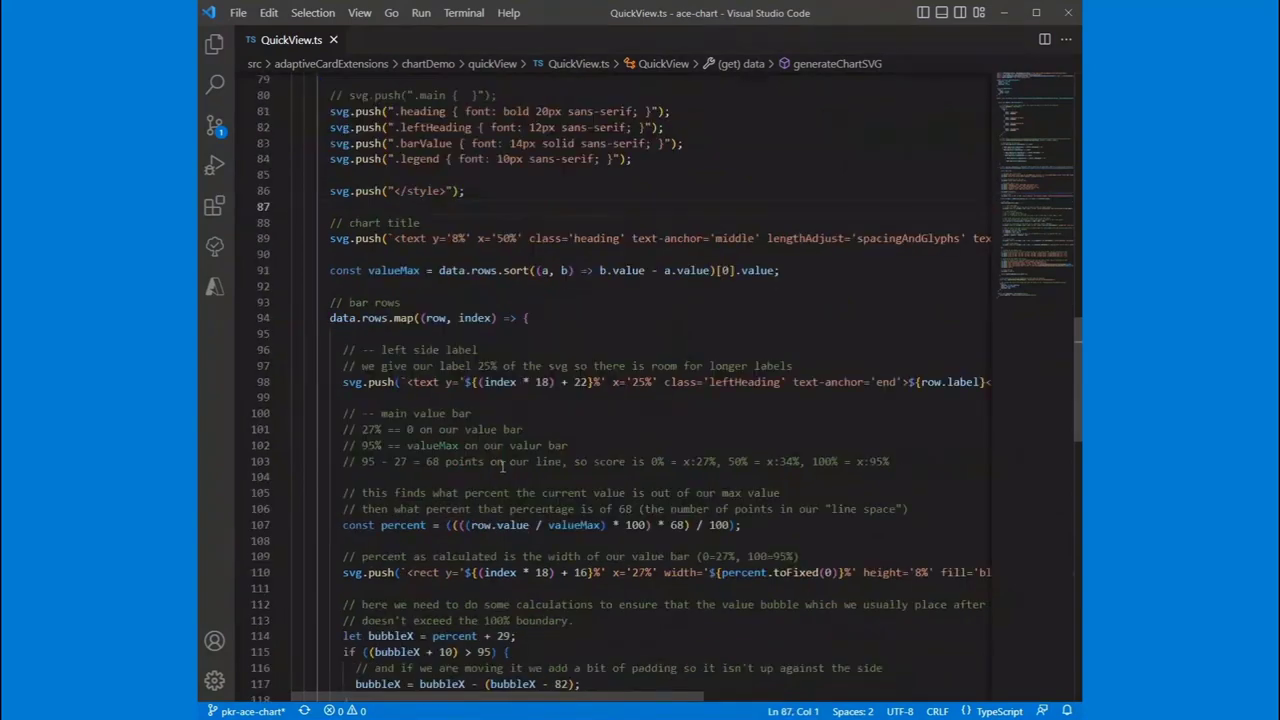
pyautogui.scroll(-3)
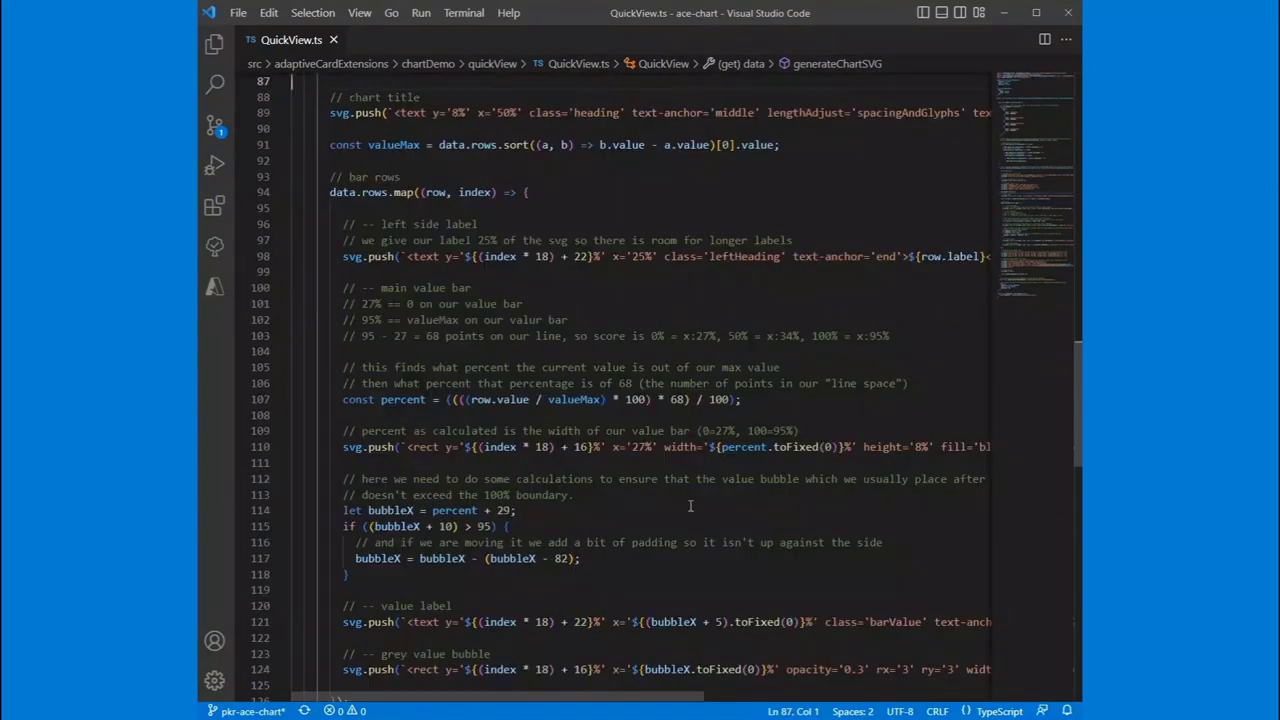
pyautogui.scroll(3)
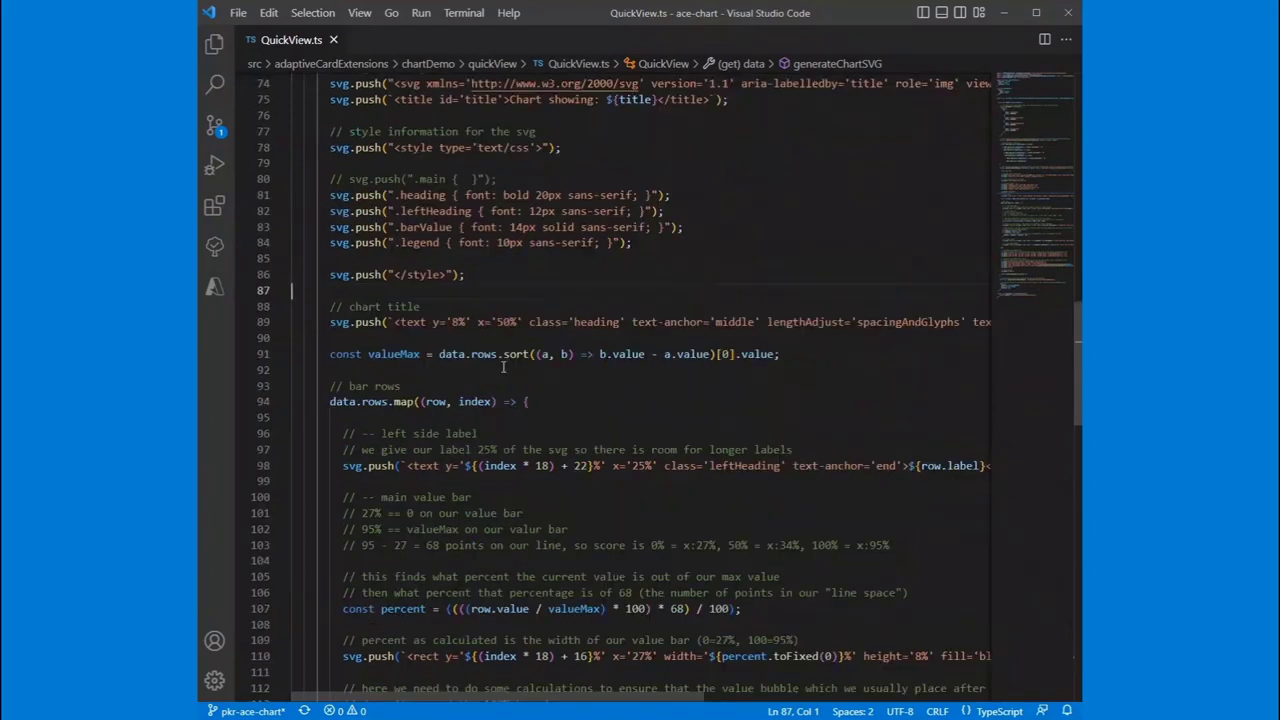
pyautogui.scroll(3)
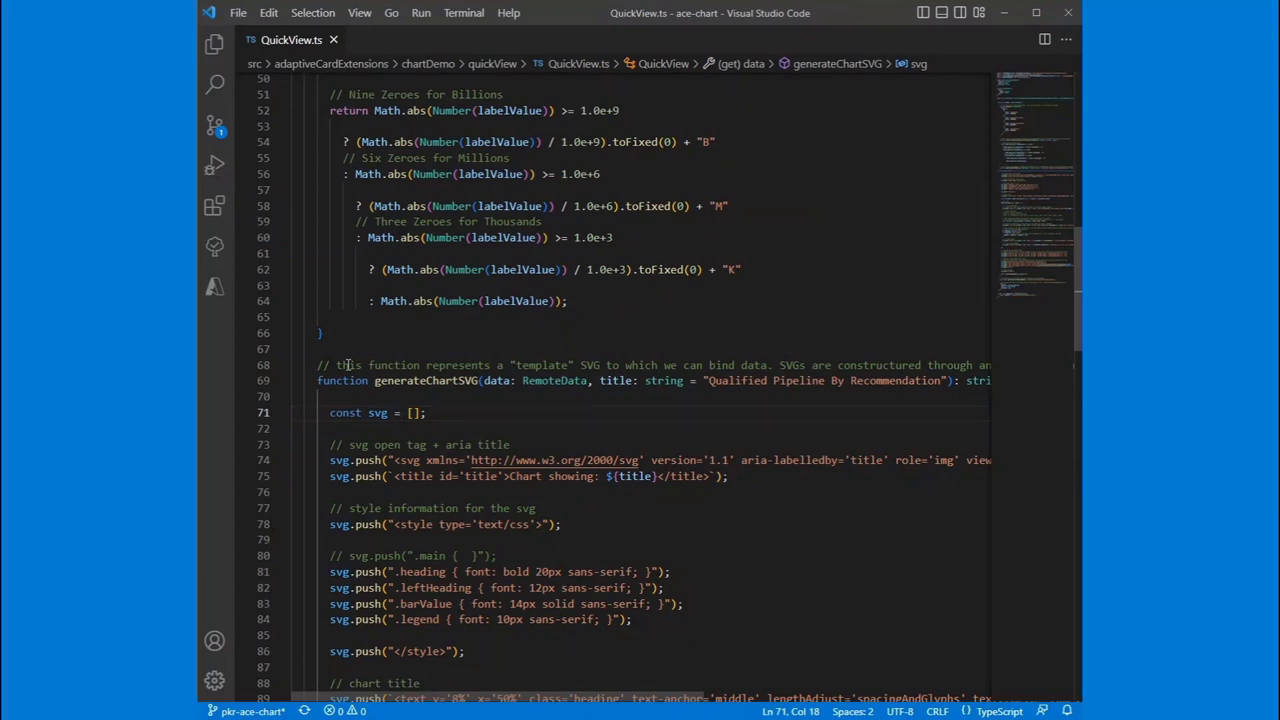
pyautogui.click(400, 412)
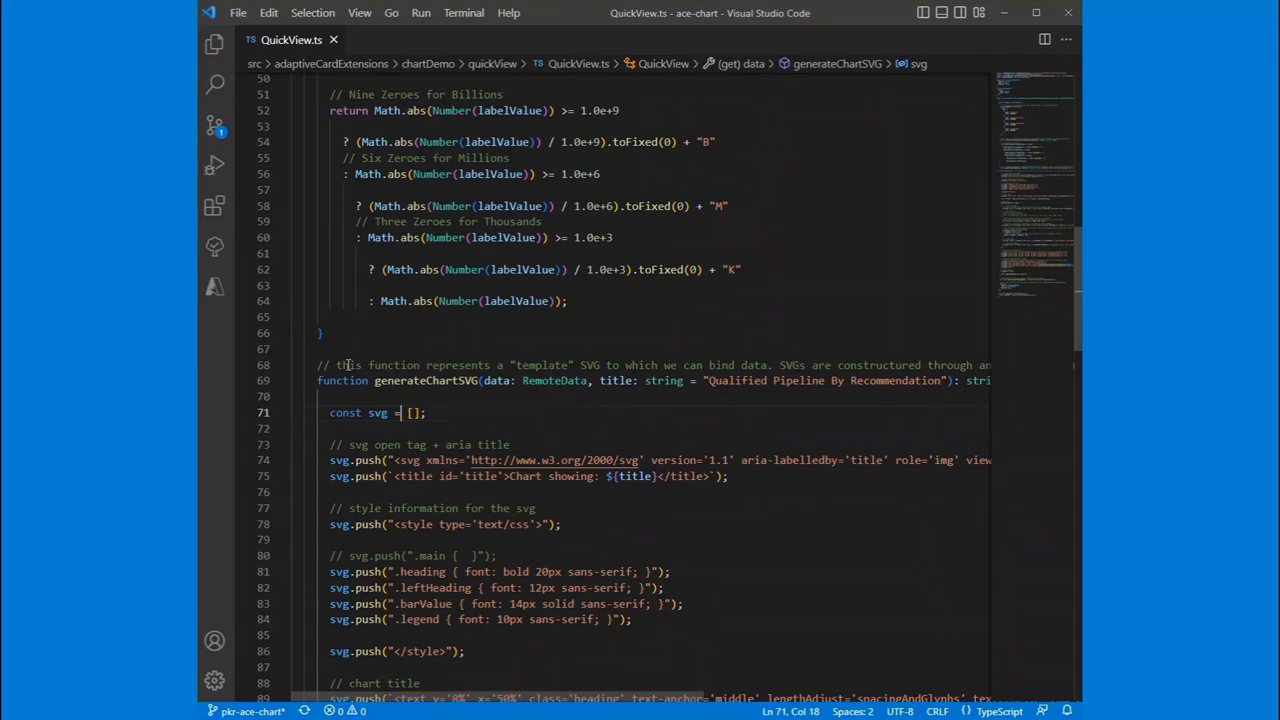
pyautogui.scroll(-3)
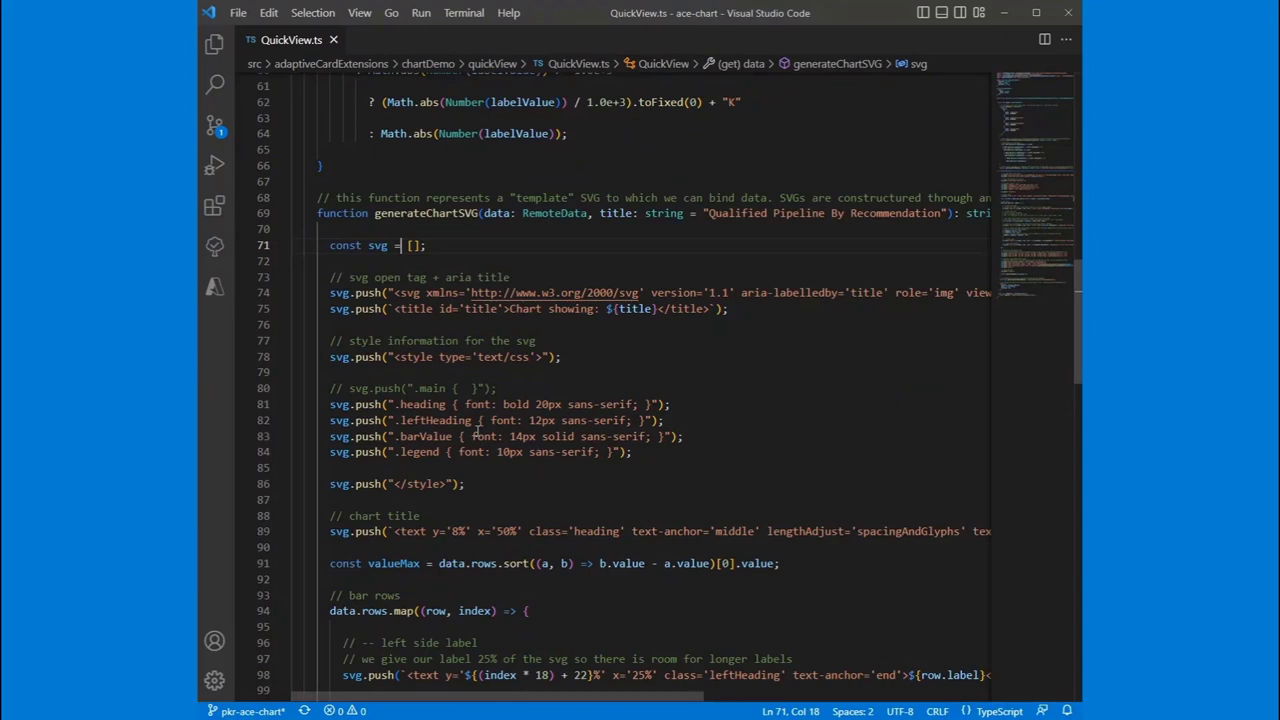
pyautogui.moveTo(600, 374)
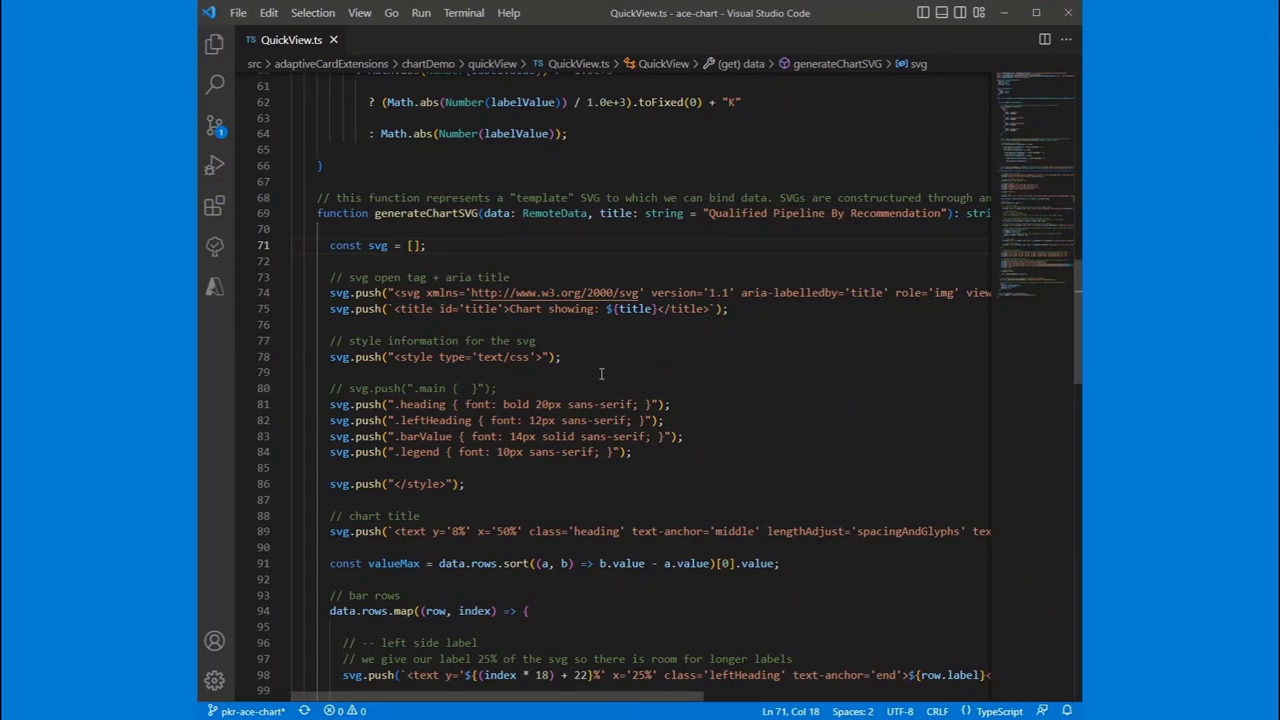
pyautogui.moveTo(588, 364)
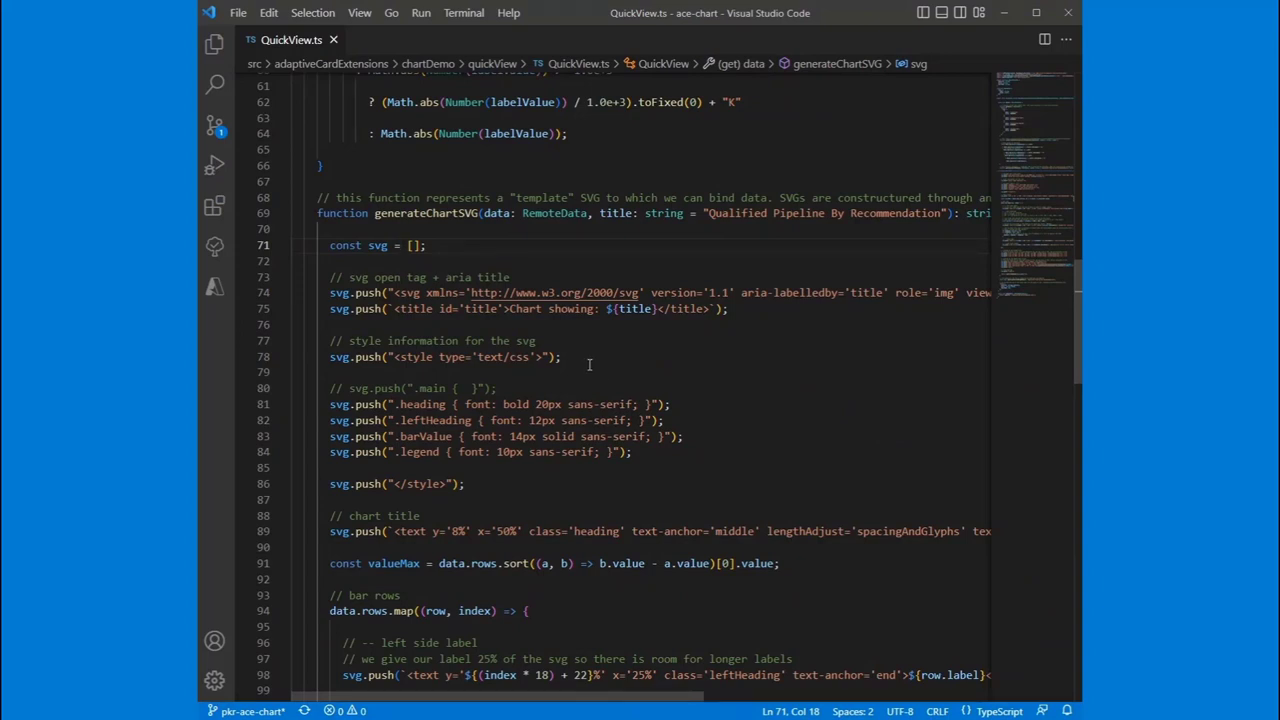
pyautogui.scroll(-3)
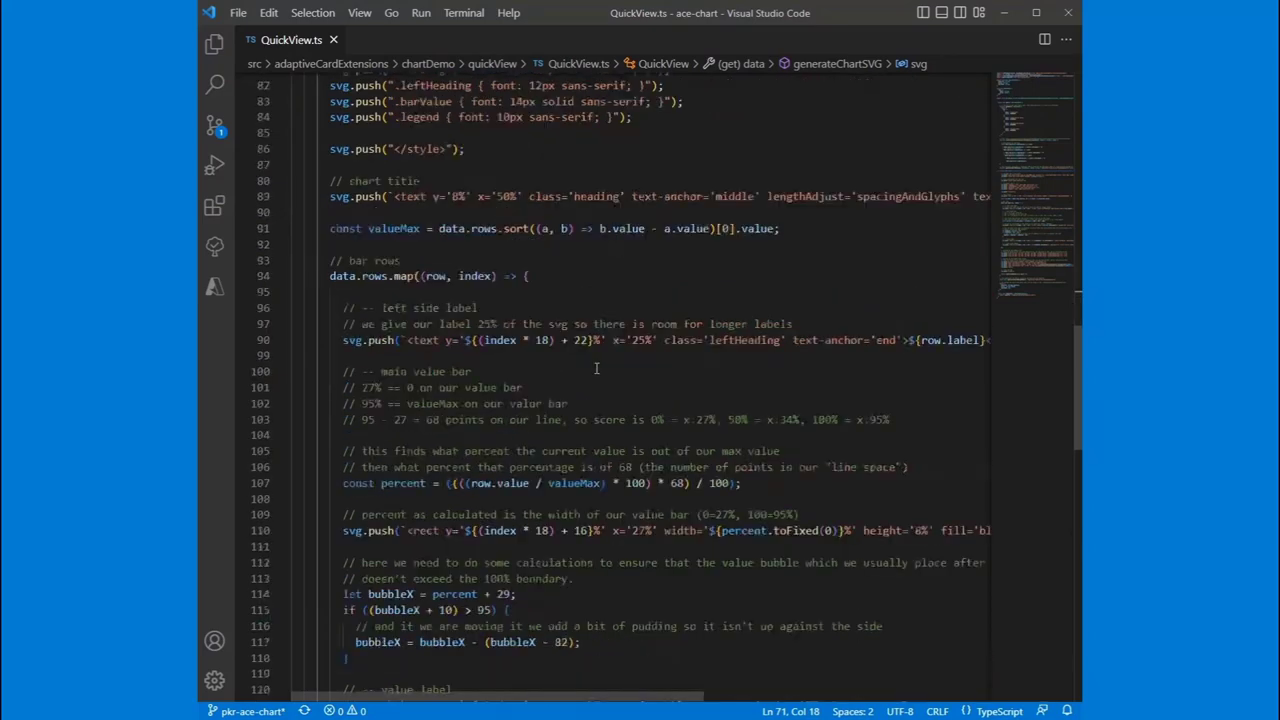
pyautogui.scroll(-3)
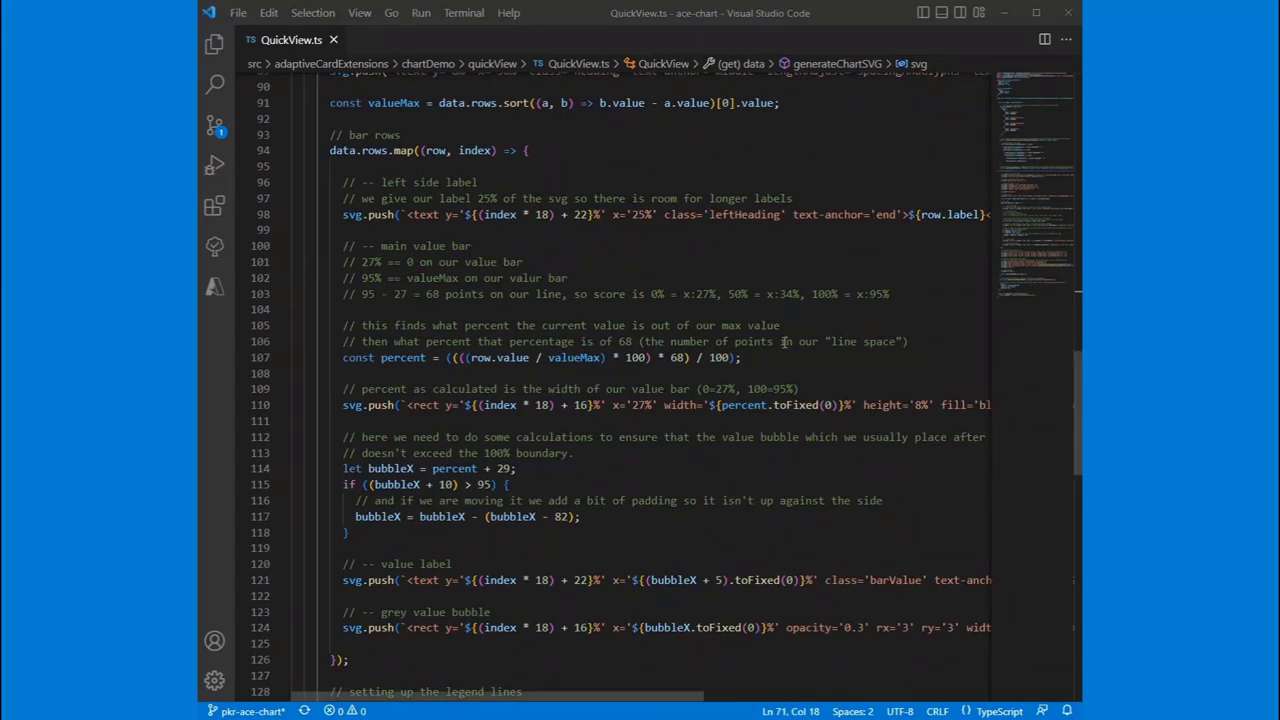
pyautogui.click(786, 340)
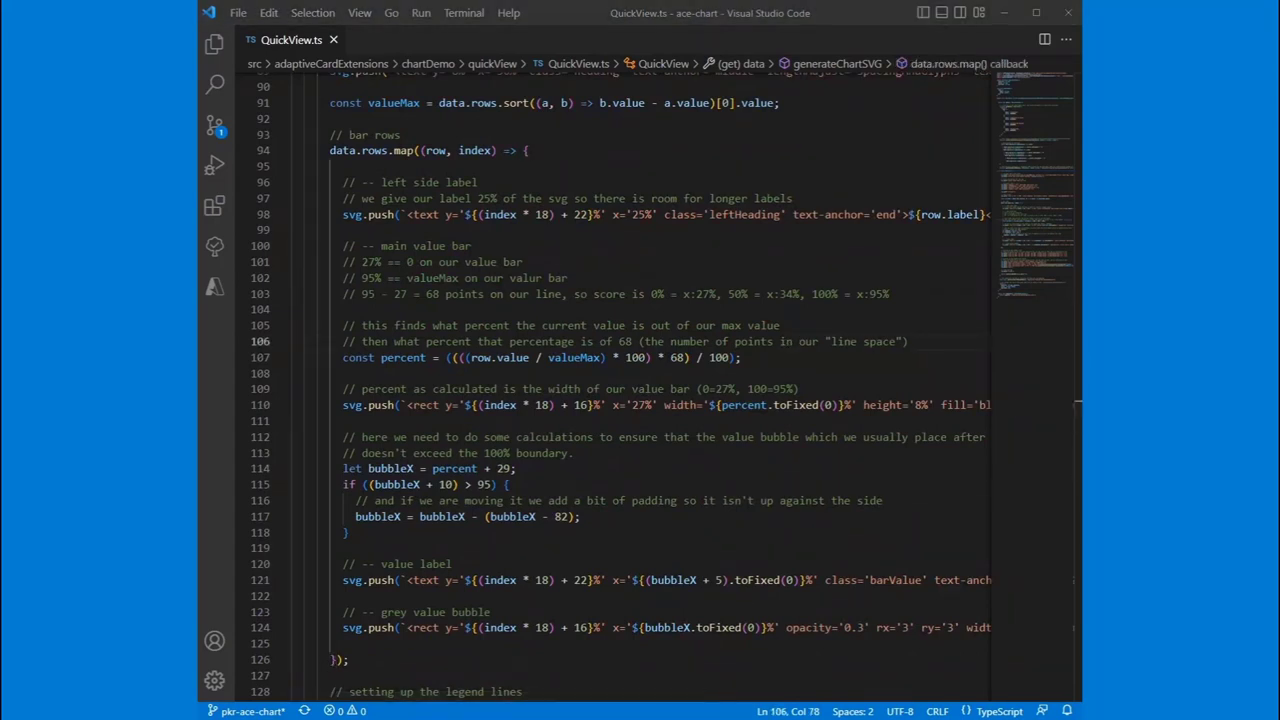